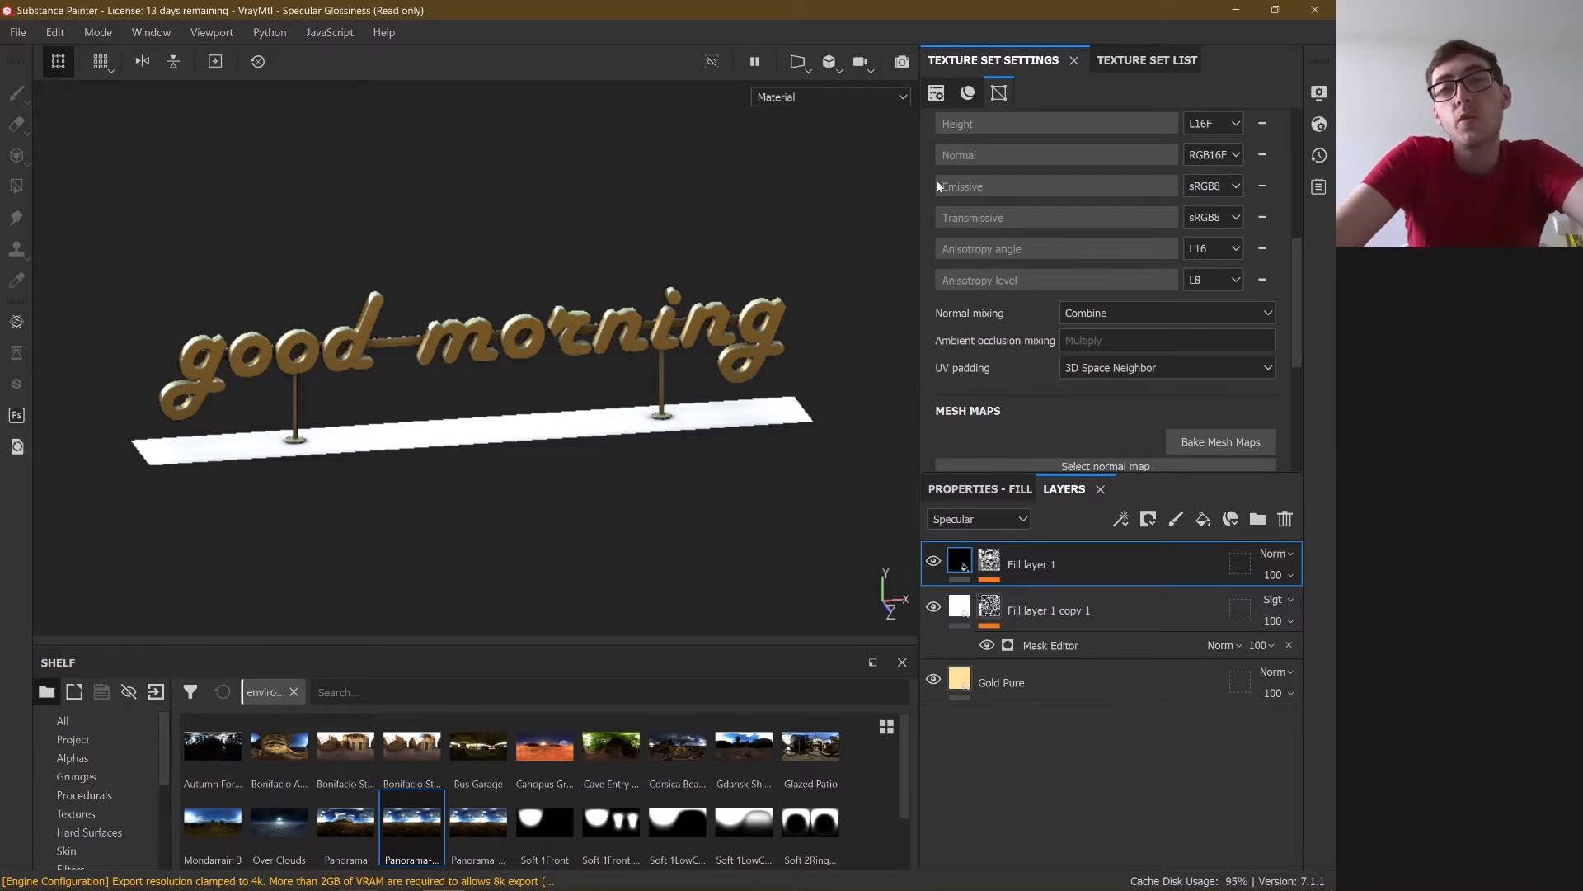
mouse_move(496, 208)
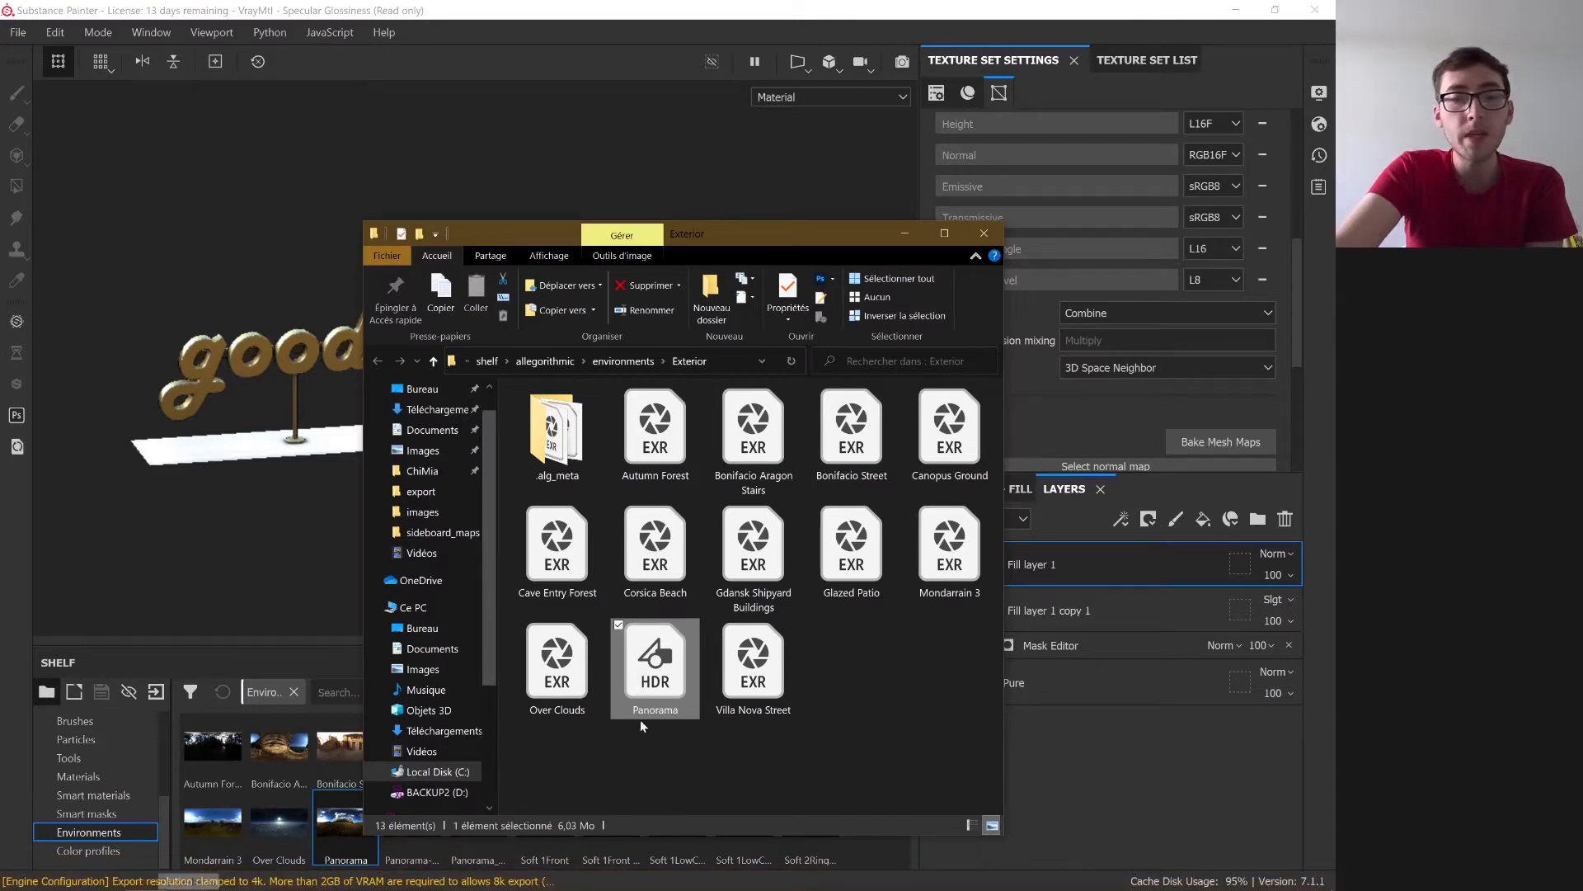
mouse_move(692, 610)
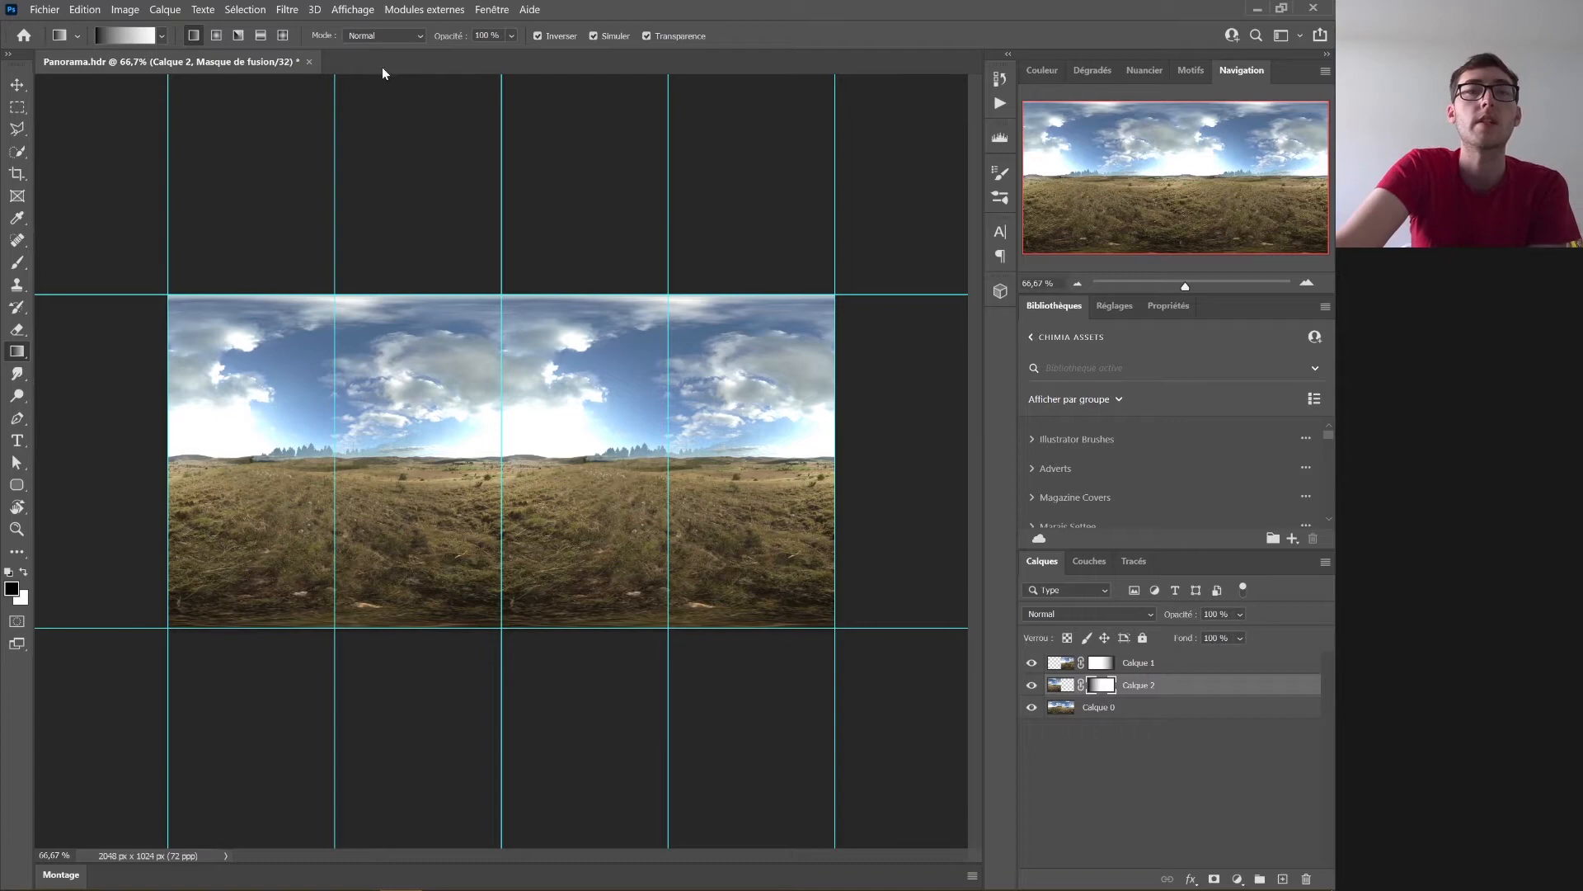
- Close the mirrored Panorama.hdr document, discarding its unsaved changes
left_click(1313, 8)
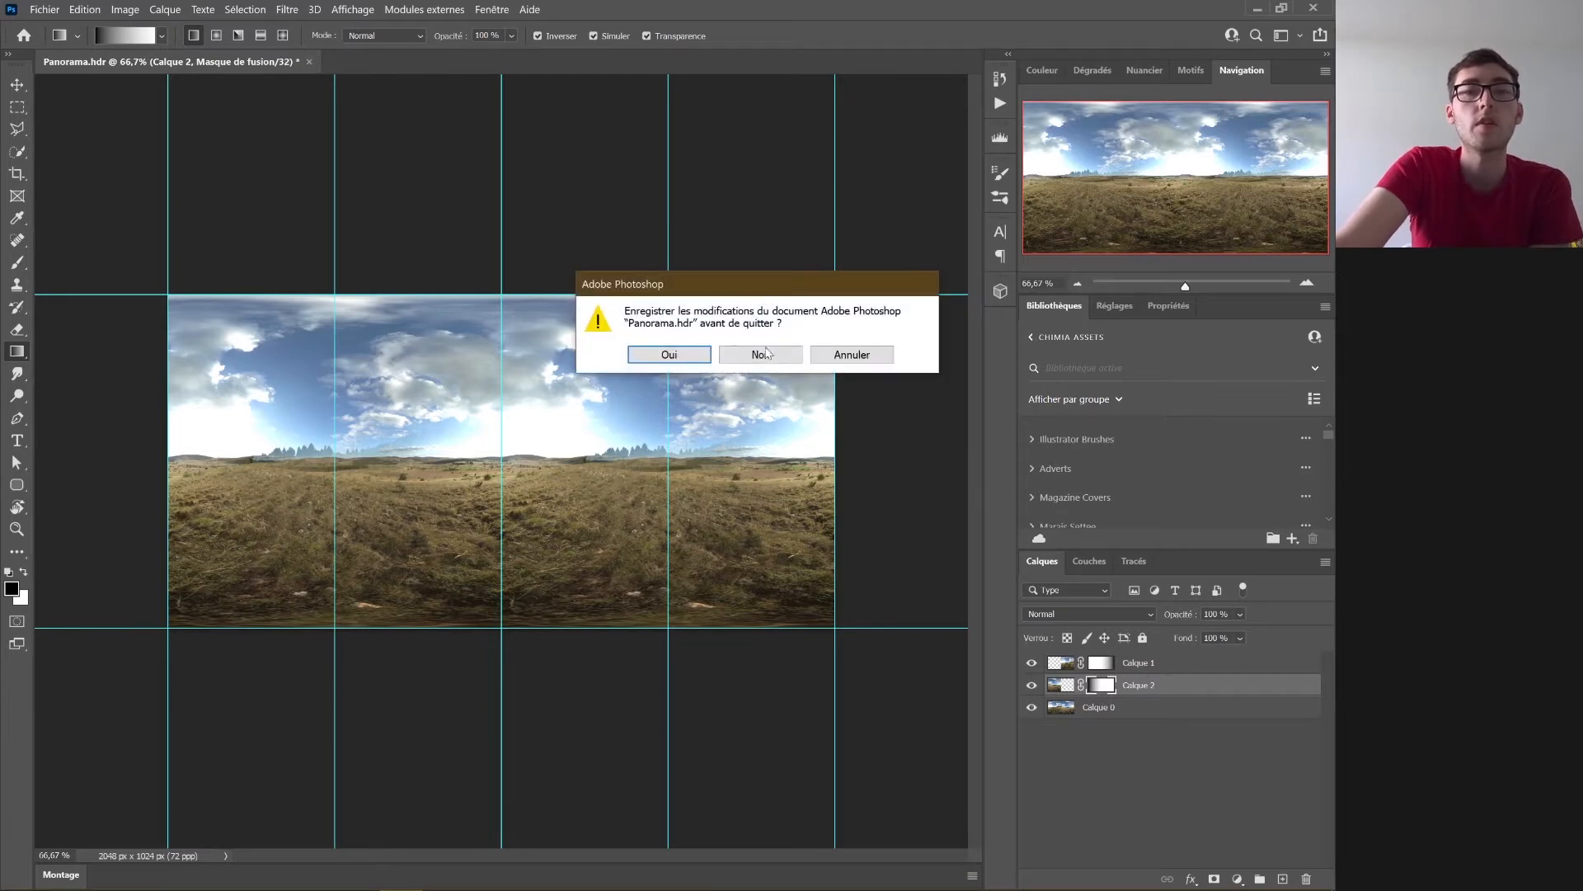
left_click(757, 354)
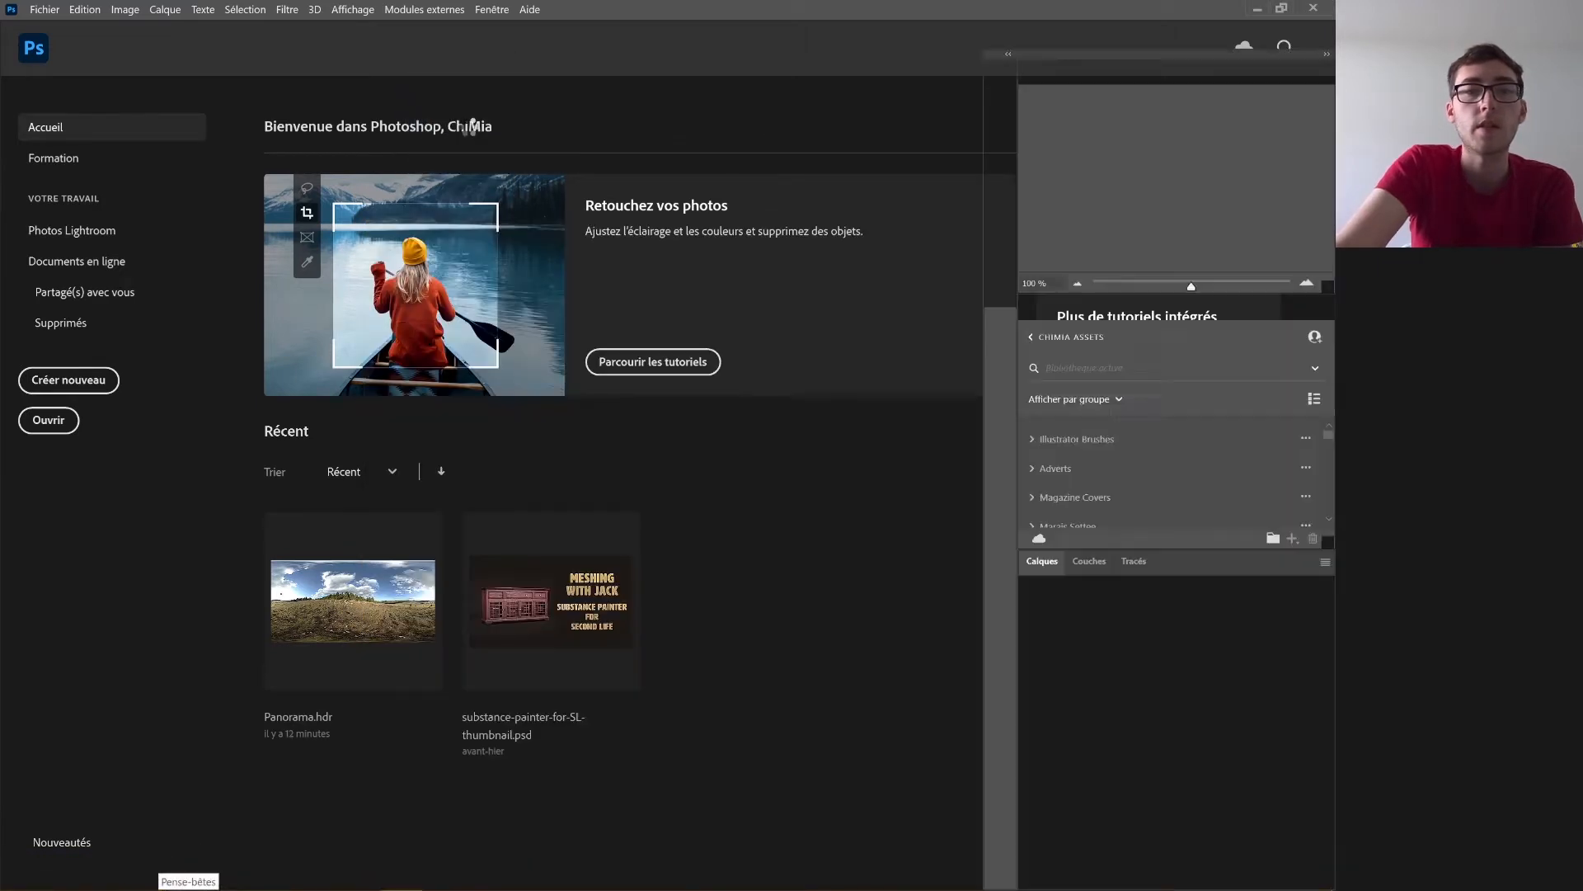
- Reopen the original Panorama.hdr from the recent files list
double_click(351, 598)
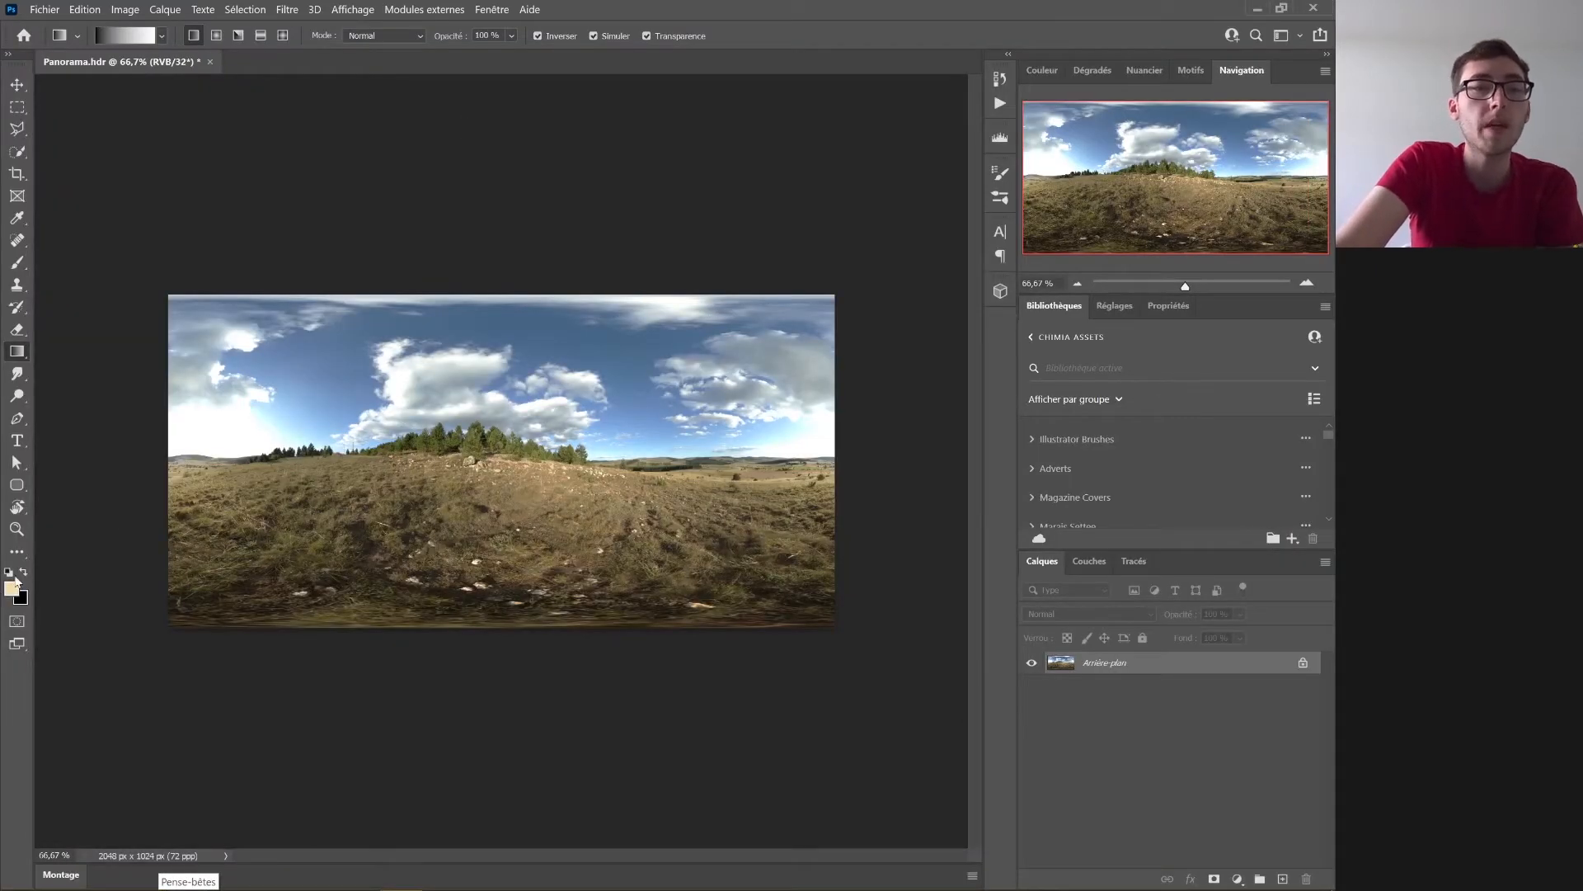
left_click(17, 528)
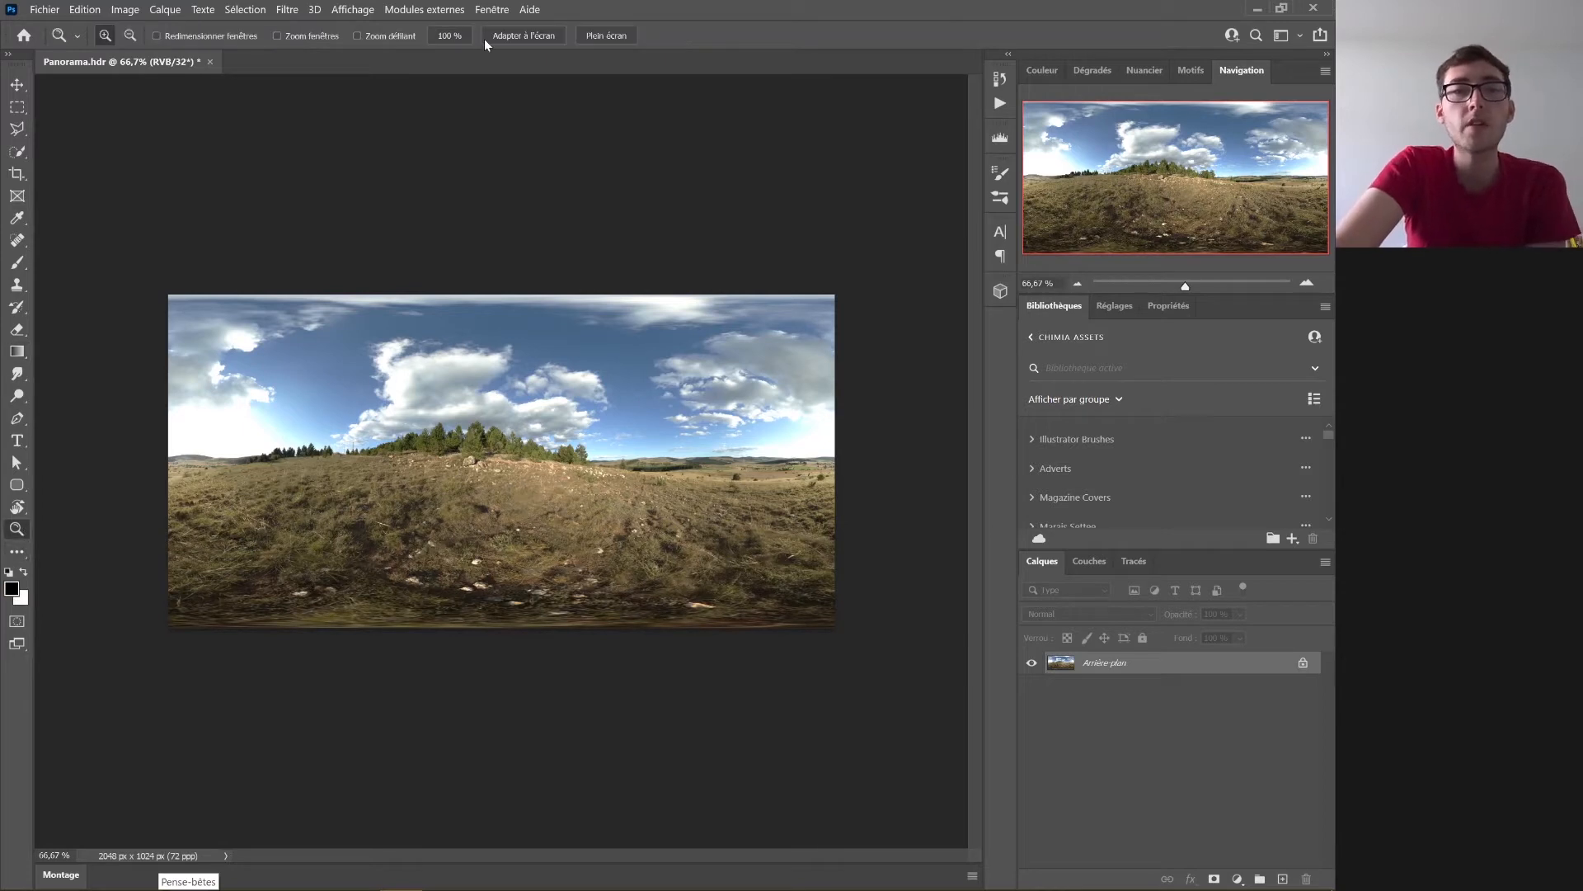
left_click(17, 85)
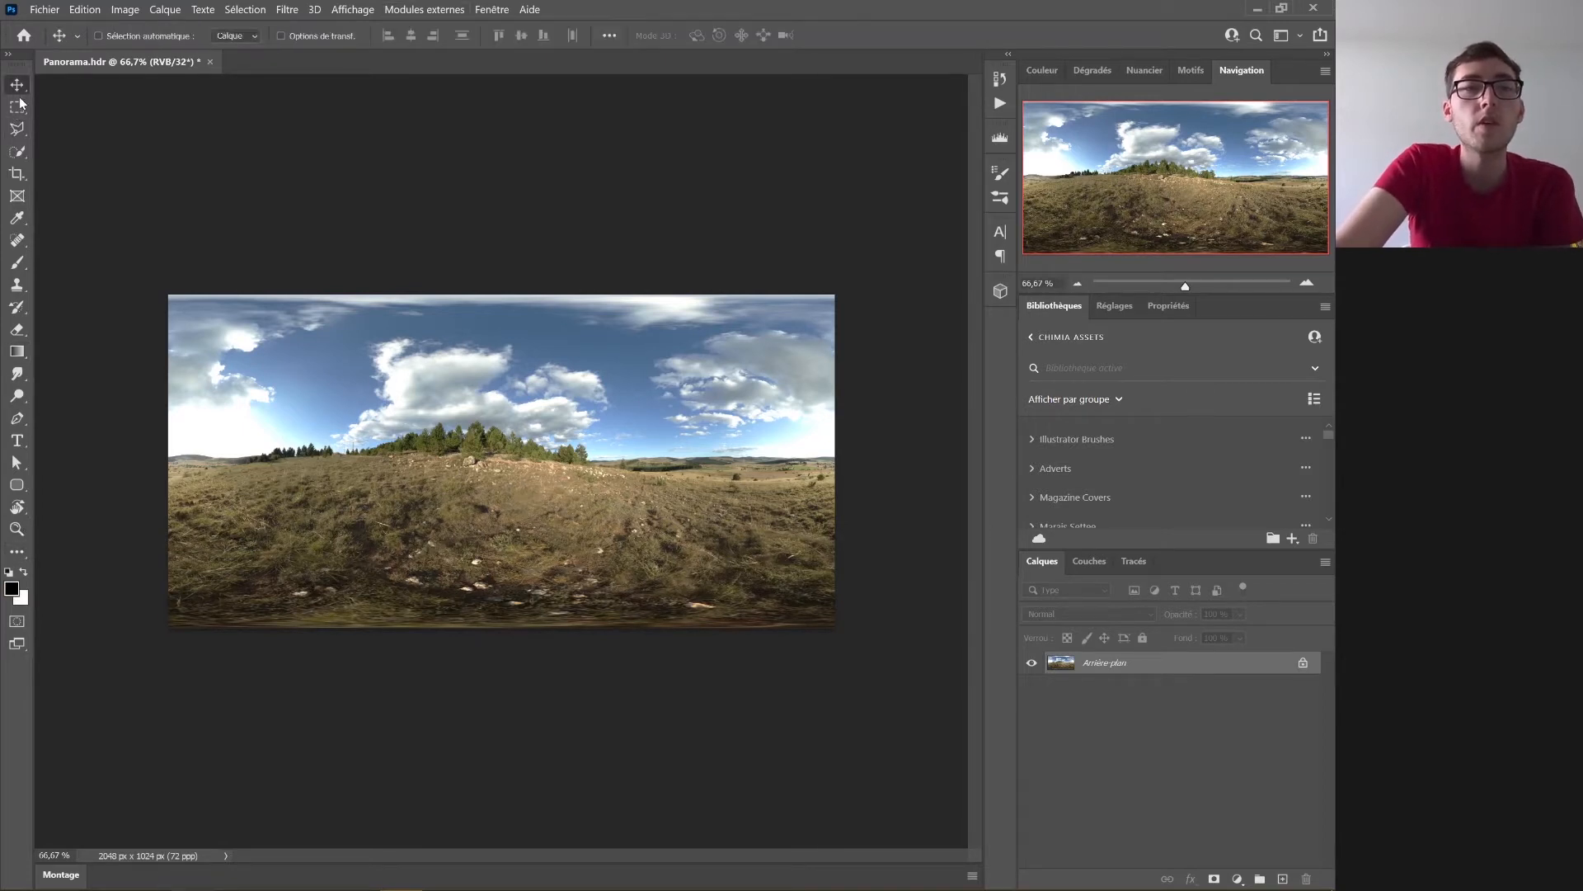
- Create a new guide layout with 4 columns and 1 row
left_click(352, 9)
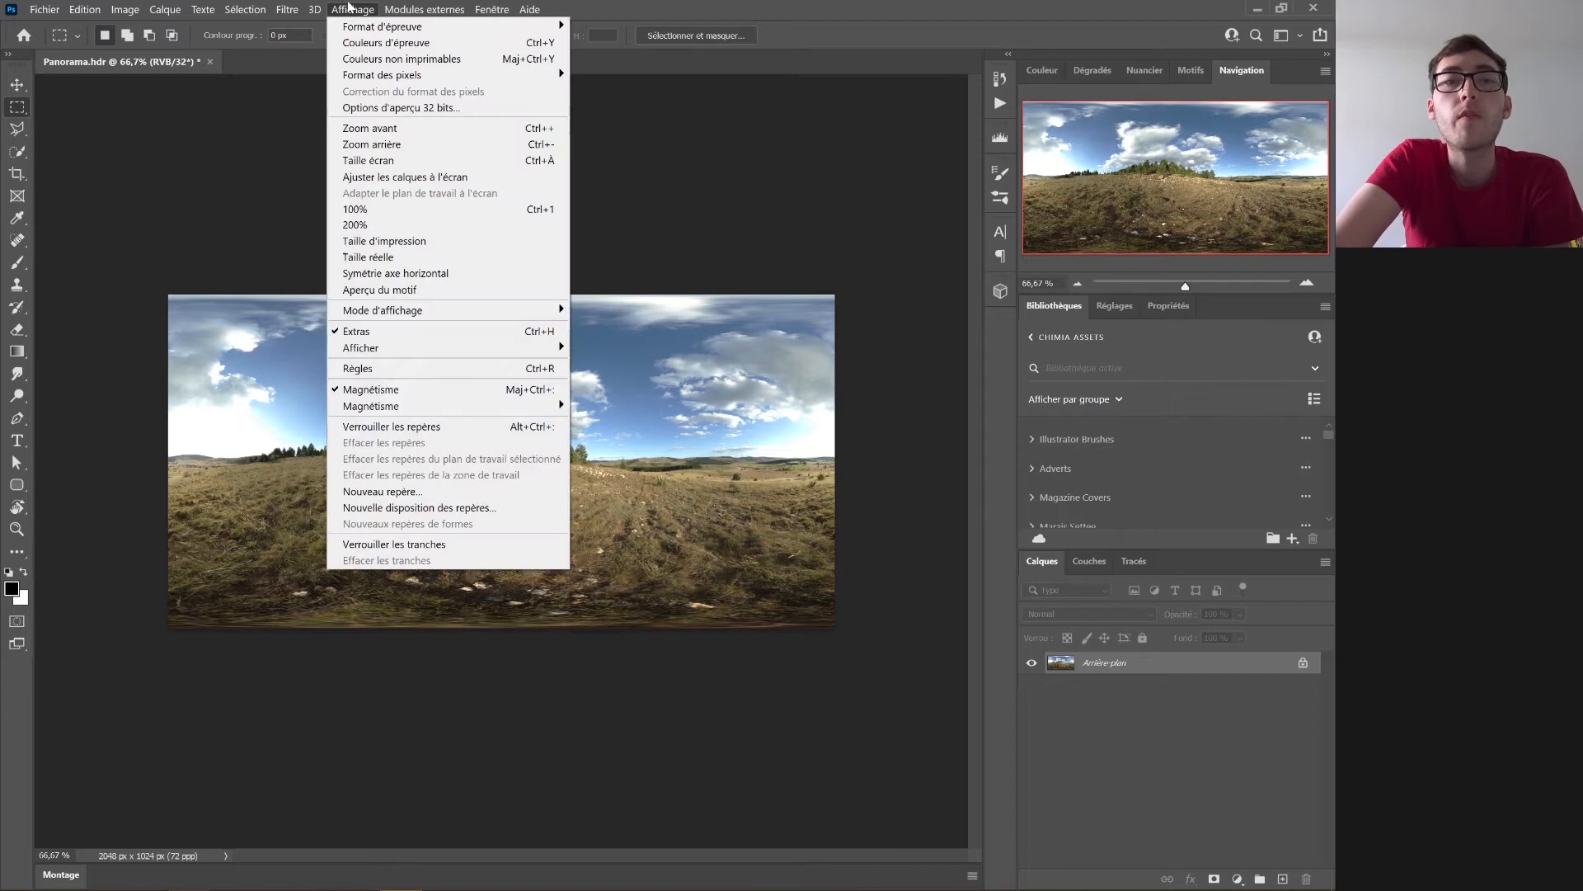
mouse_move(397, 540)
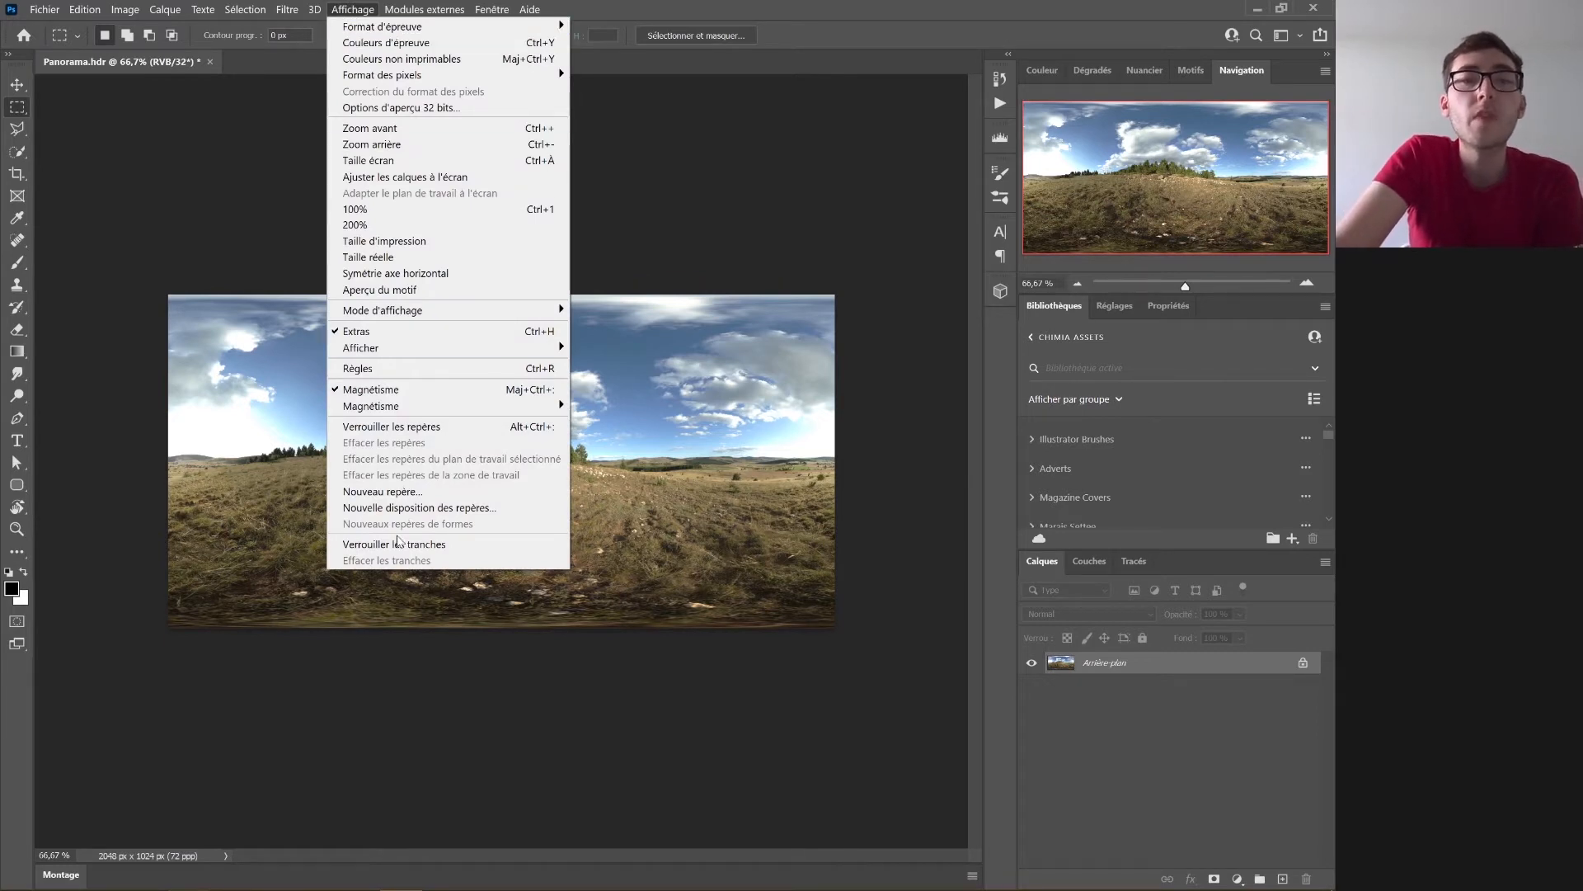
mouse_move(419, 507)
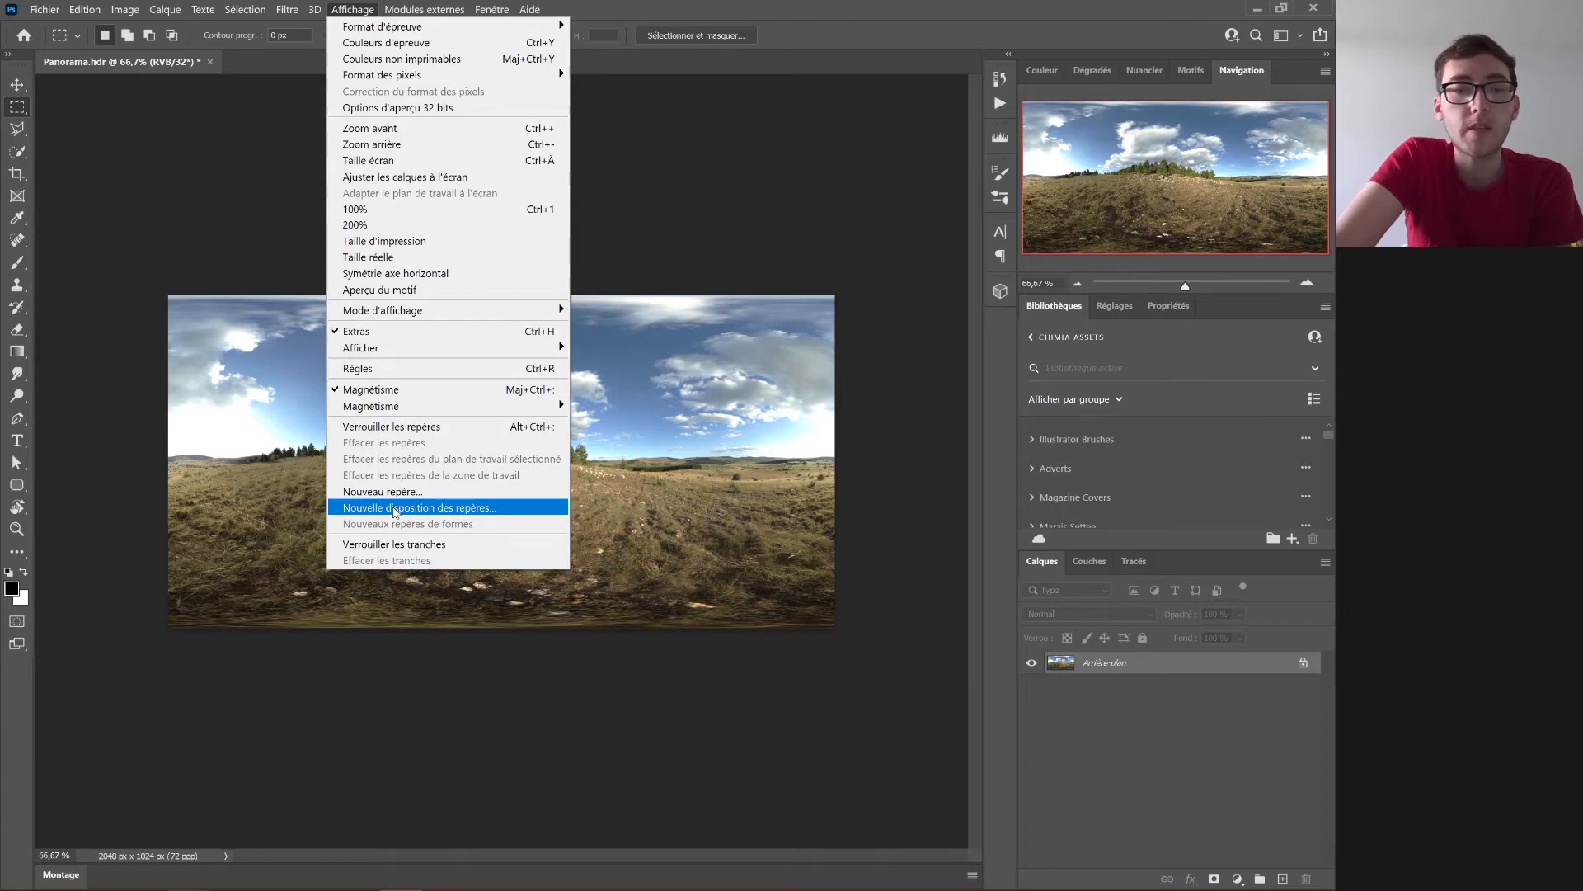
left_click(420, 507)
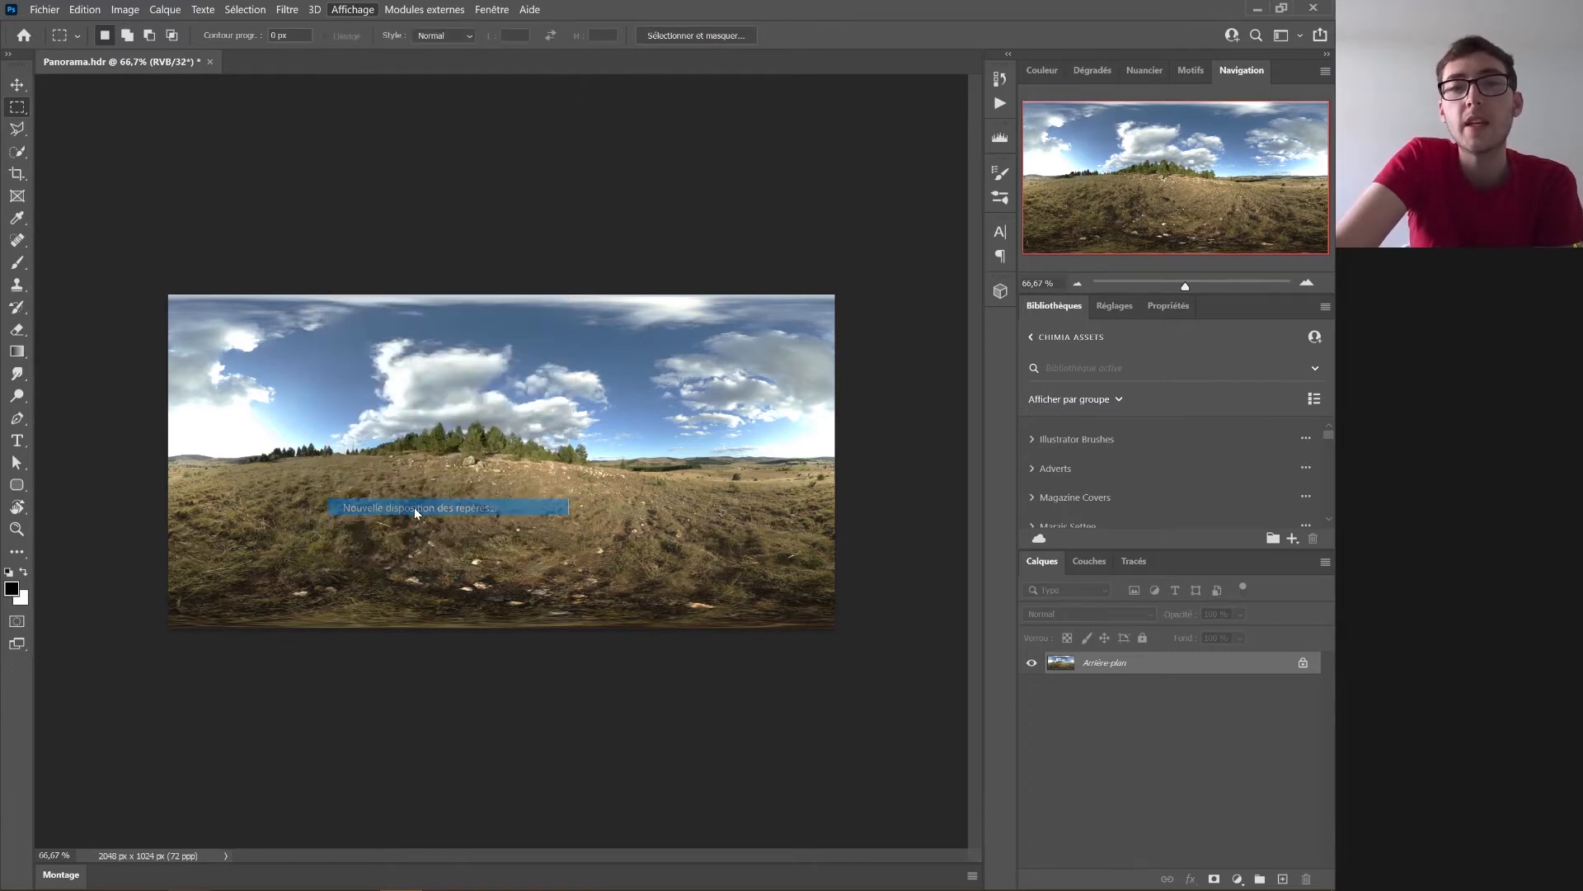
left_click(447, 507)
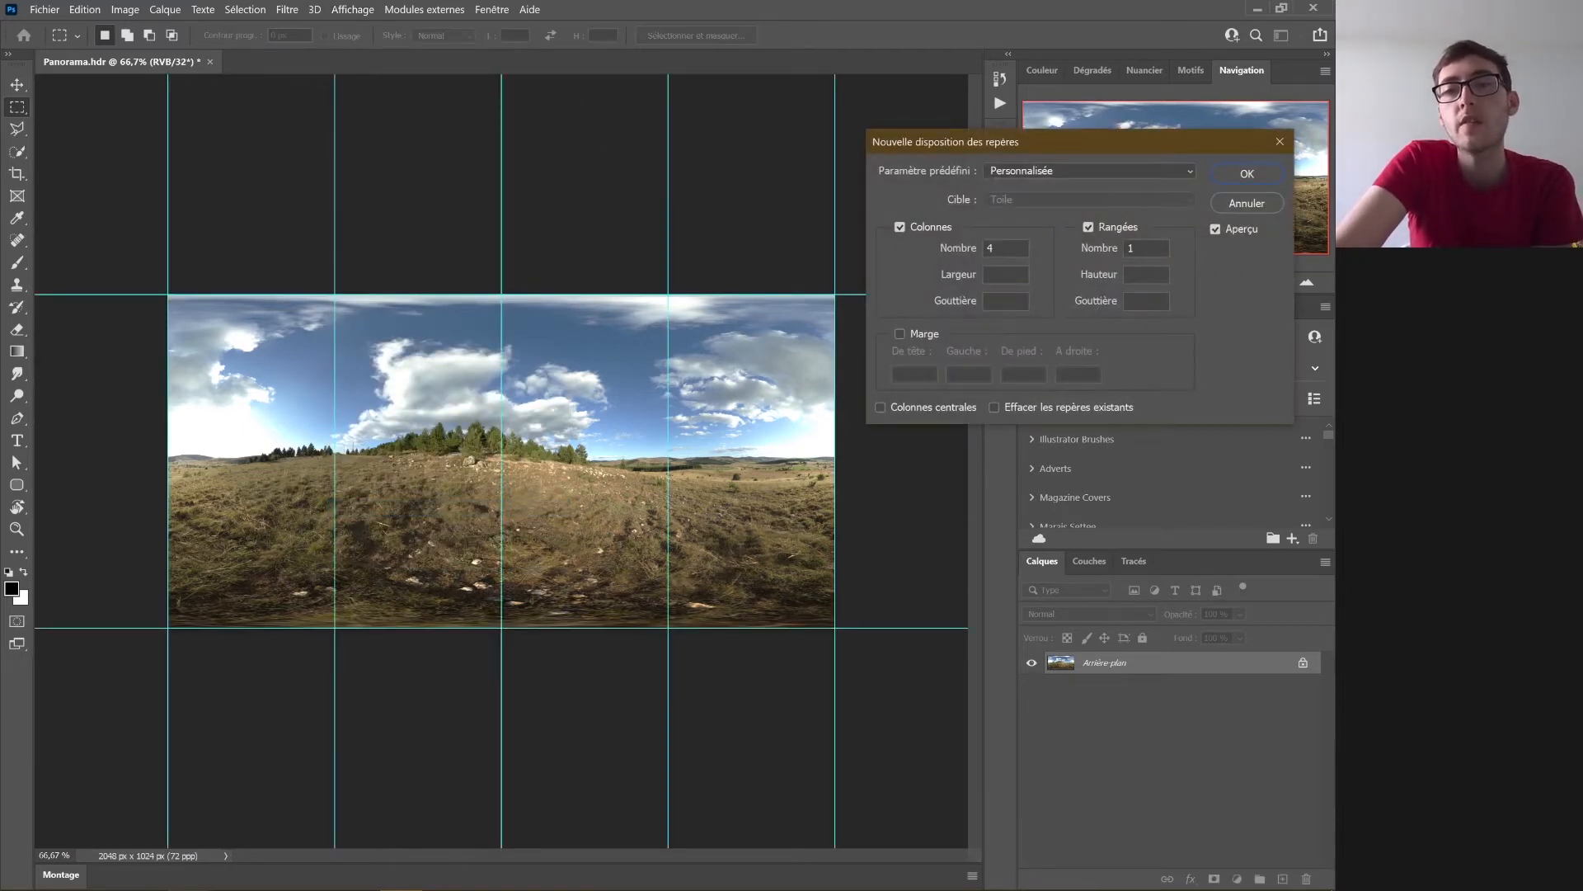
left_click(1146, 248)
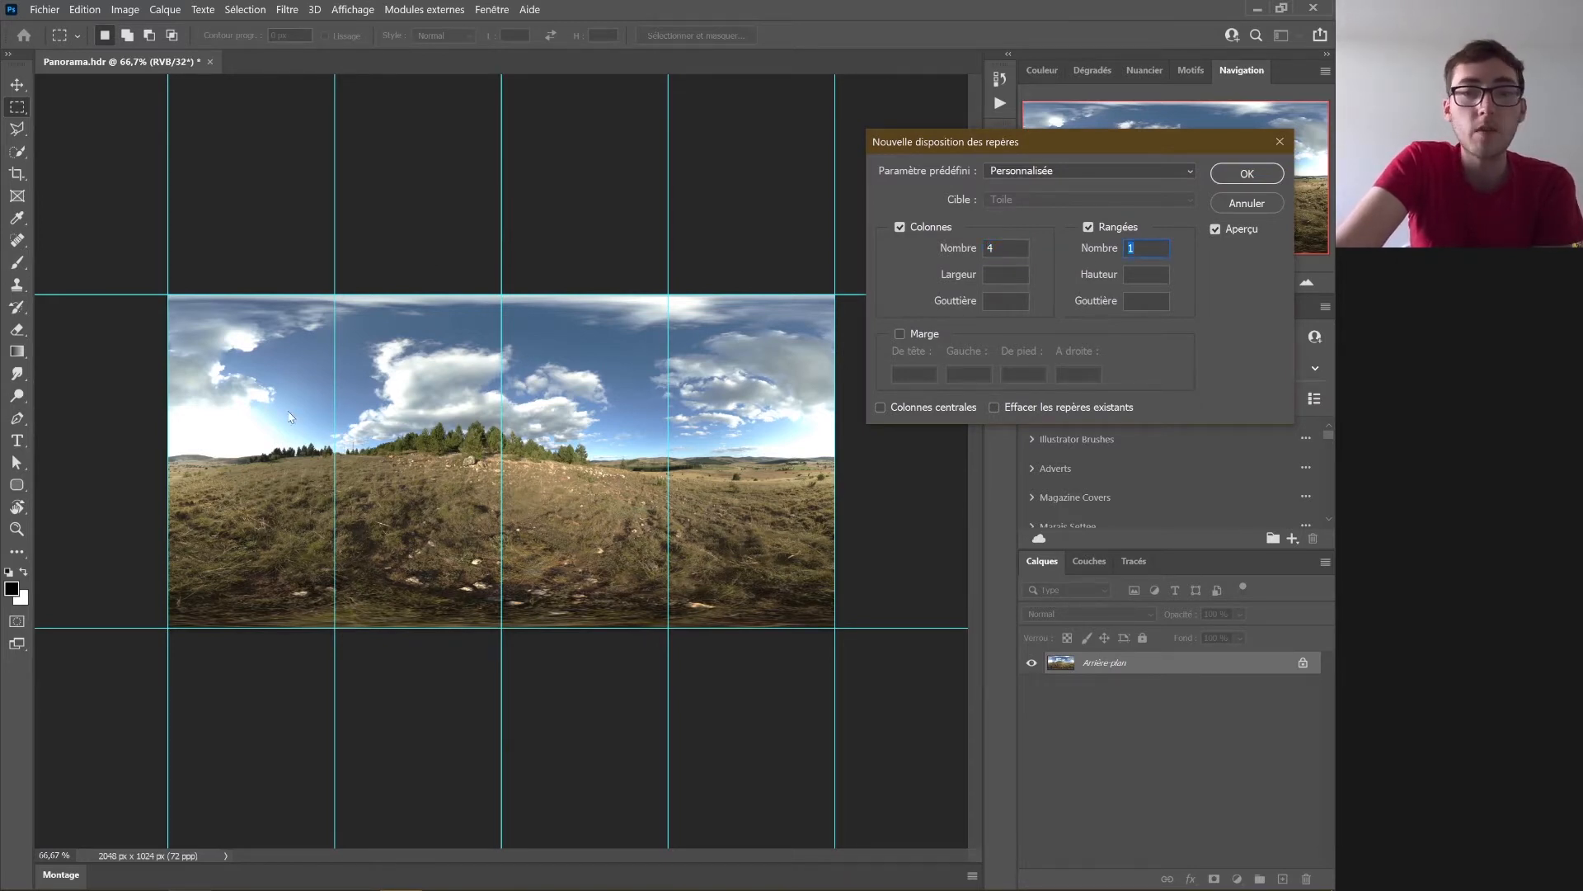
left_click(1244, 173)
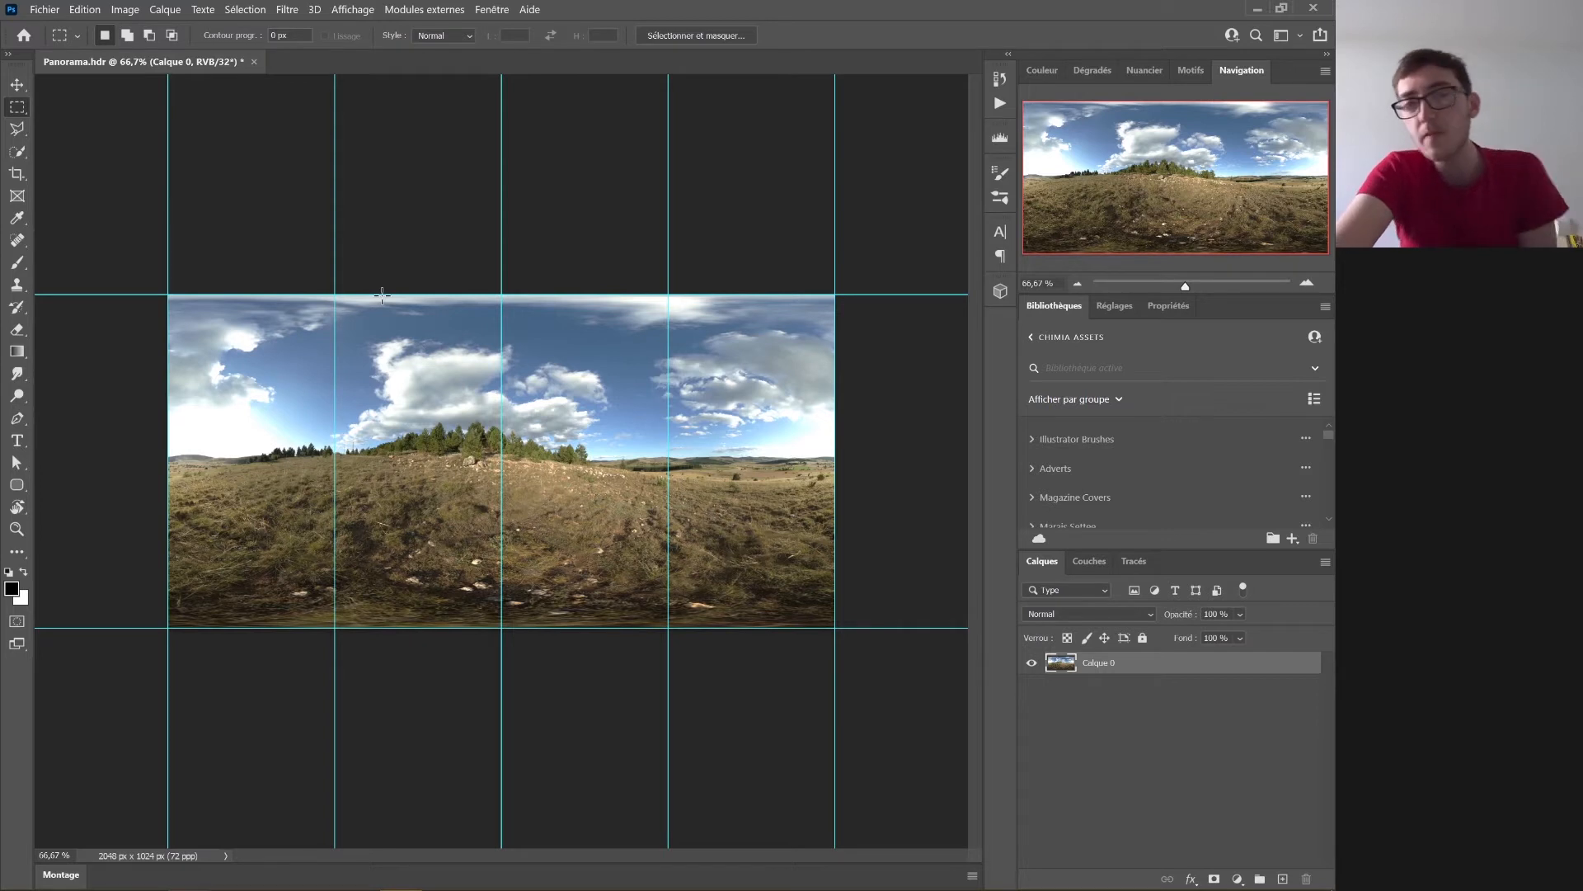
- Marquee-select the panorama's left half and copy it onto a new layer (Calque par Copier)
left_click_drag(170, 295, 500, 631)
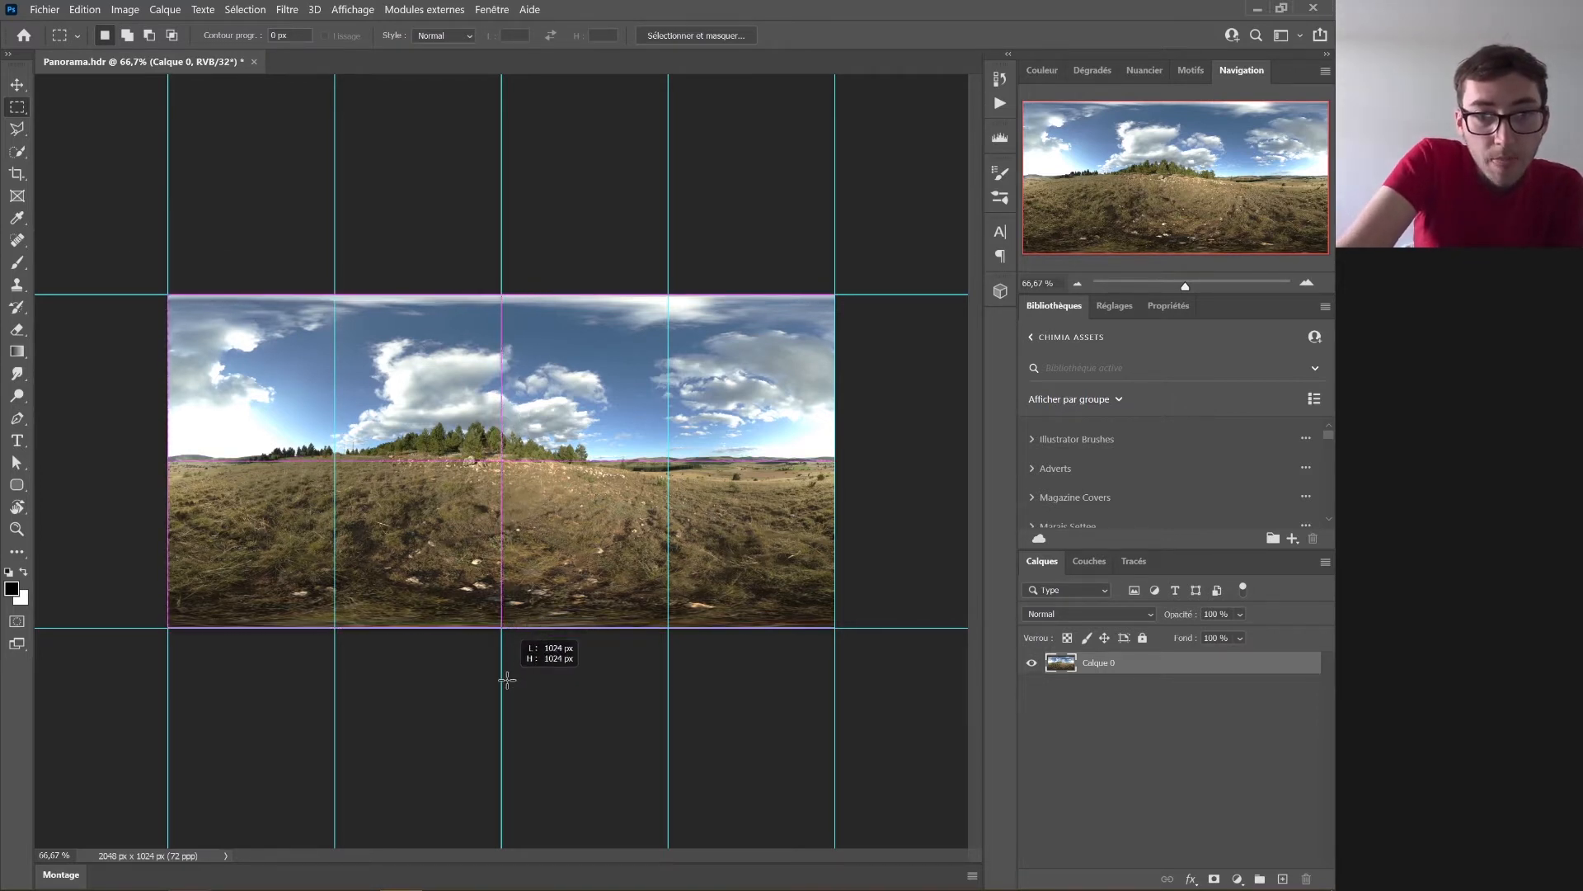
right_click(504, 455)
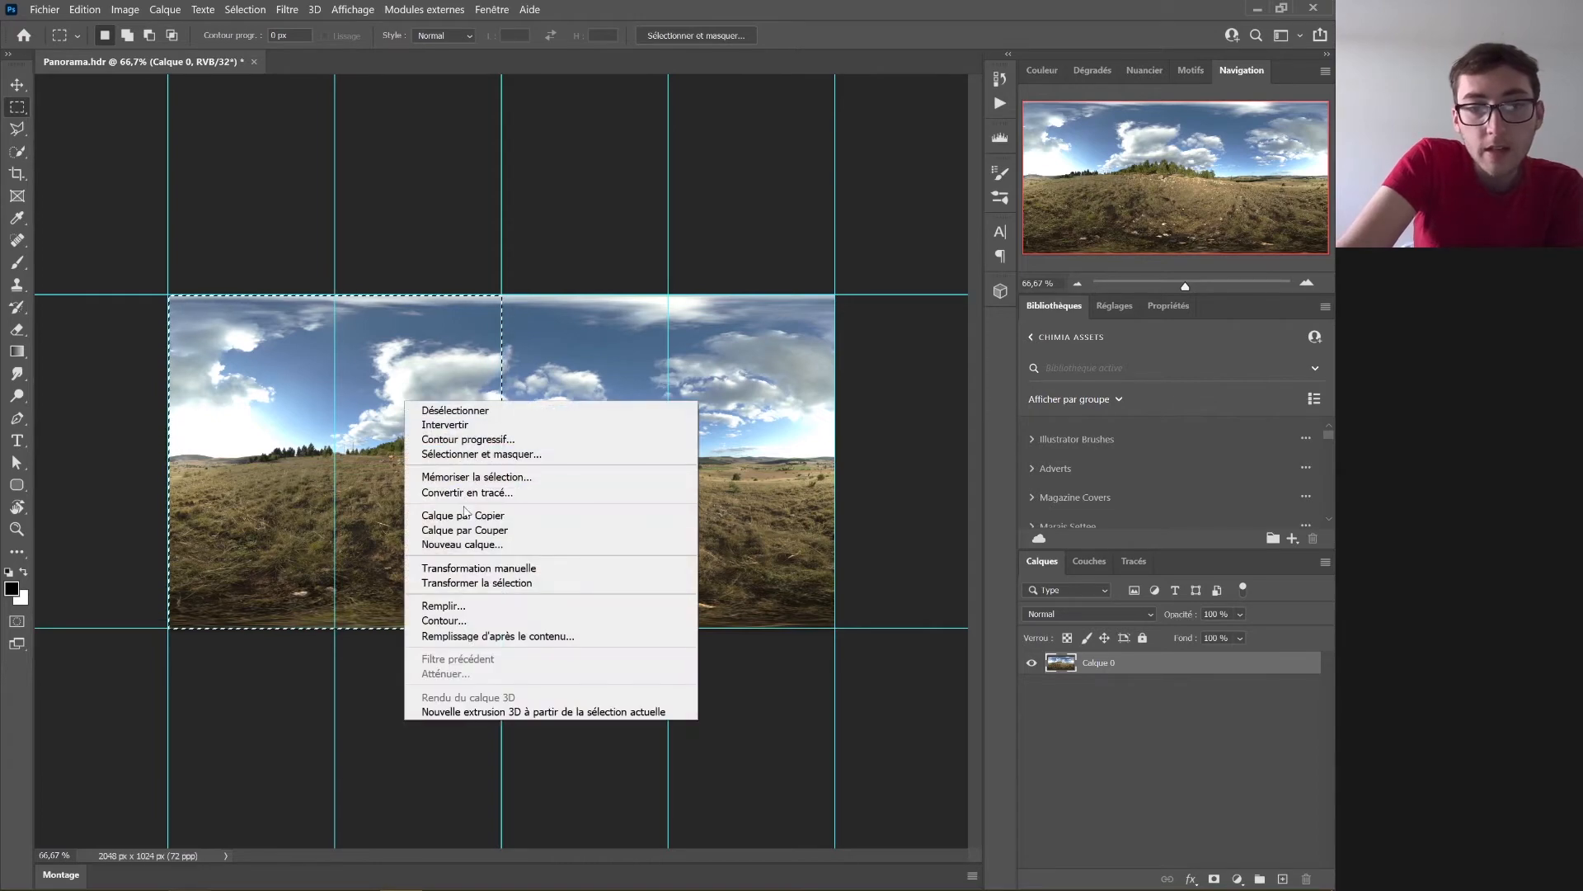
left_click(463, 514)
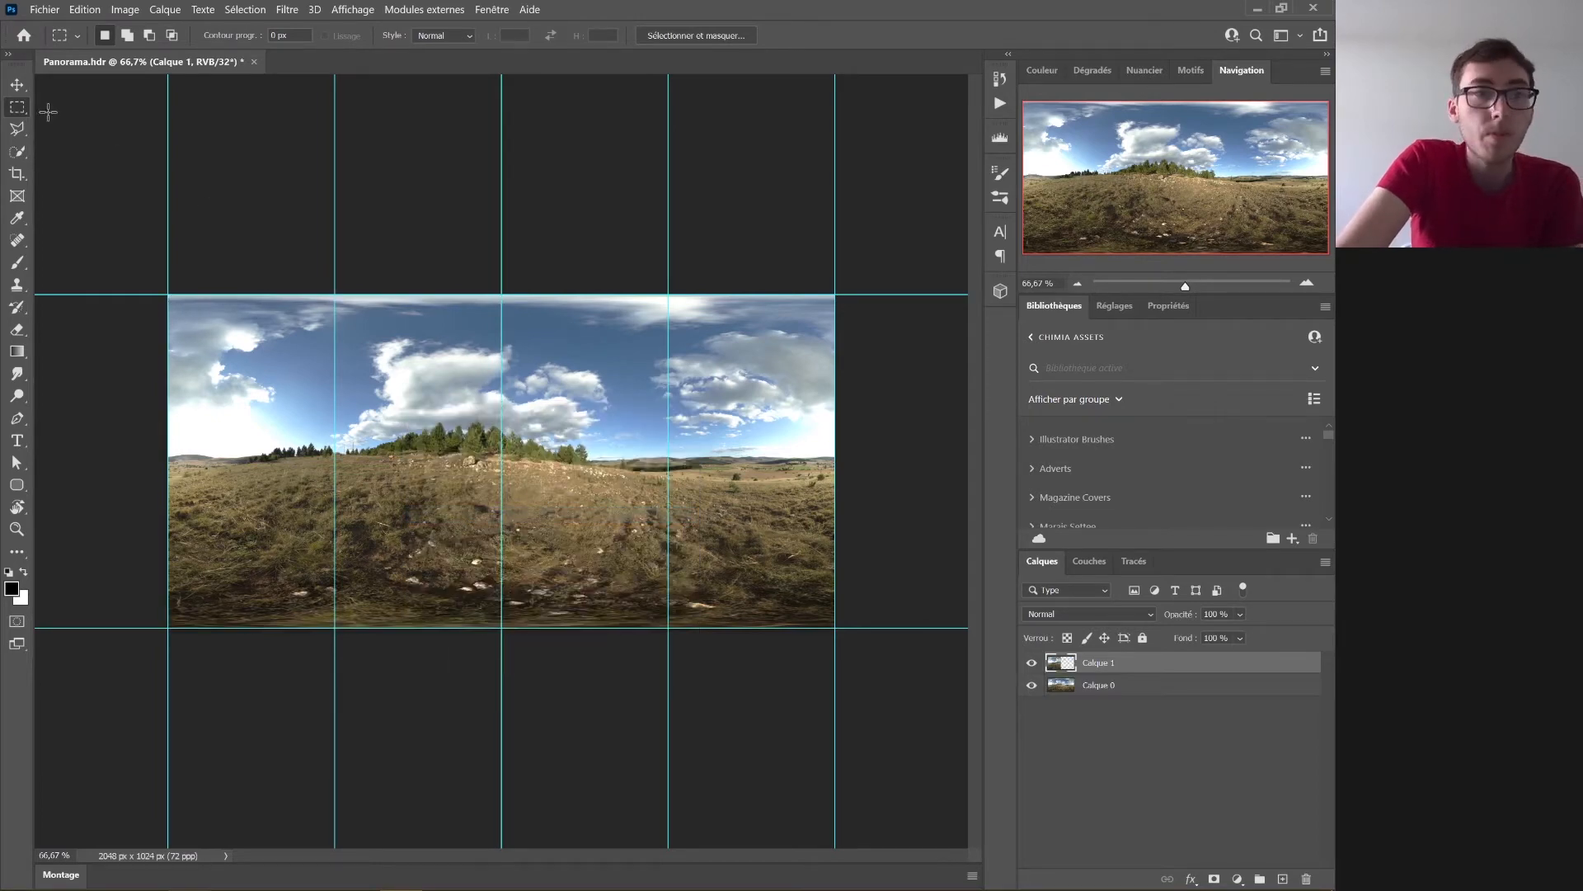
left_click(18, 85)
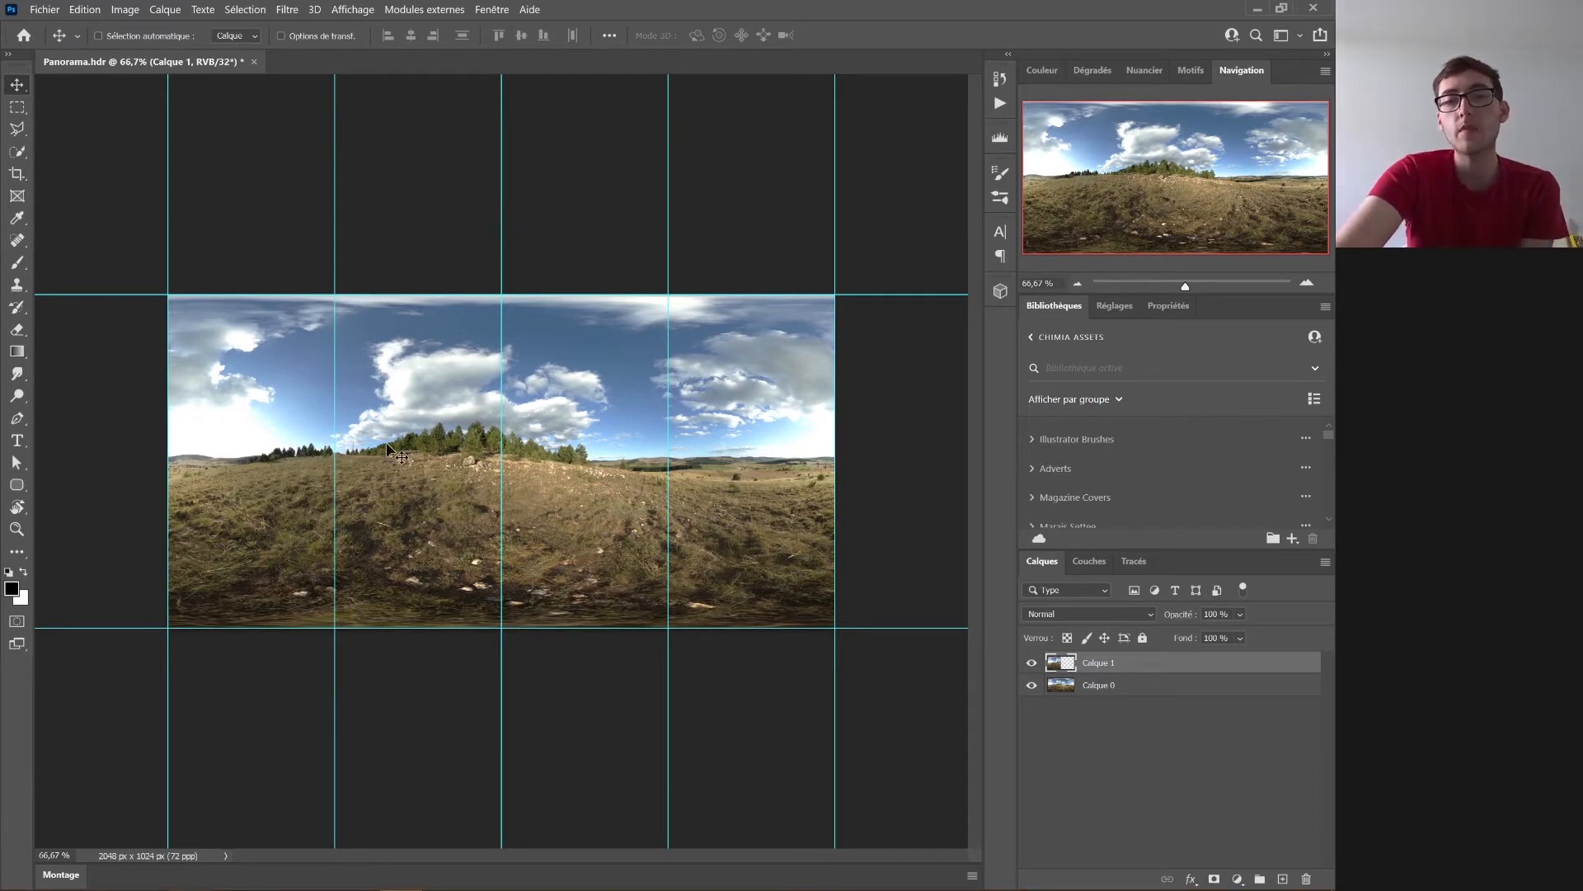
mouse_move(393, 496)
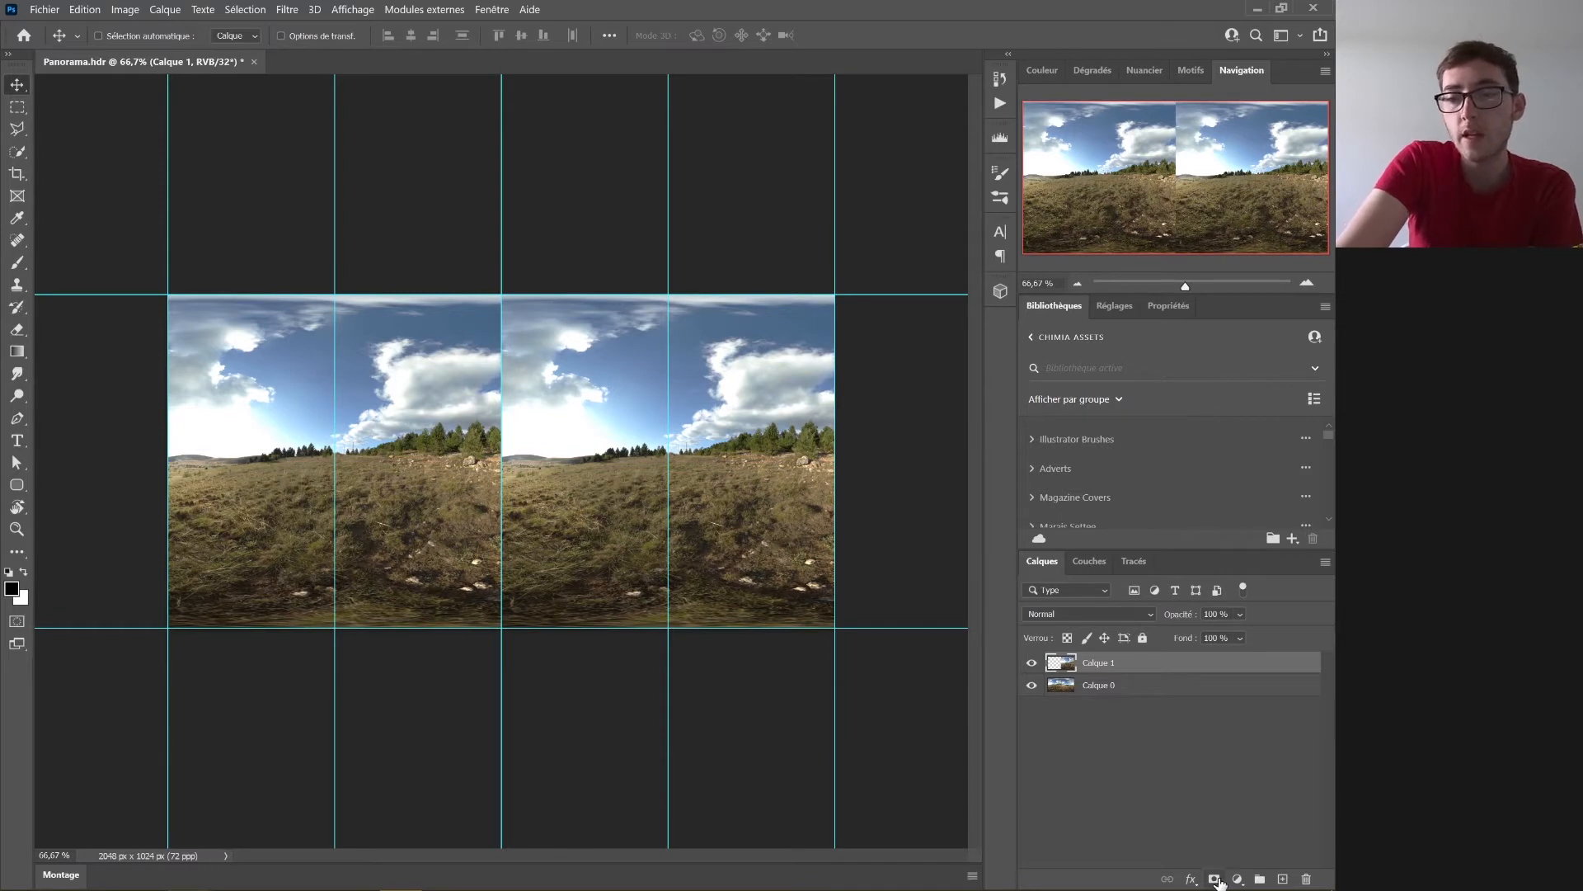
- Add a layer mask to Calque 1 and drag a gradient across it to blend
left_click(1216, 877)
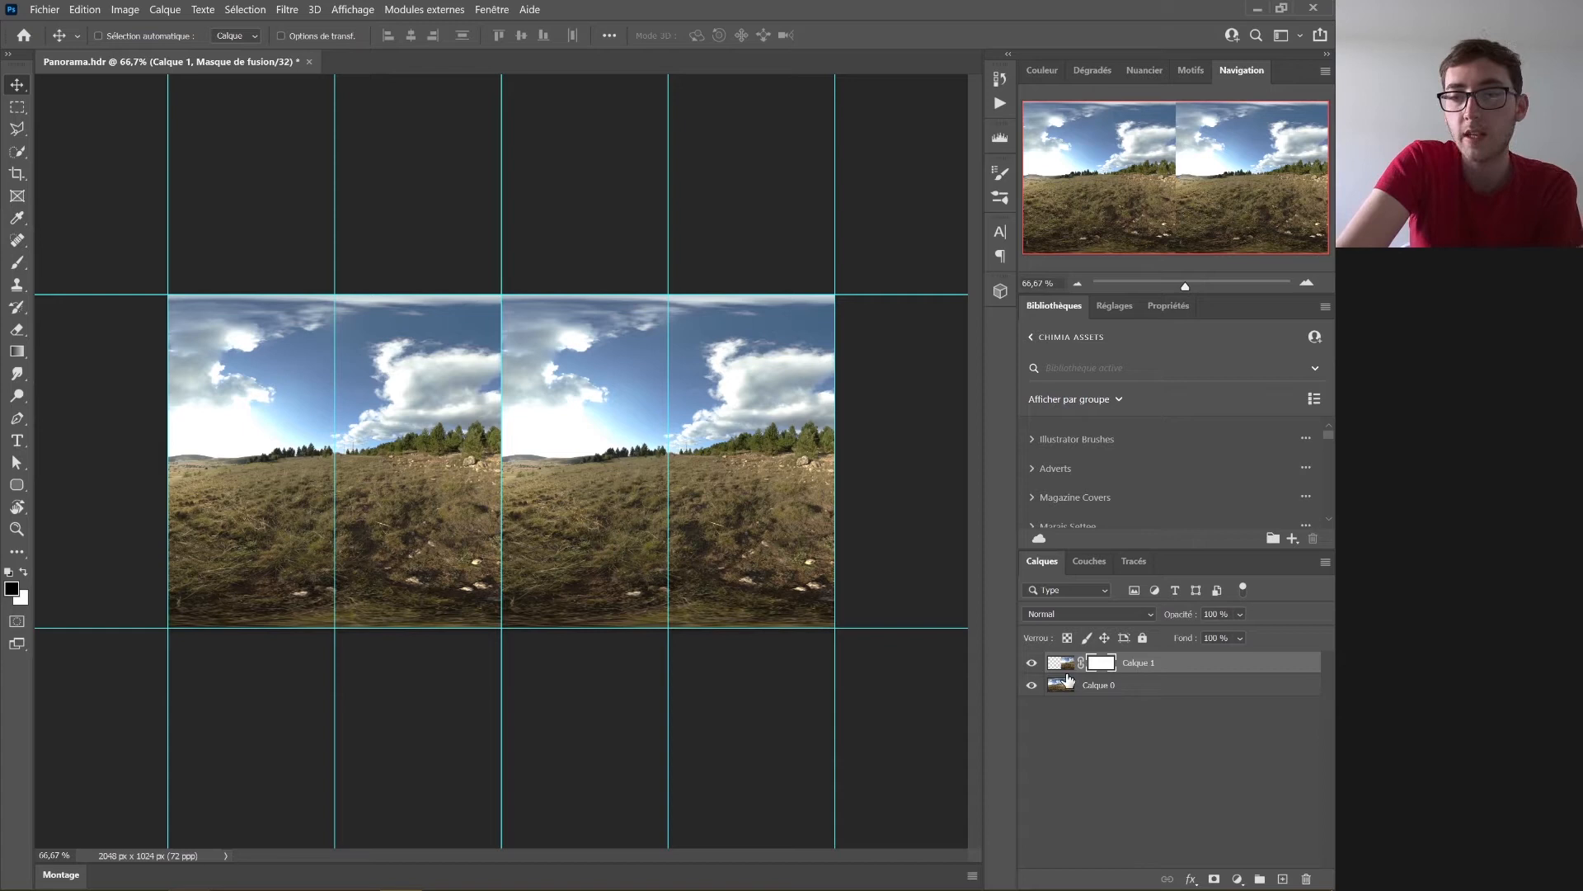
left_click(17, 352)
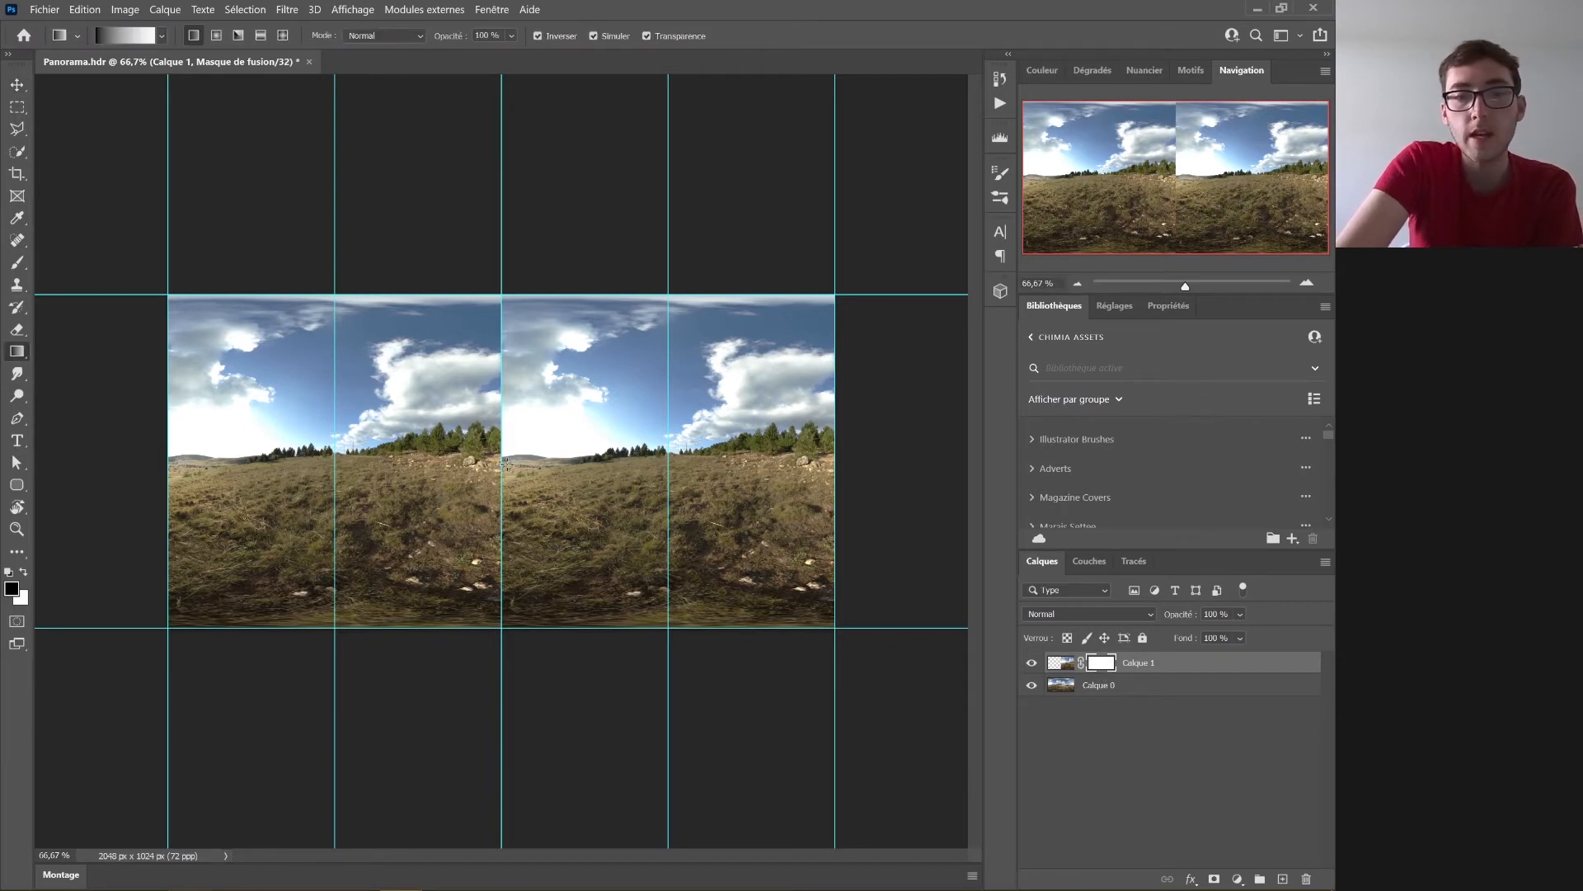
left_click_drag(502, 464, 836, 480)
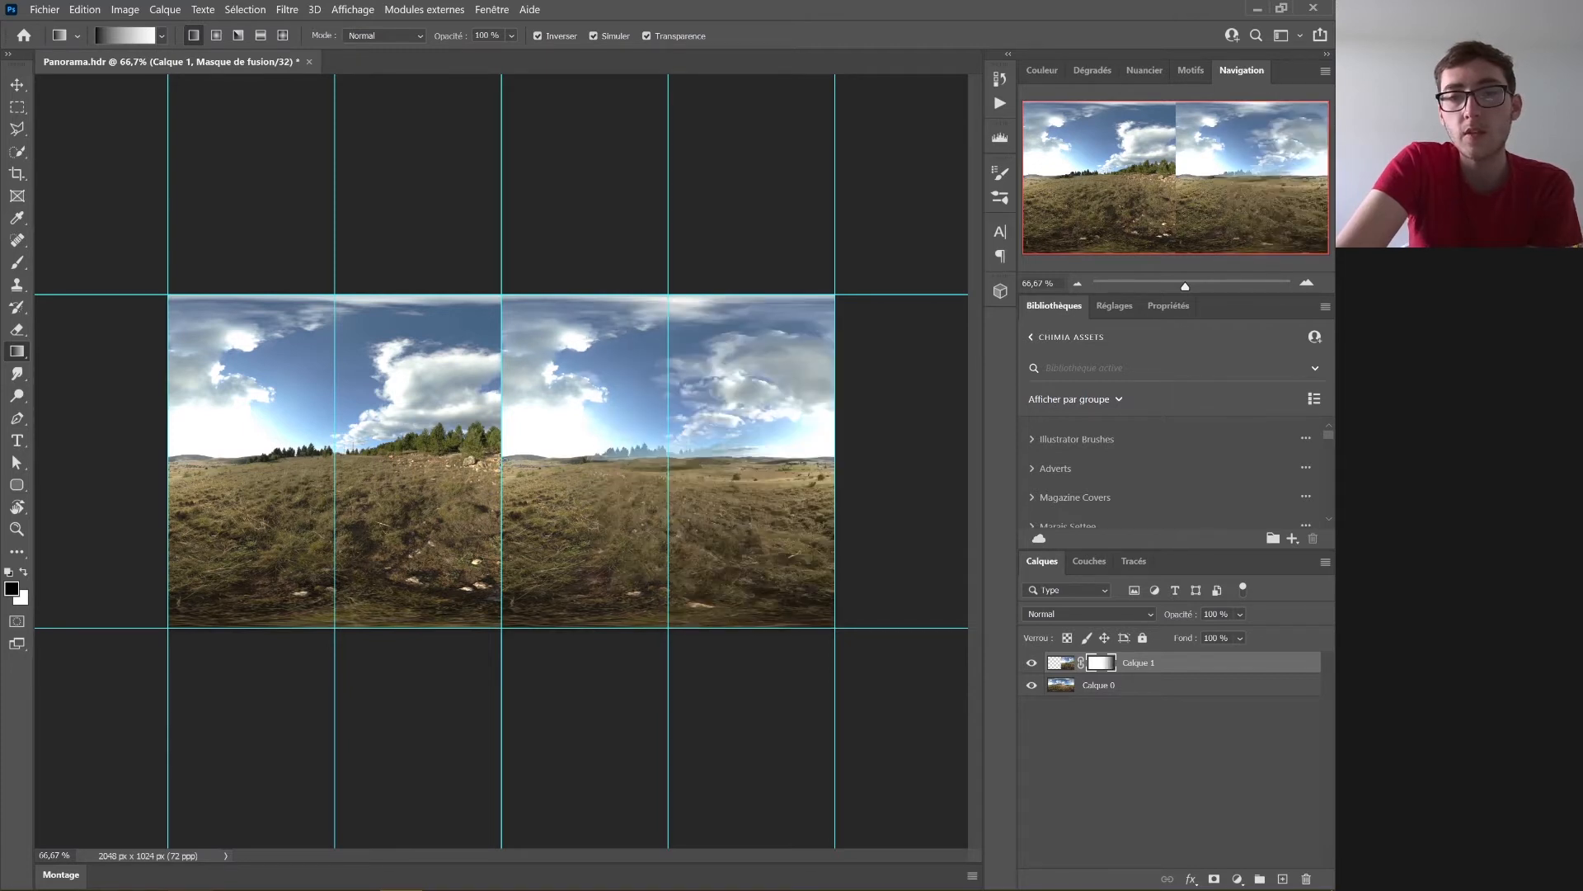
mouse_move(808, 444)
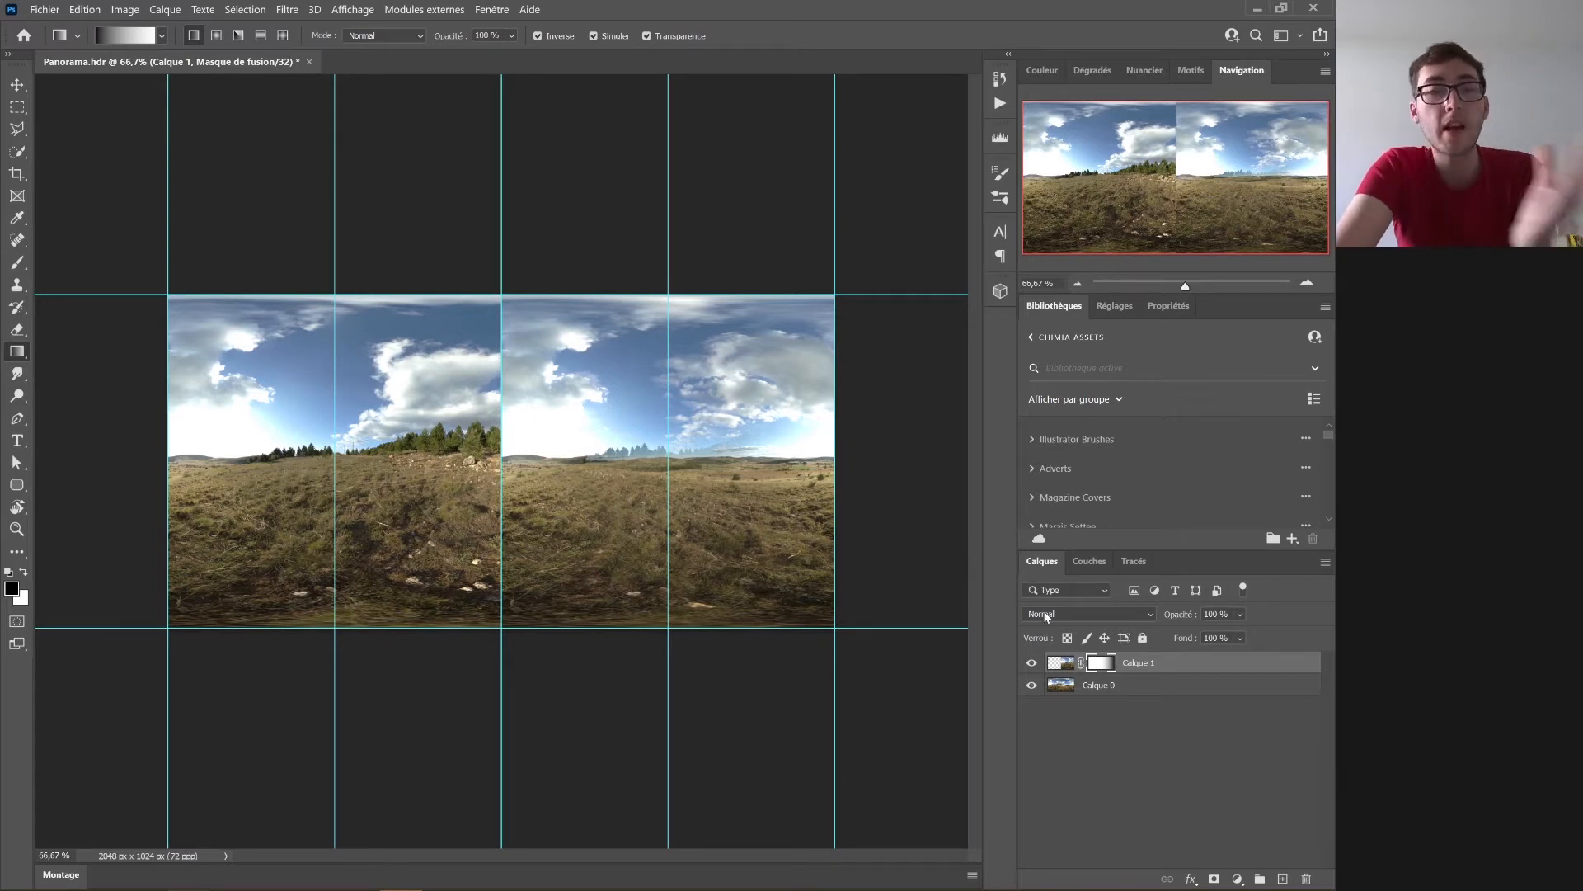
- Hide Calque 1 and copy the original layer's right half onto a new layer
left_click(1031, 662)
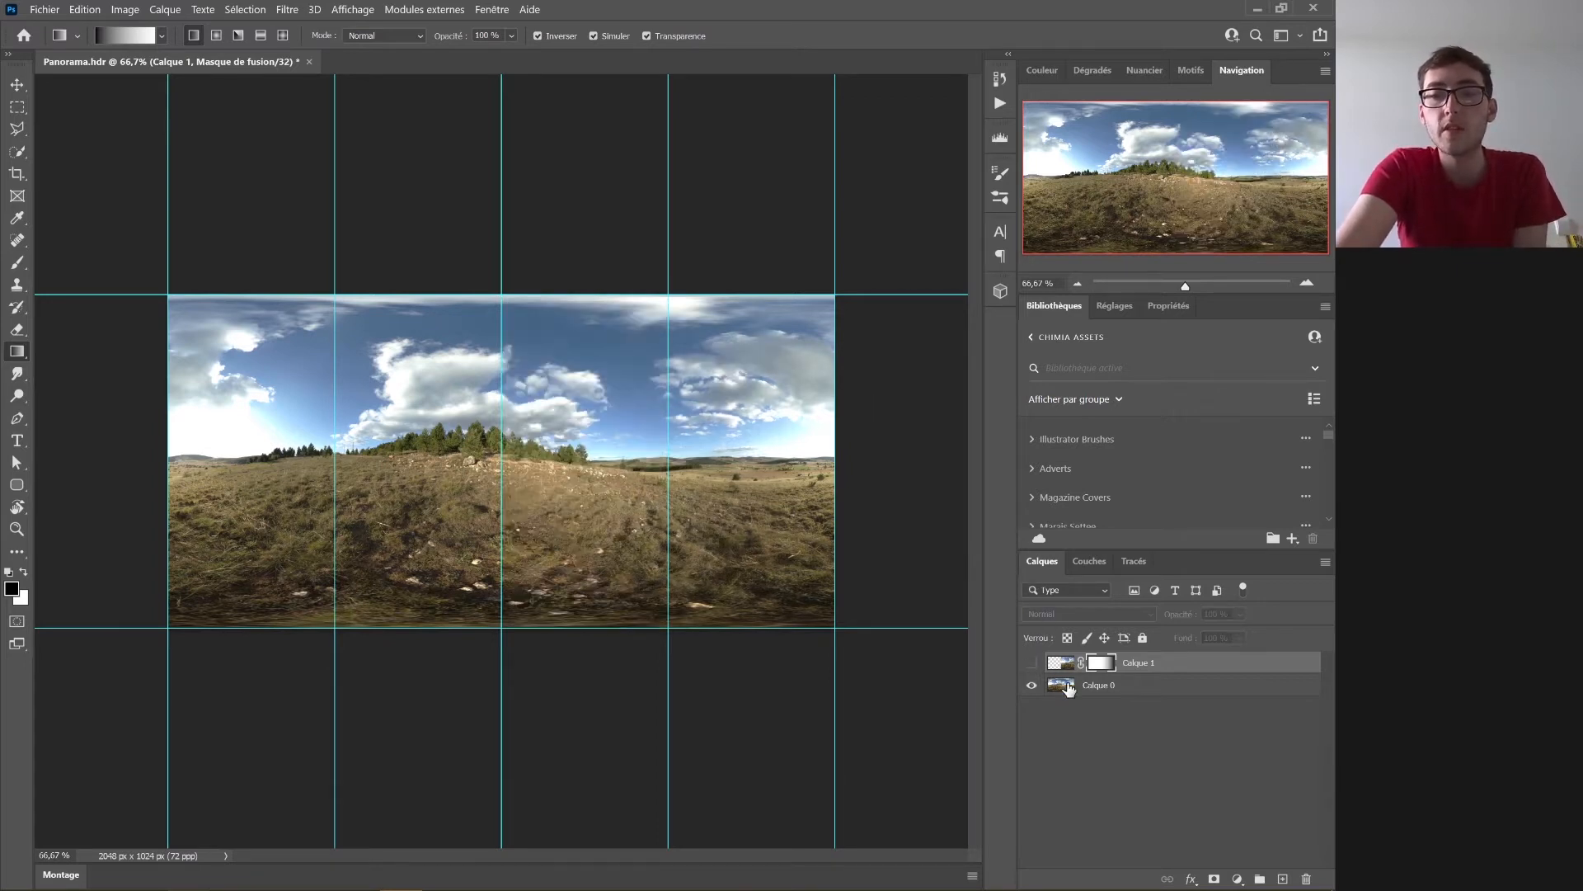
left_click(1099, 685)
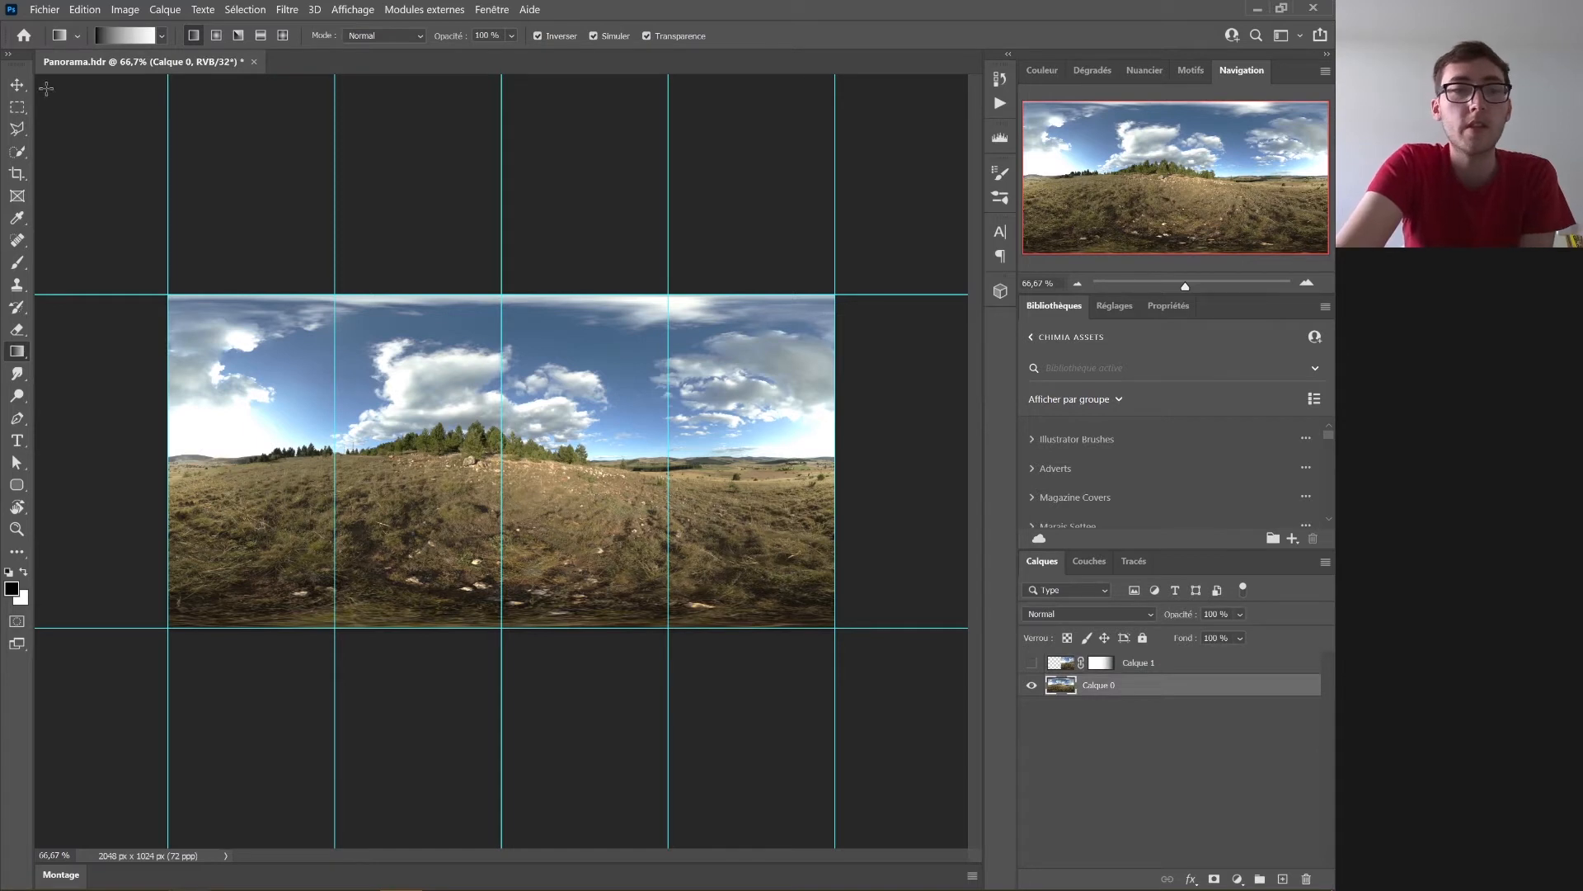
left_click_drag(494, 291, 753, 525)
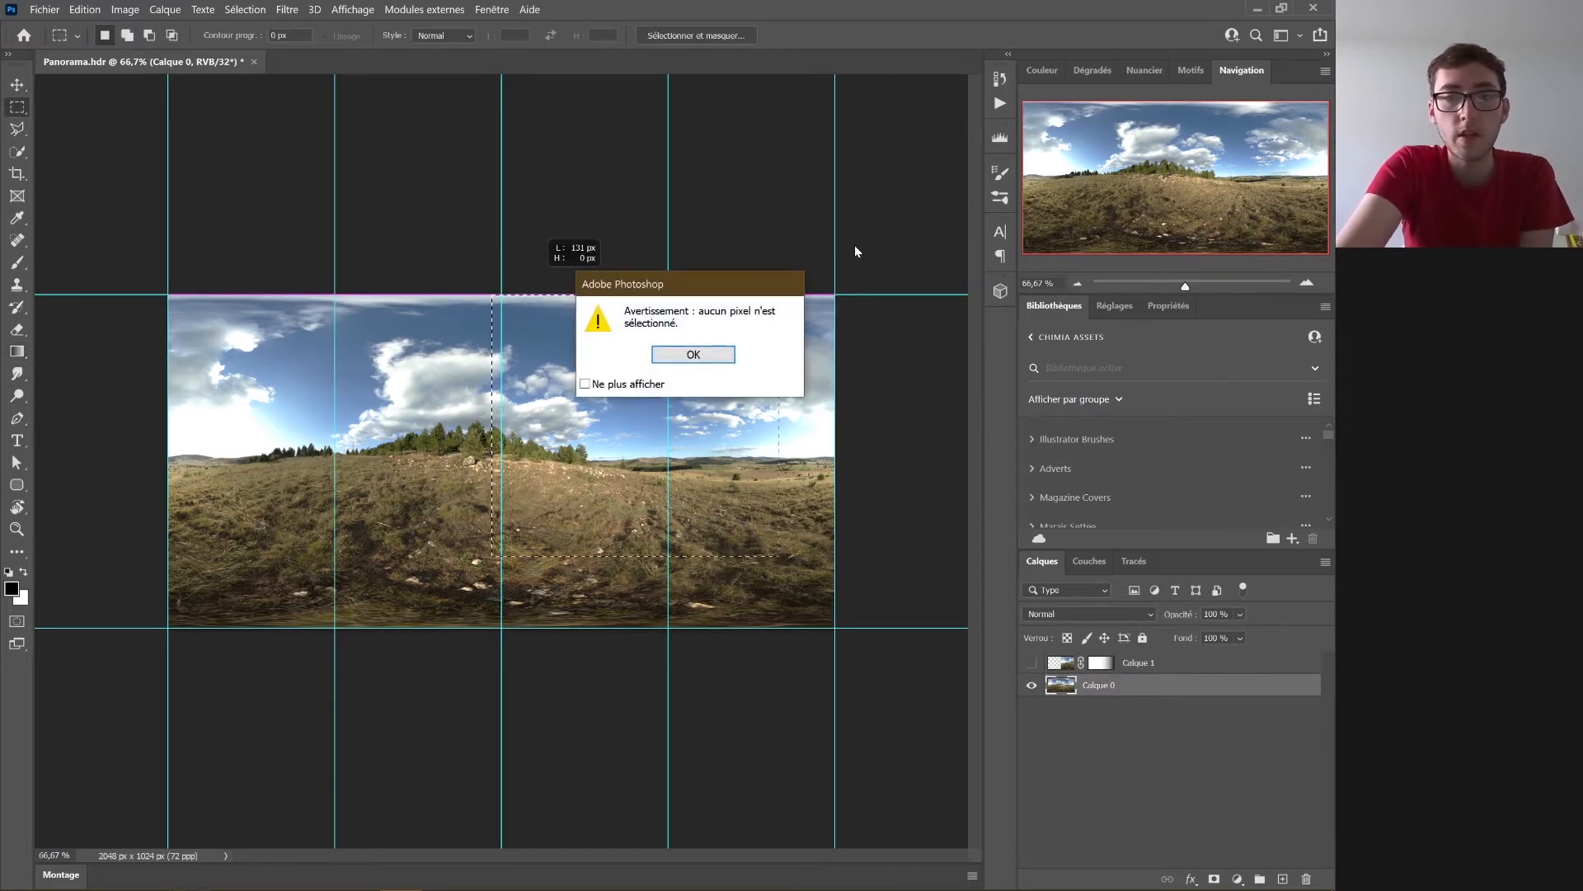
left_click(693, 354)
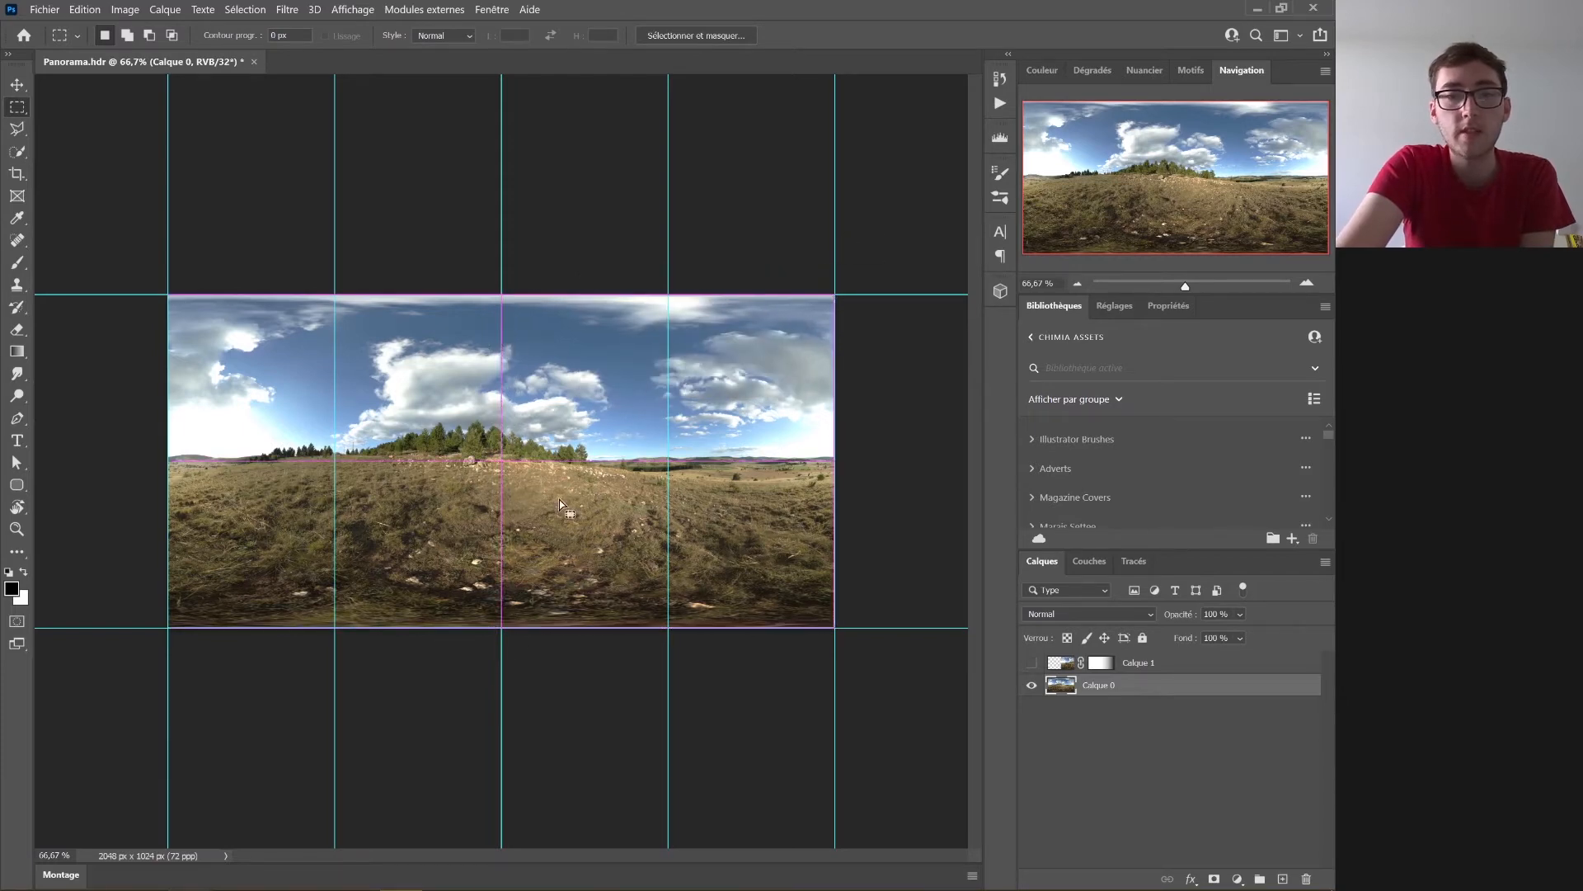
right_click(563, 505)
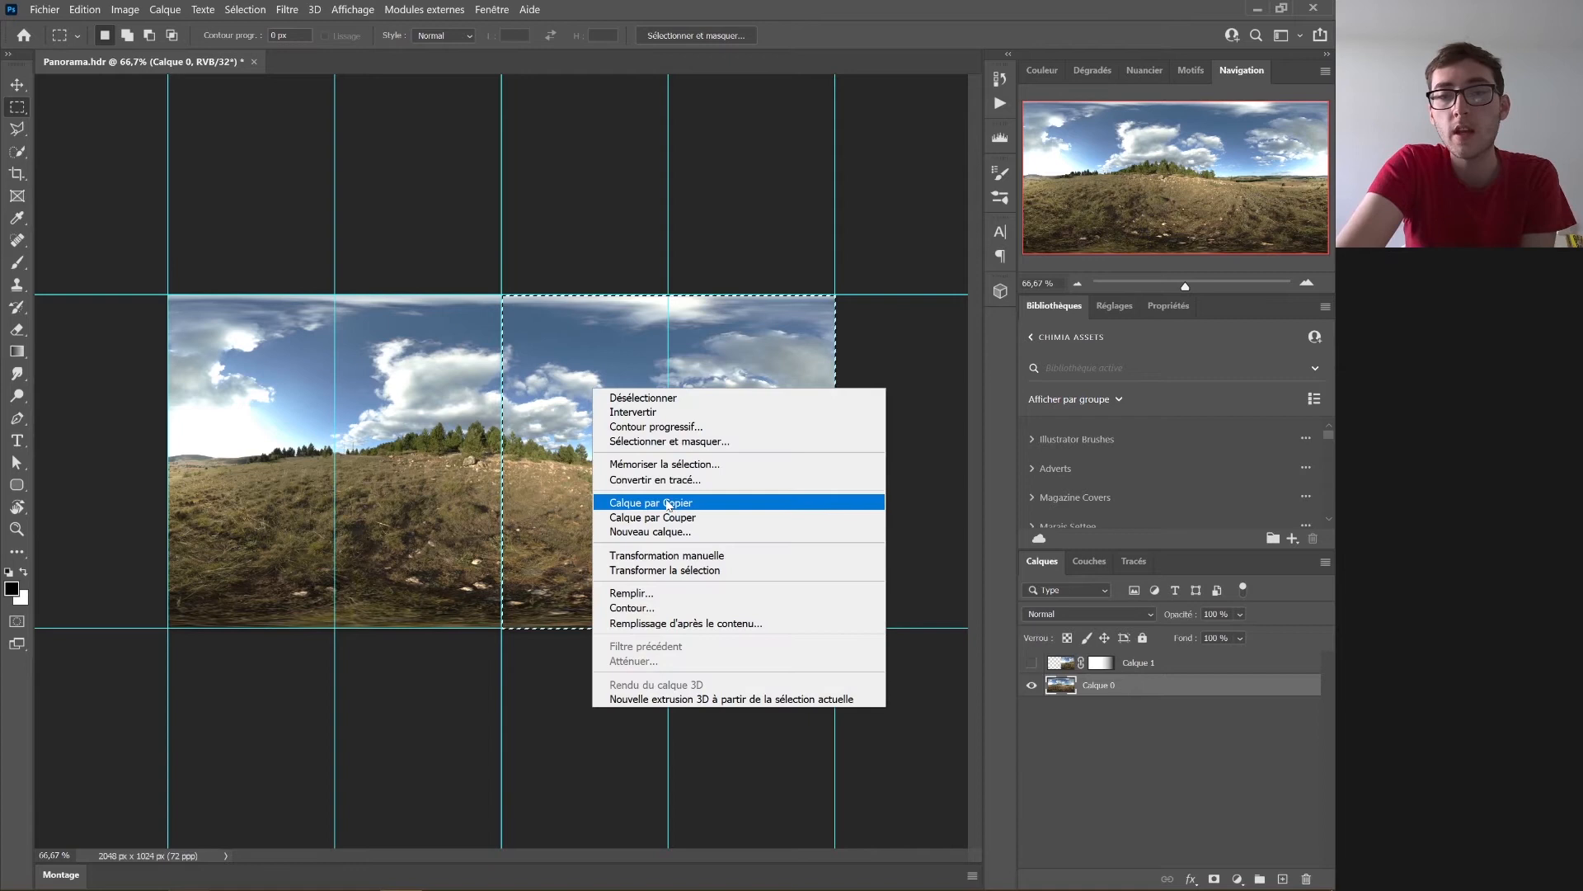
left_click(651, 502)
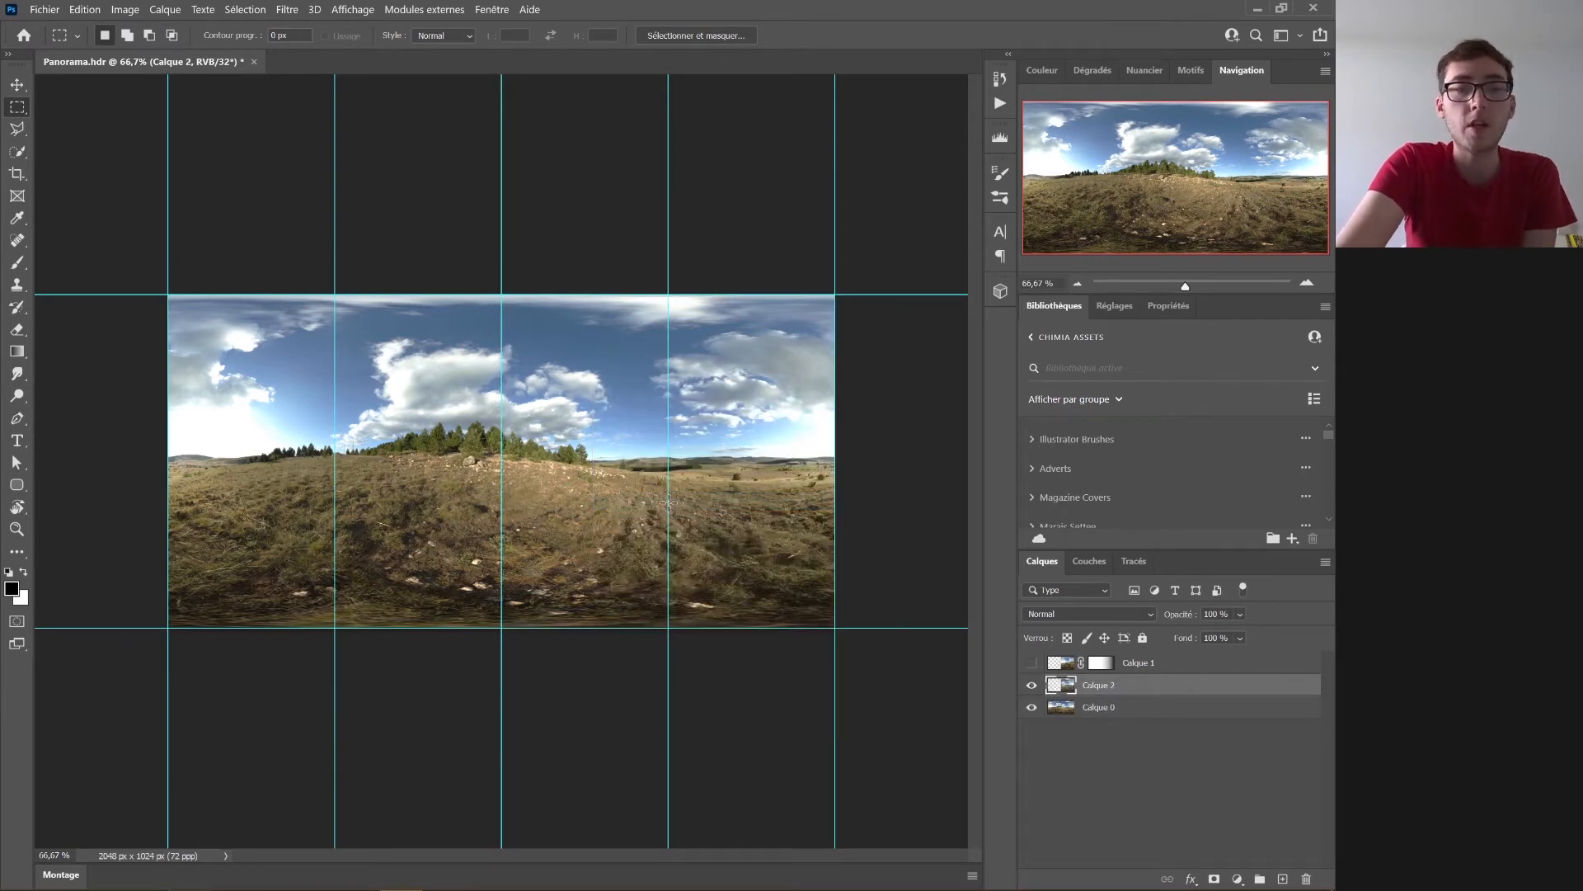
left_click(17, 85)
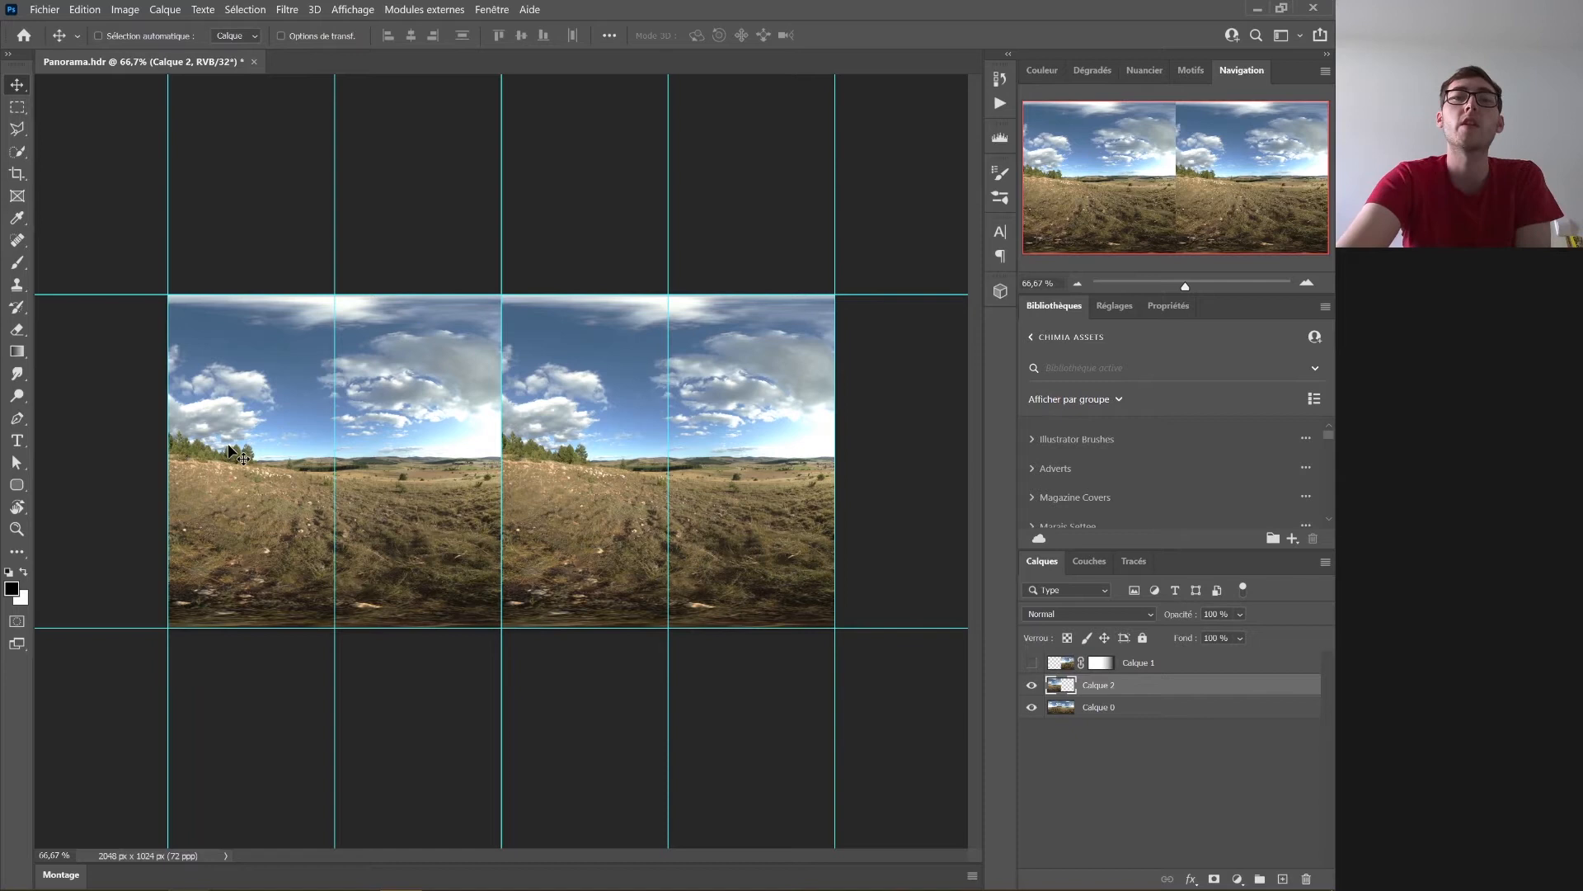
- Mask Calque 2, make Calque 1 visible again, and clear the guides
left_click(1214, 878)
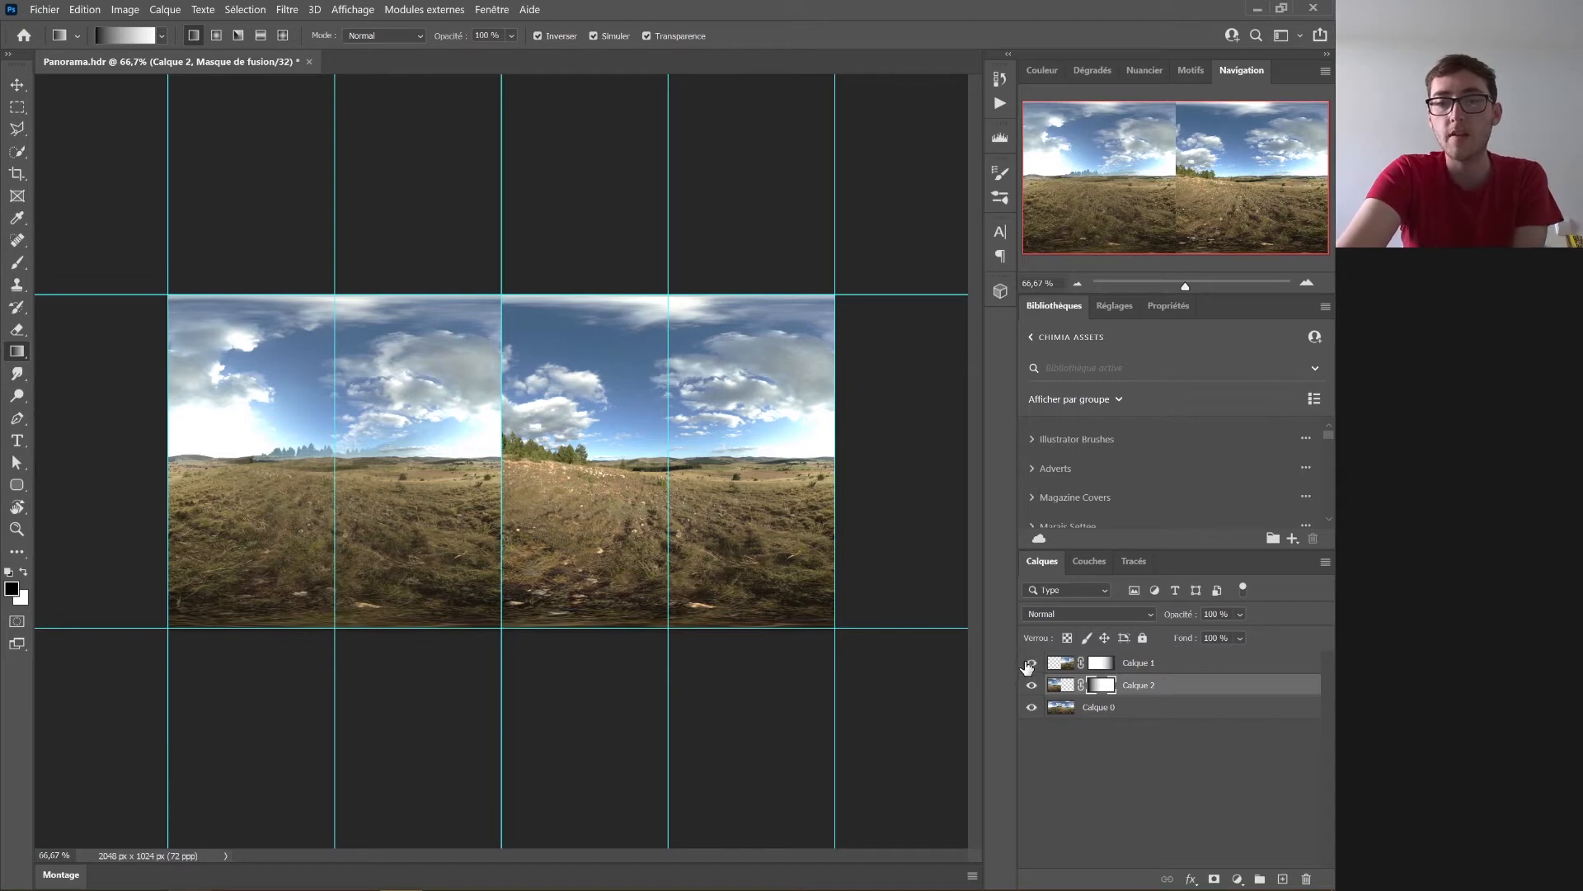
left_click(1031, 662)
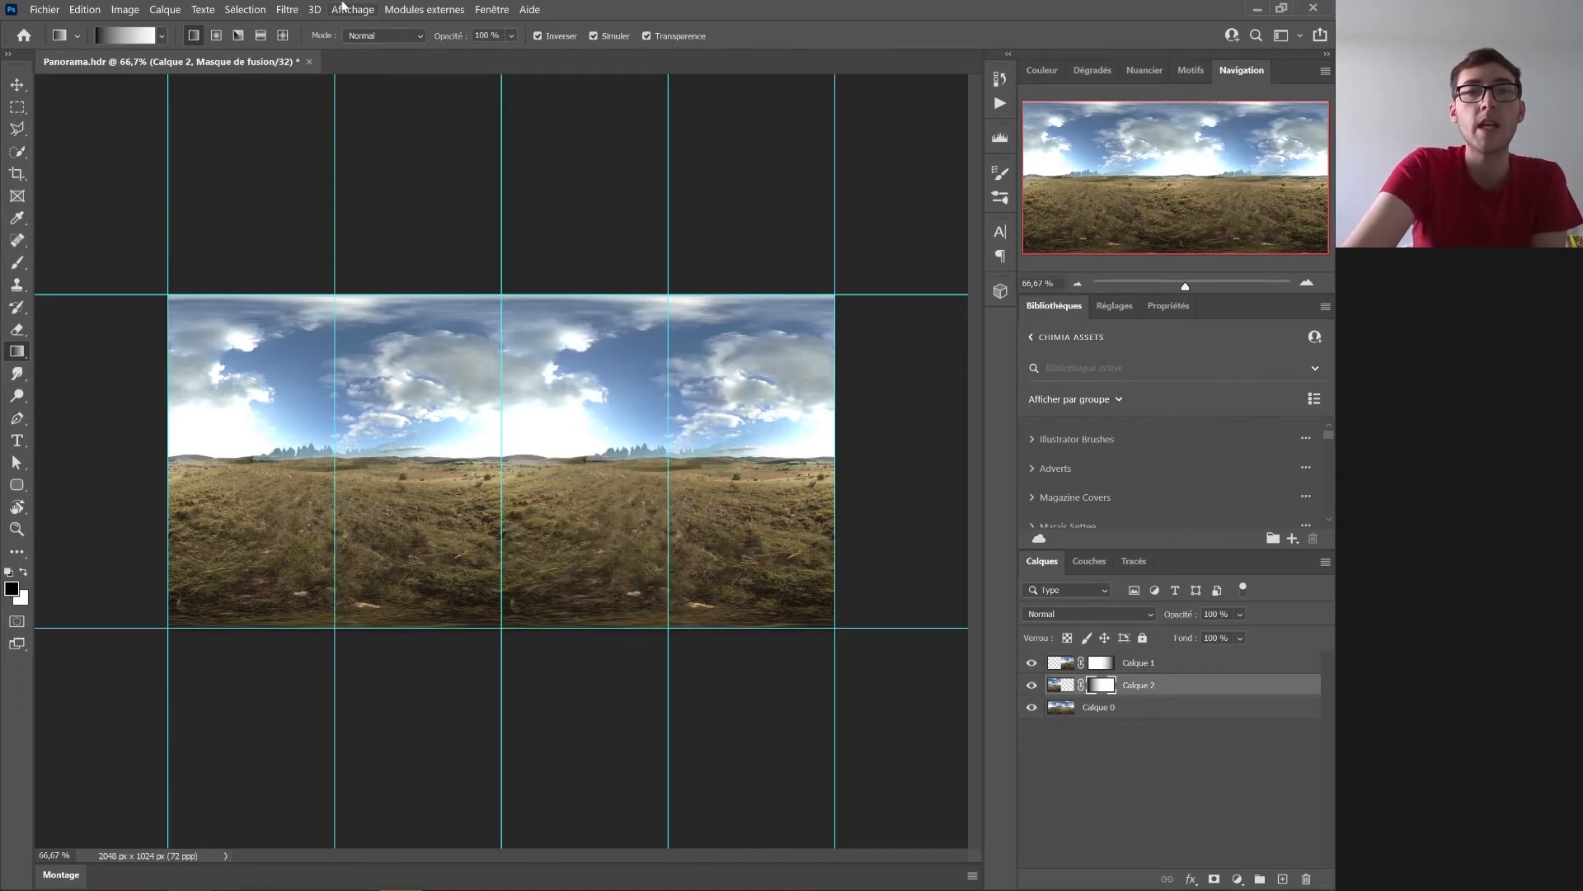
left_click(353, 9)
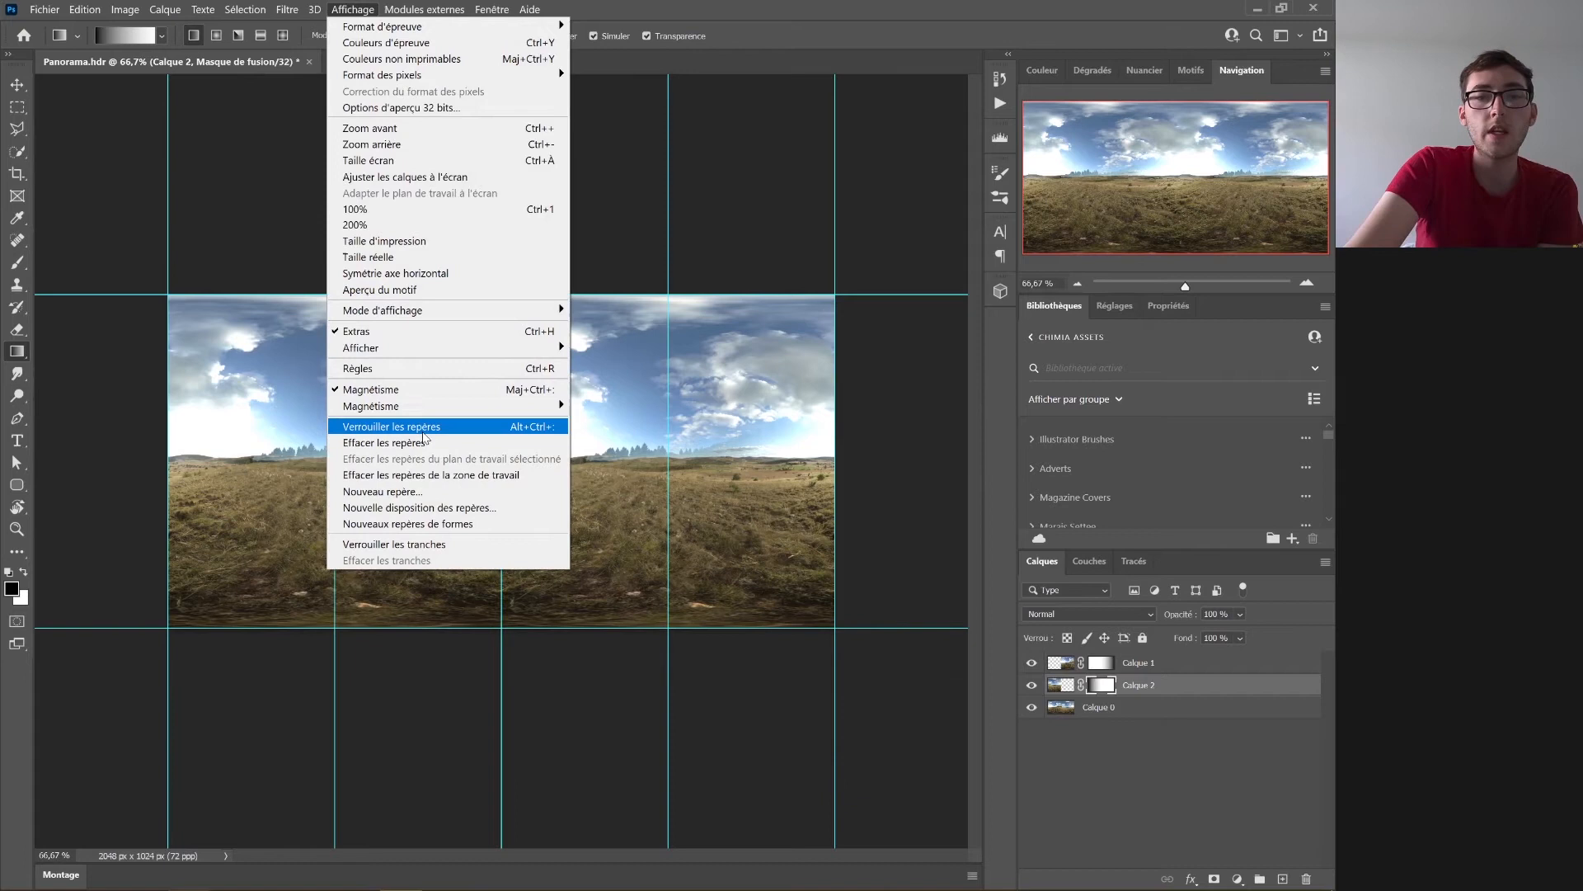
left_click(386, 442)
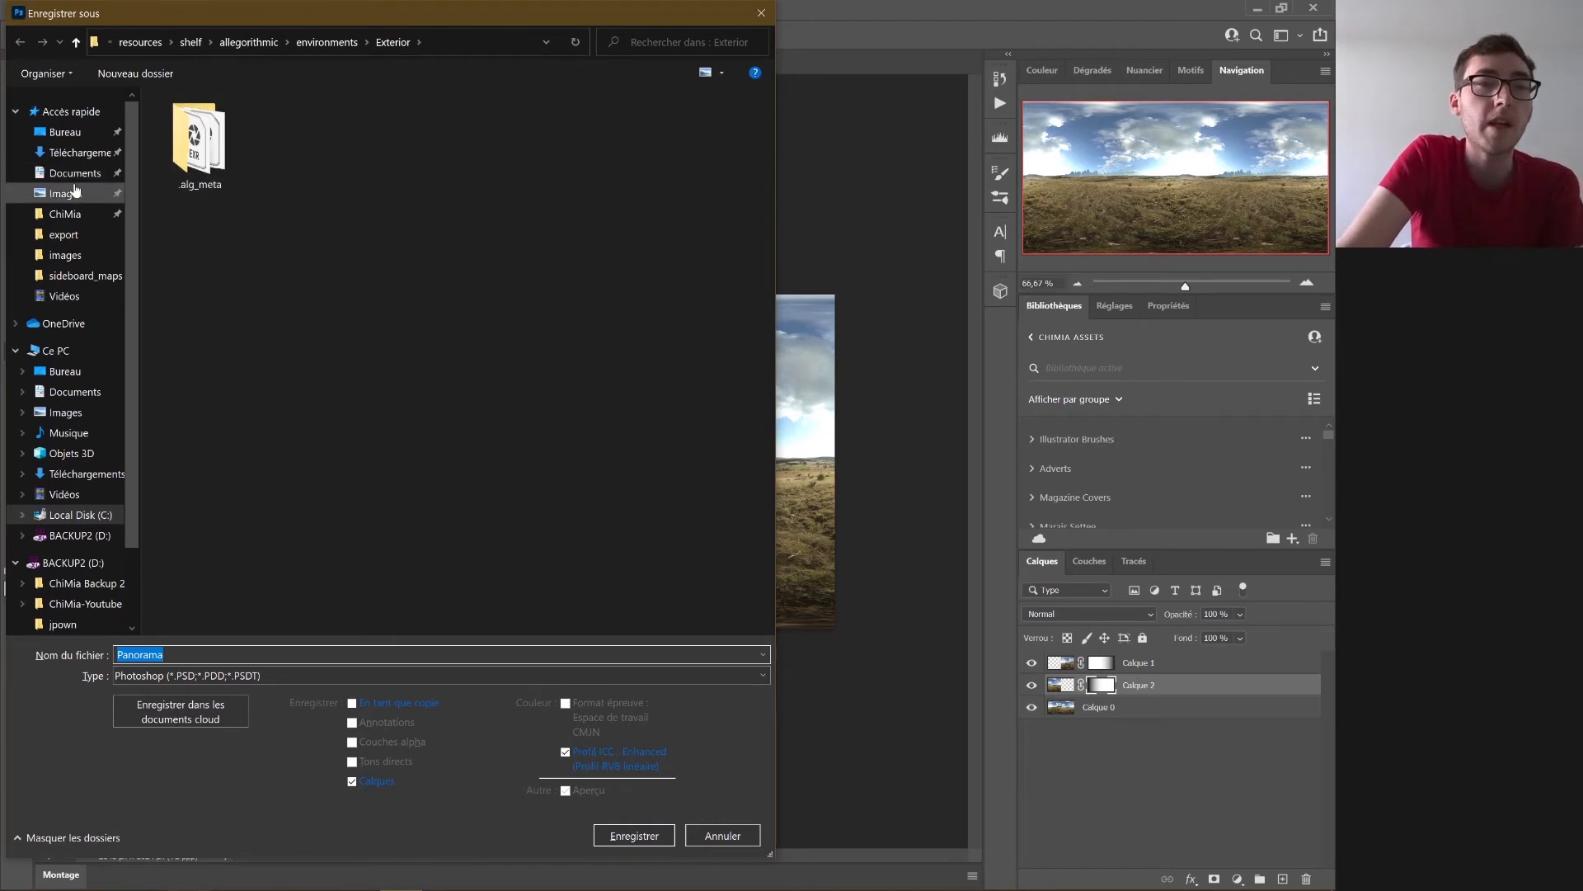
- Save to the ChiMia-Youtube folder as Radiance HDR named 'Panorama-2SidedYay'
left_click(76, 535)
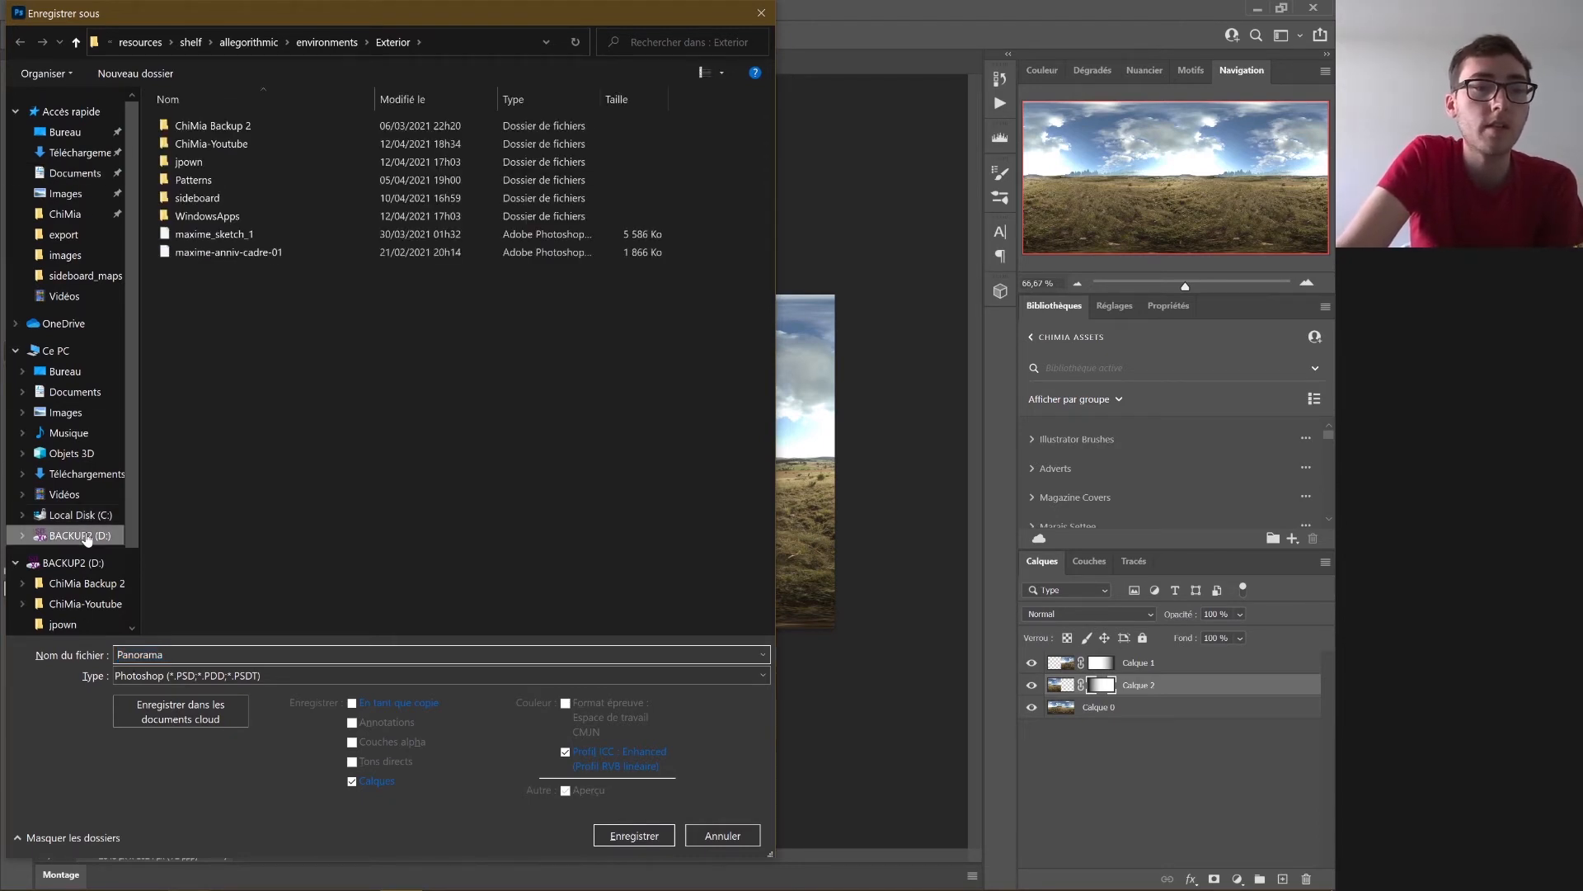
left_click(77, 535)
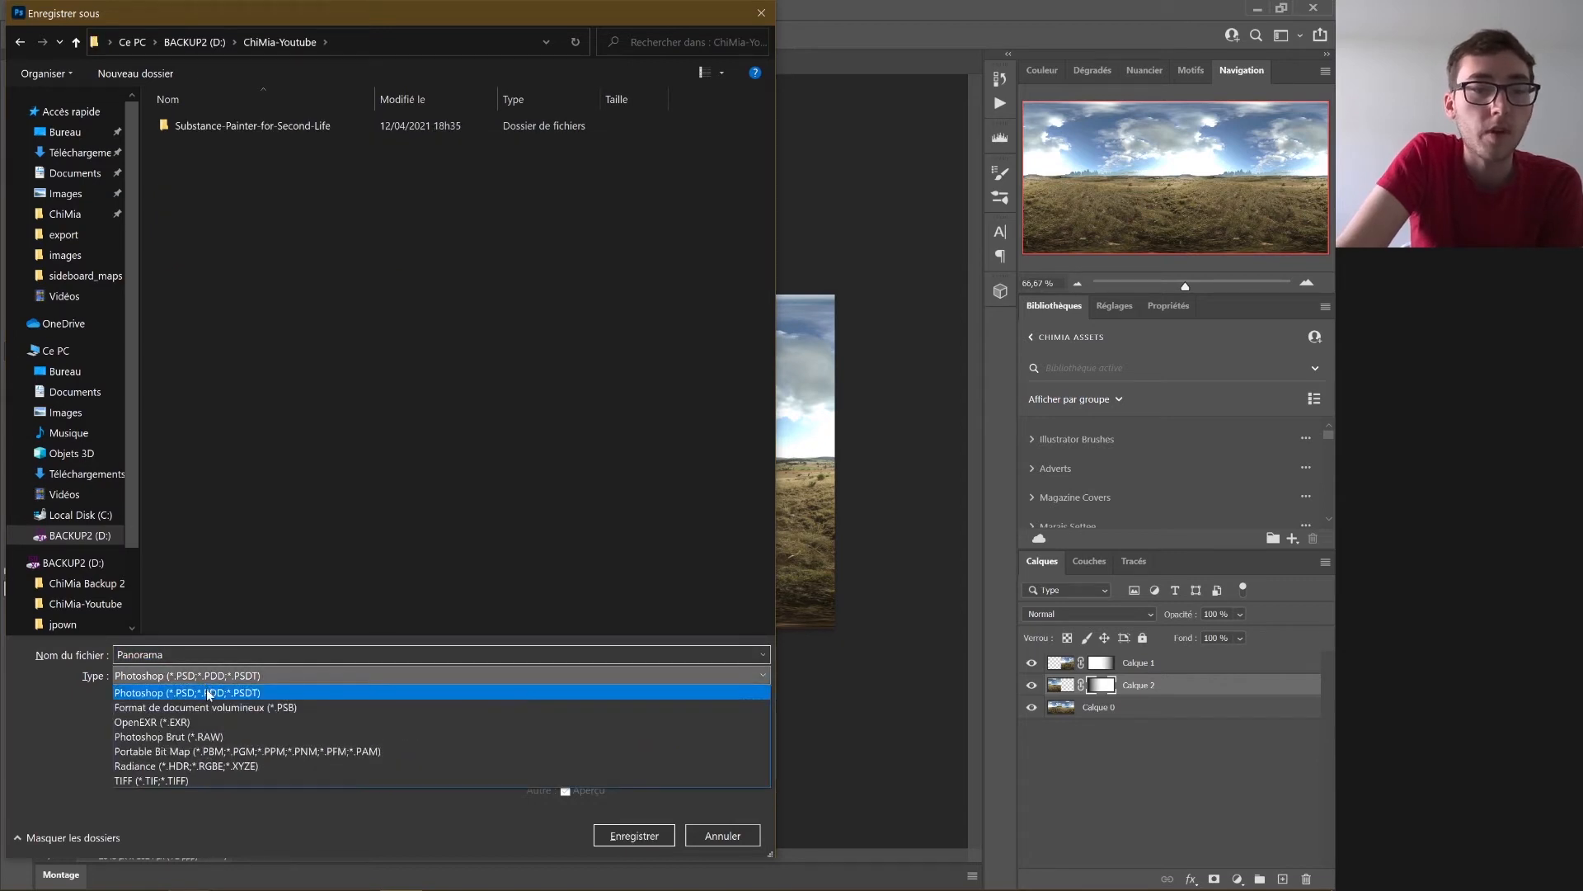
left_click(167, 766)
type("-2")
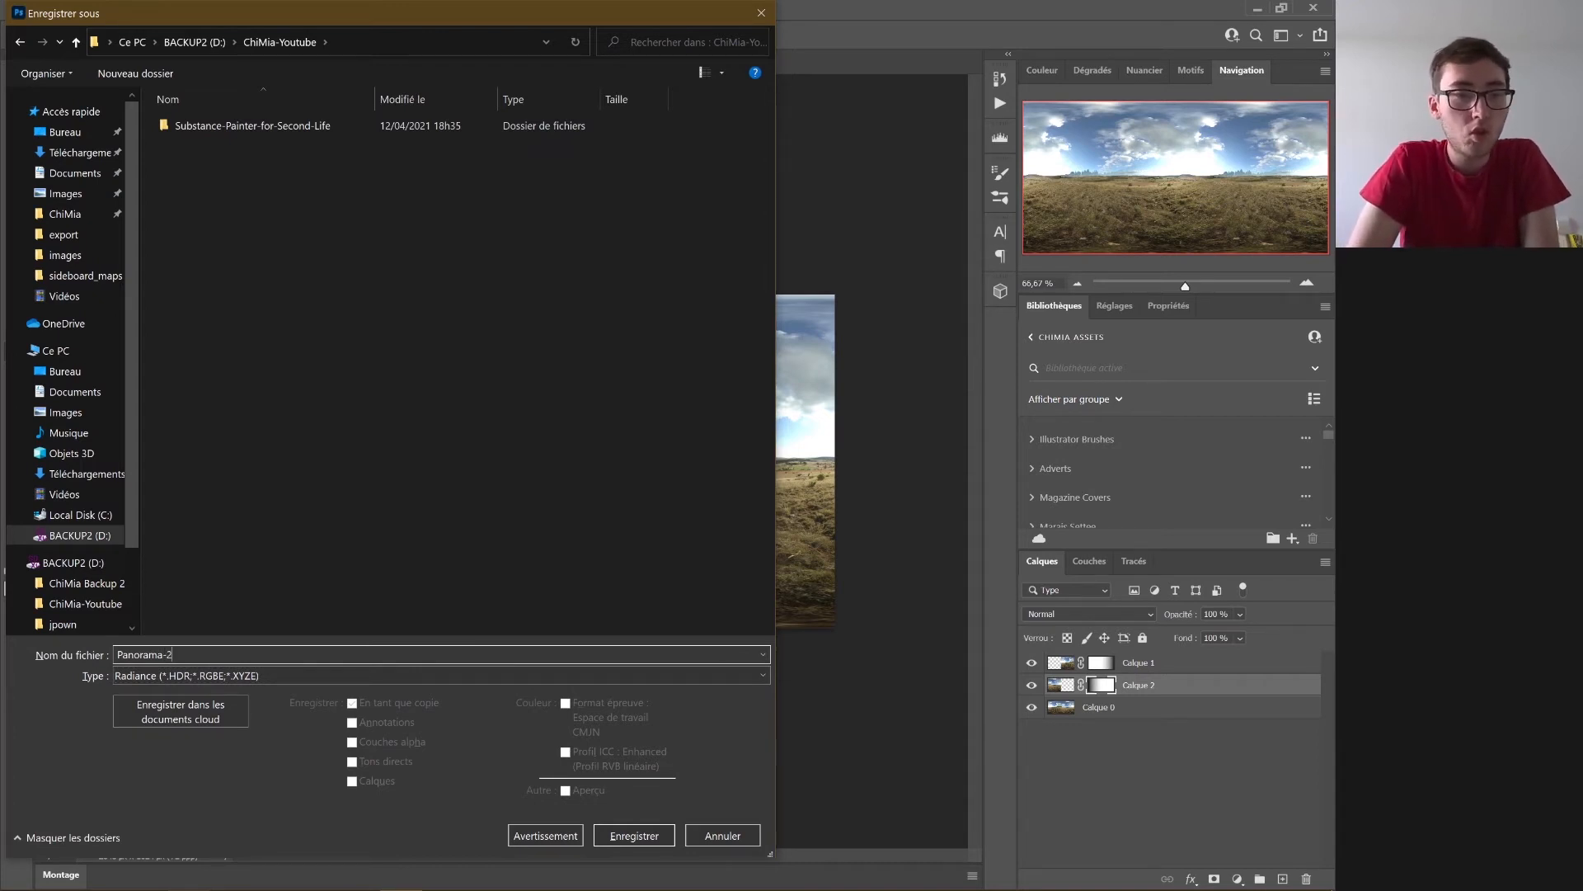
type("Sided")
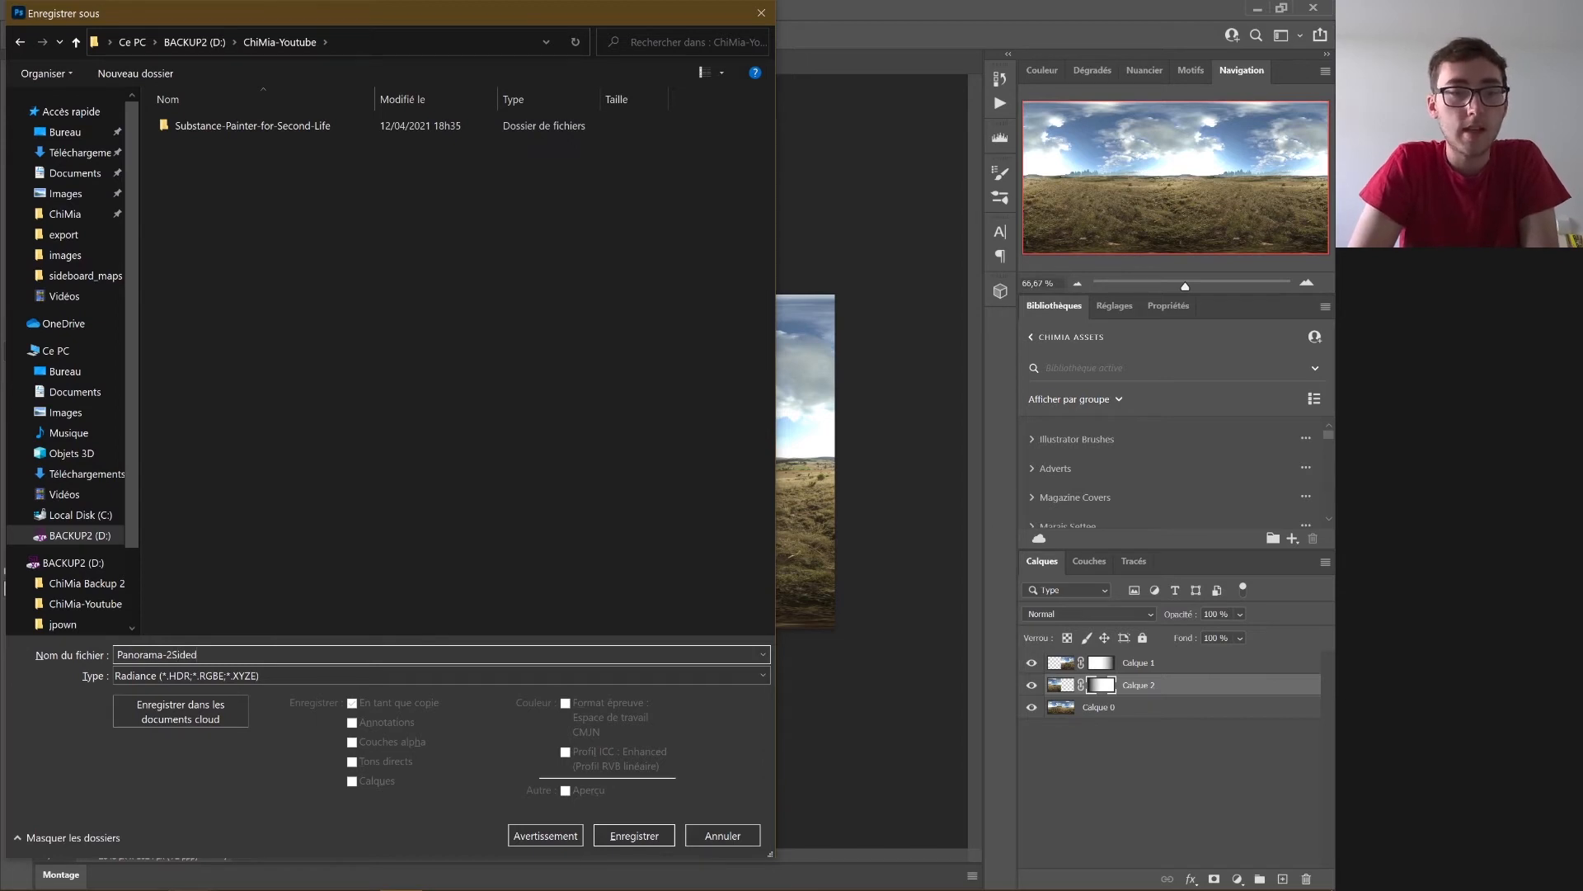
type("y")
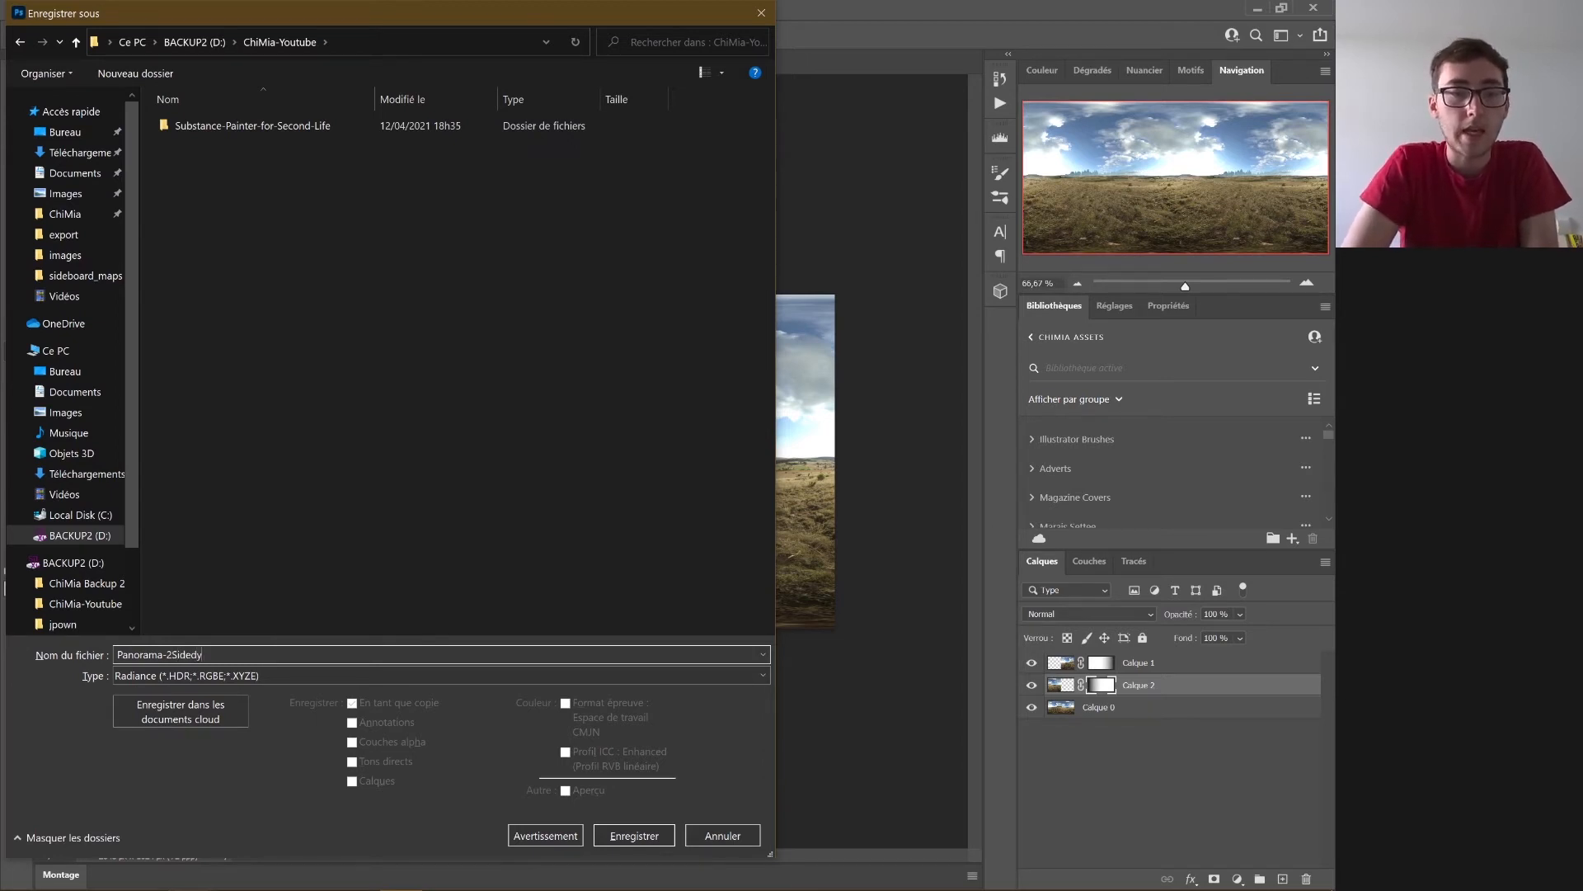
type("Yay")
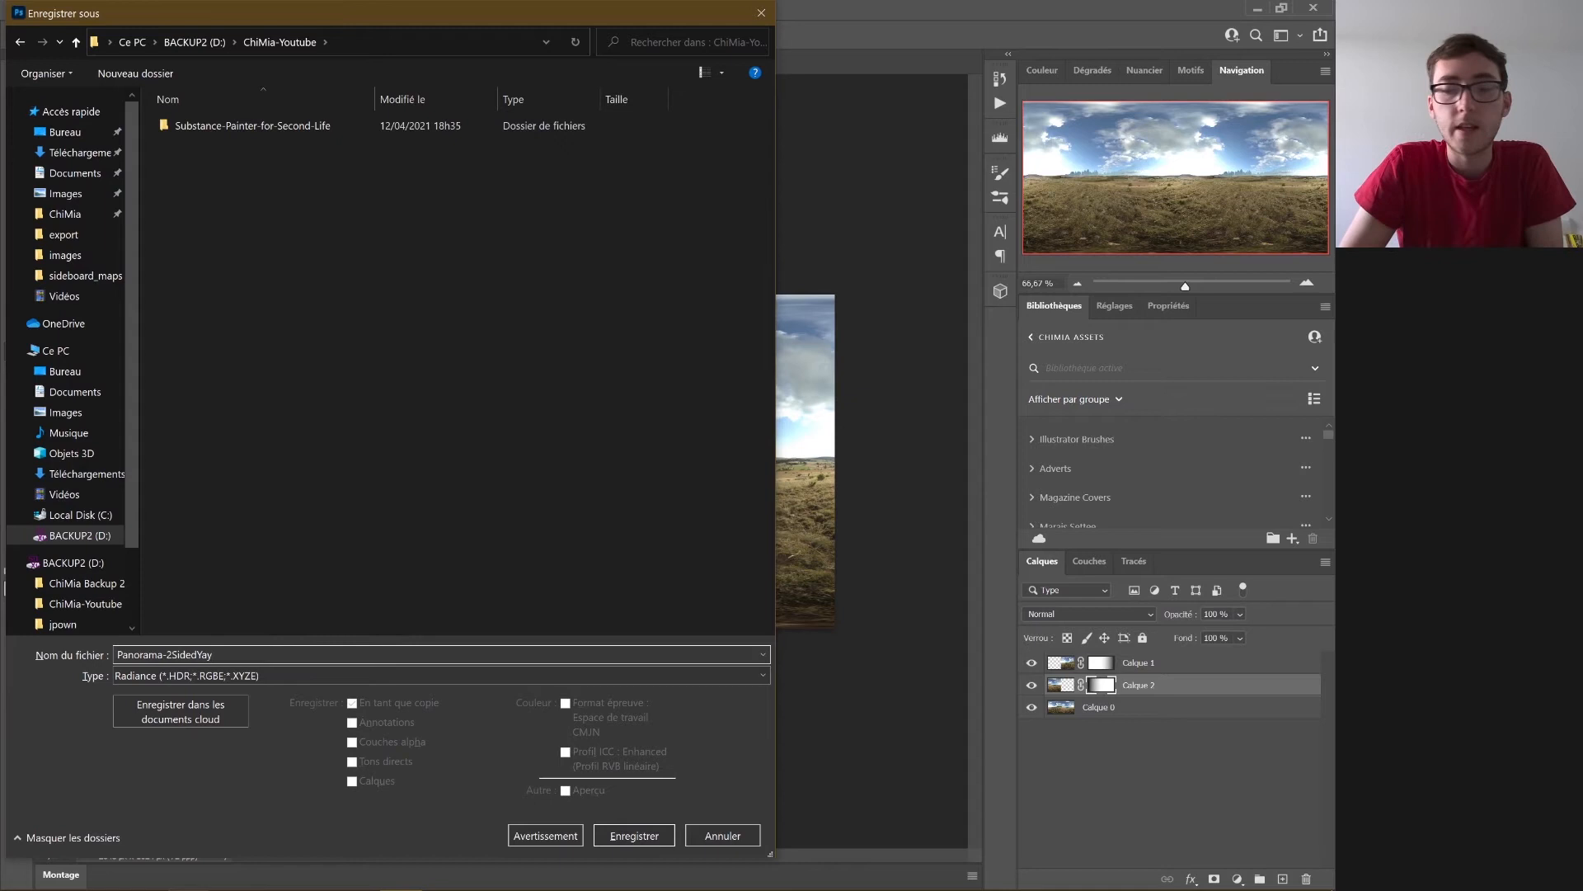
left_click(633, 835)
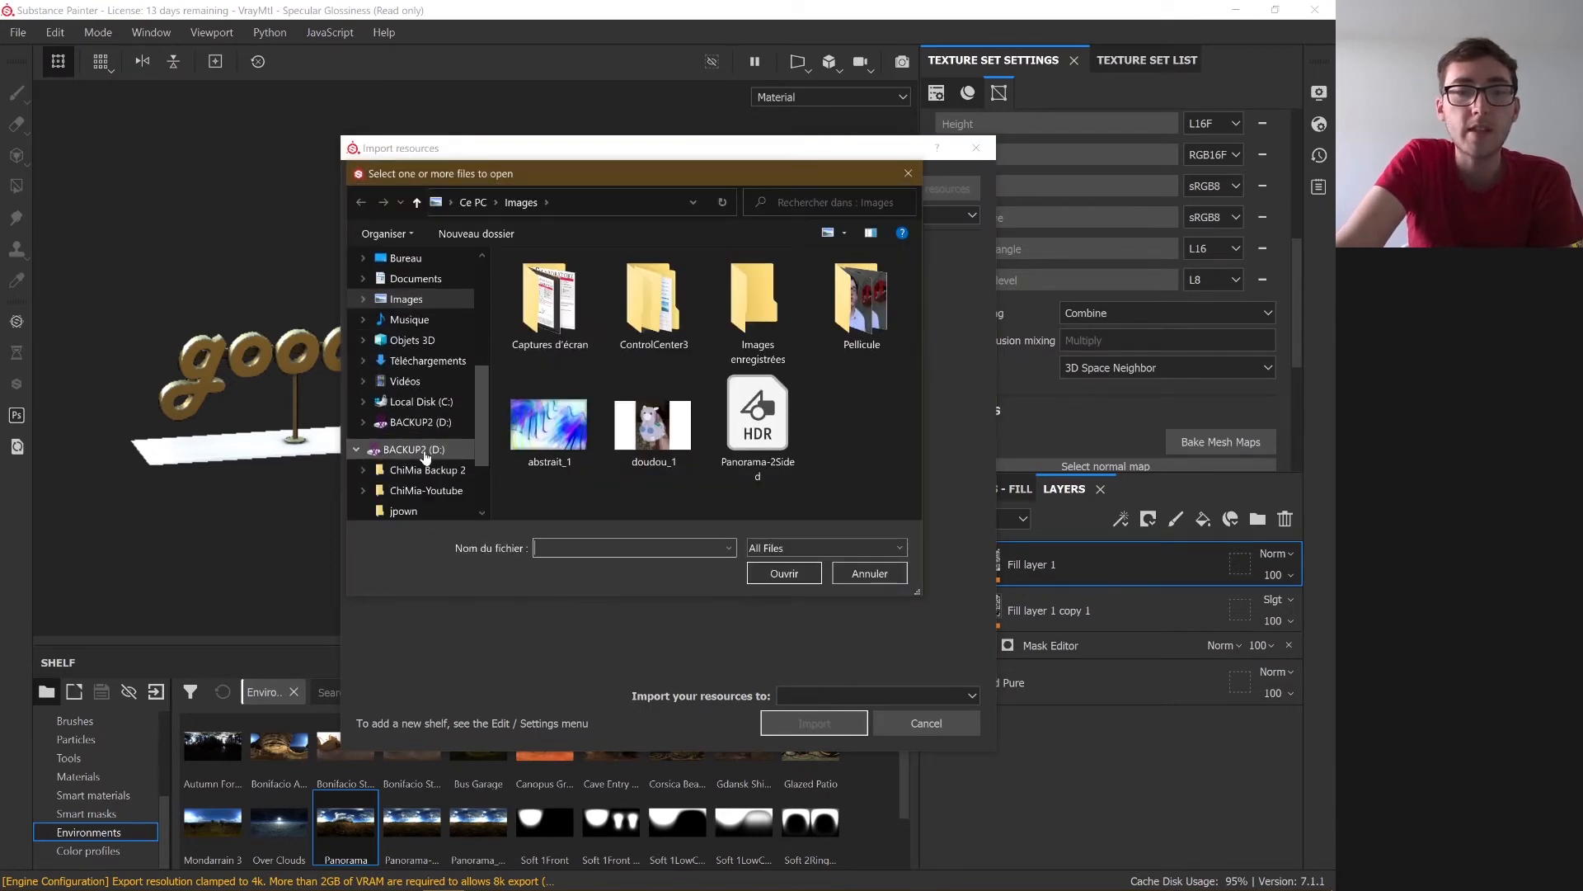
- Import Panorama-2SidedYay.hdr with usage 'environment' and the shelf as destination
left_click(425, 490)
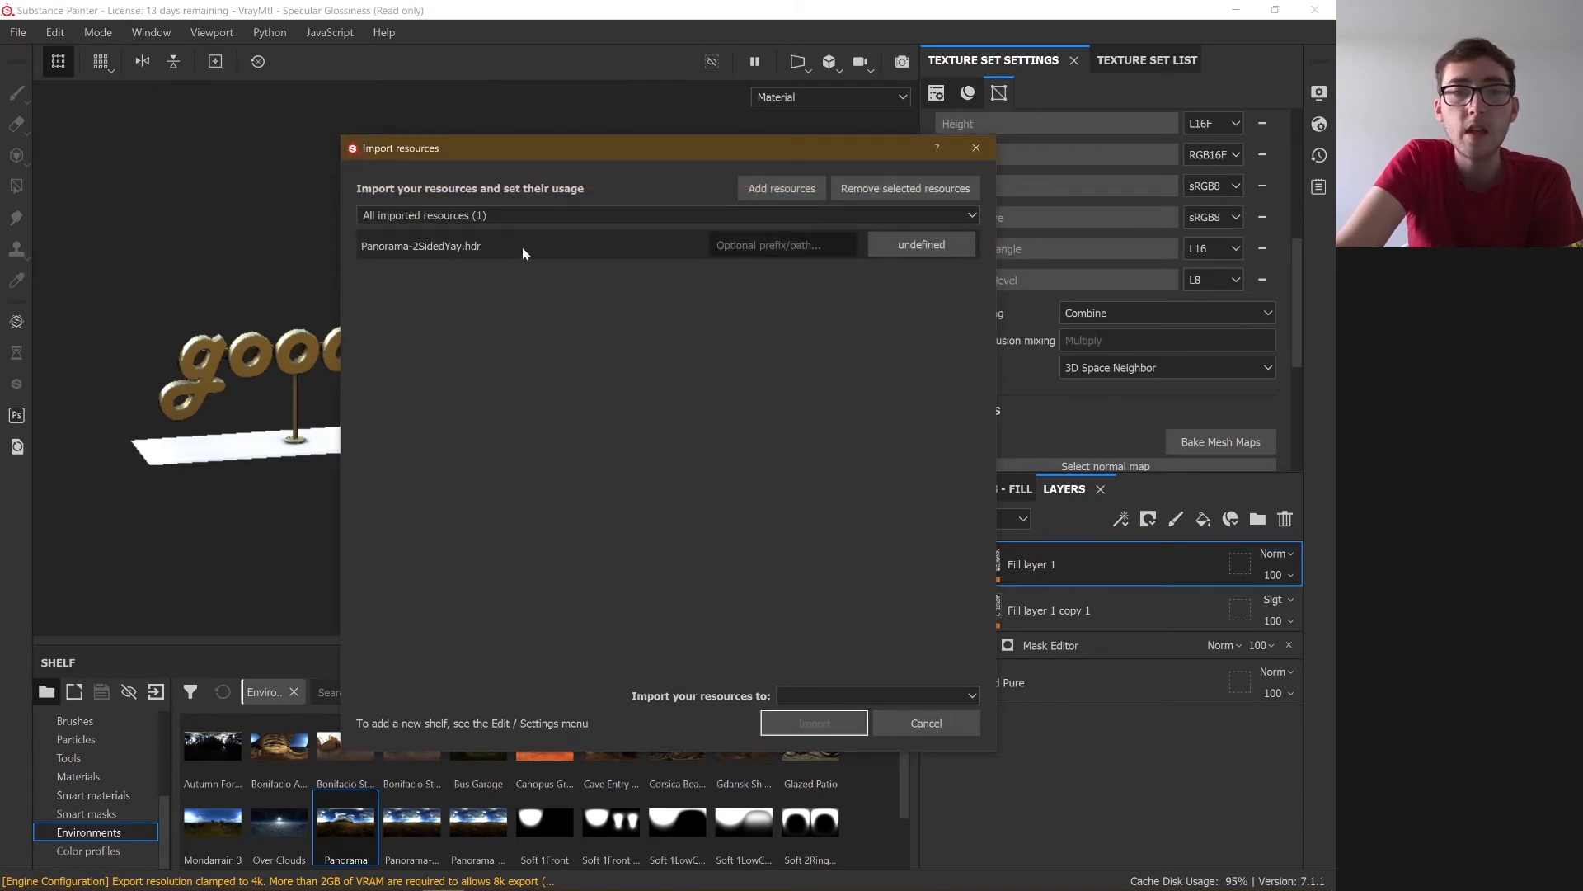
left_click(920, 244)
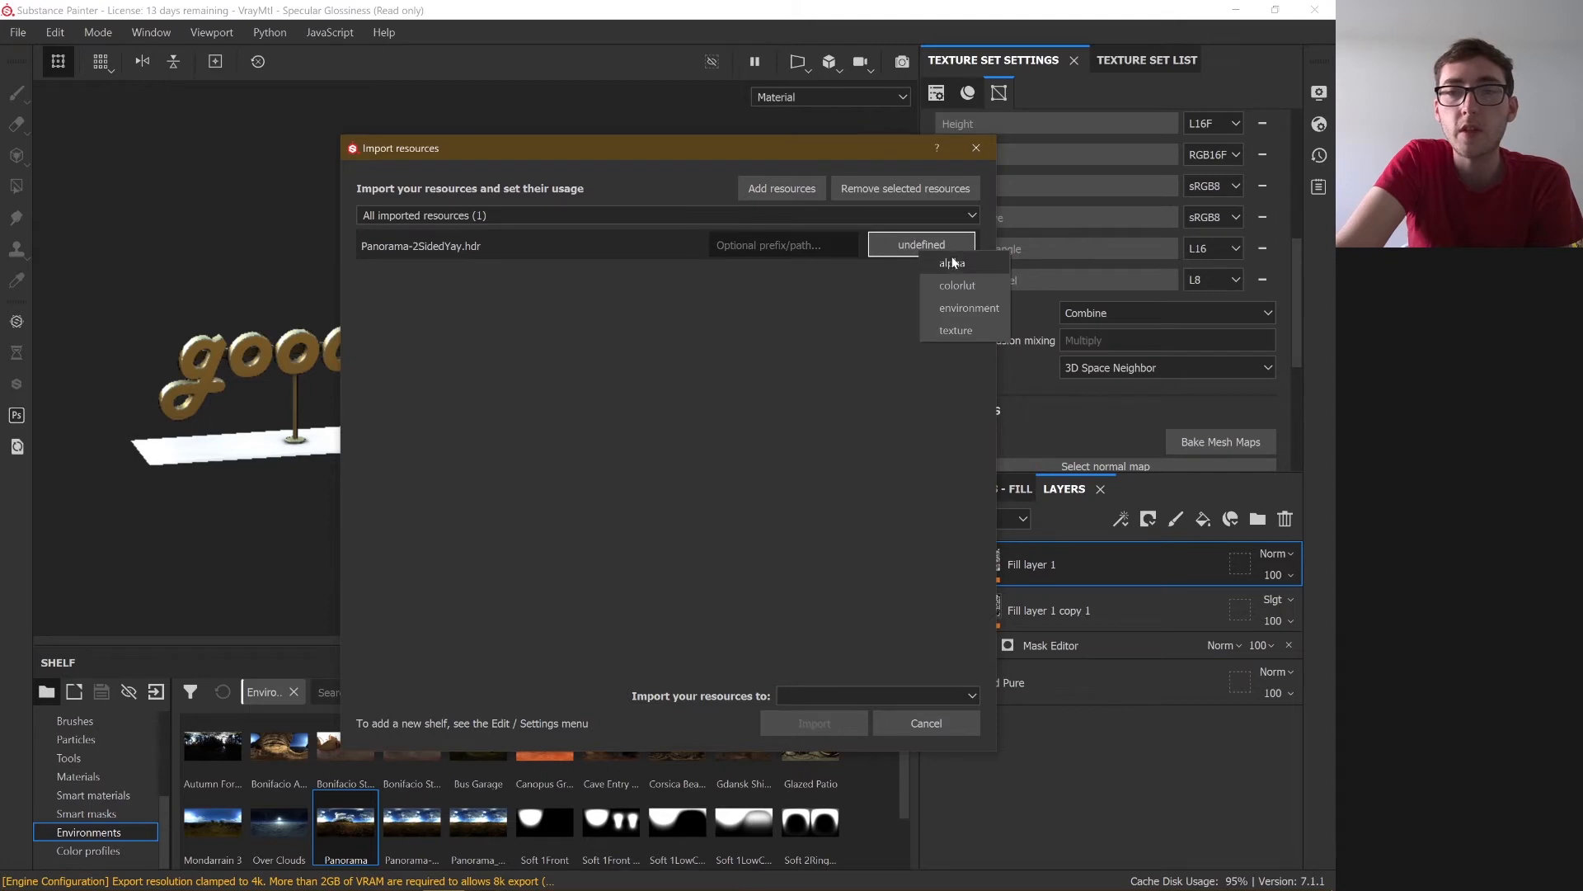
left_click(967, 307)
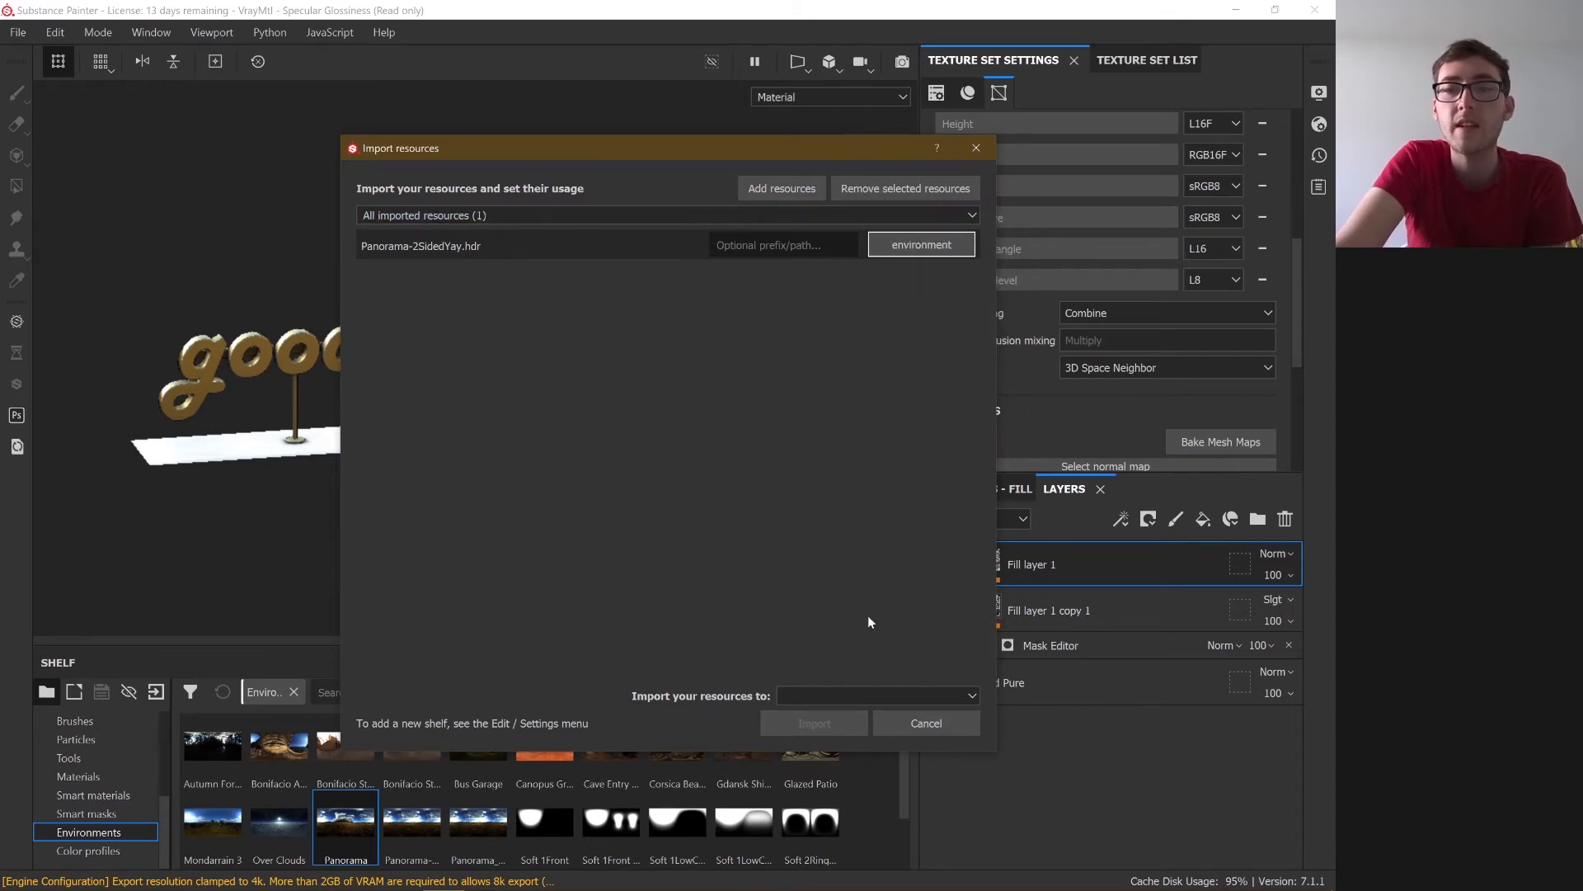
left_click(873, 695)
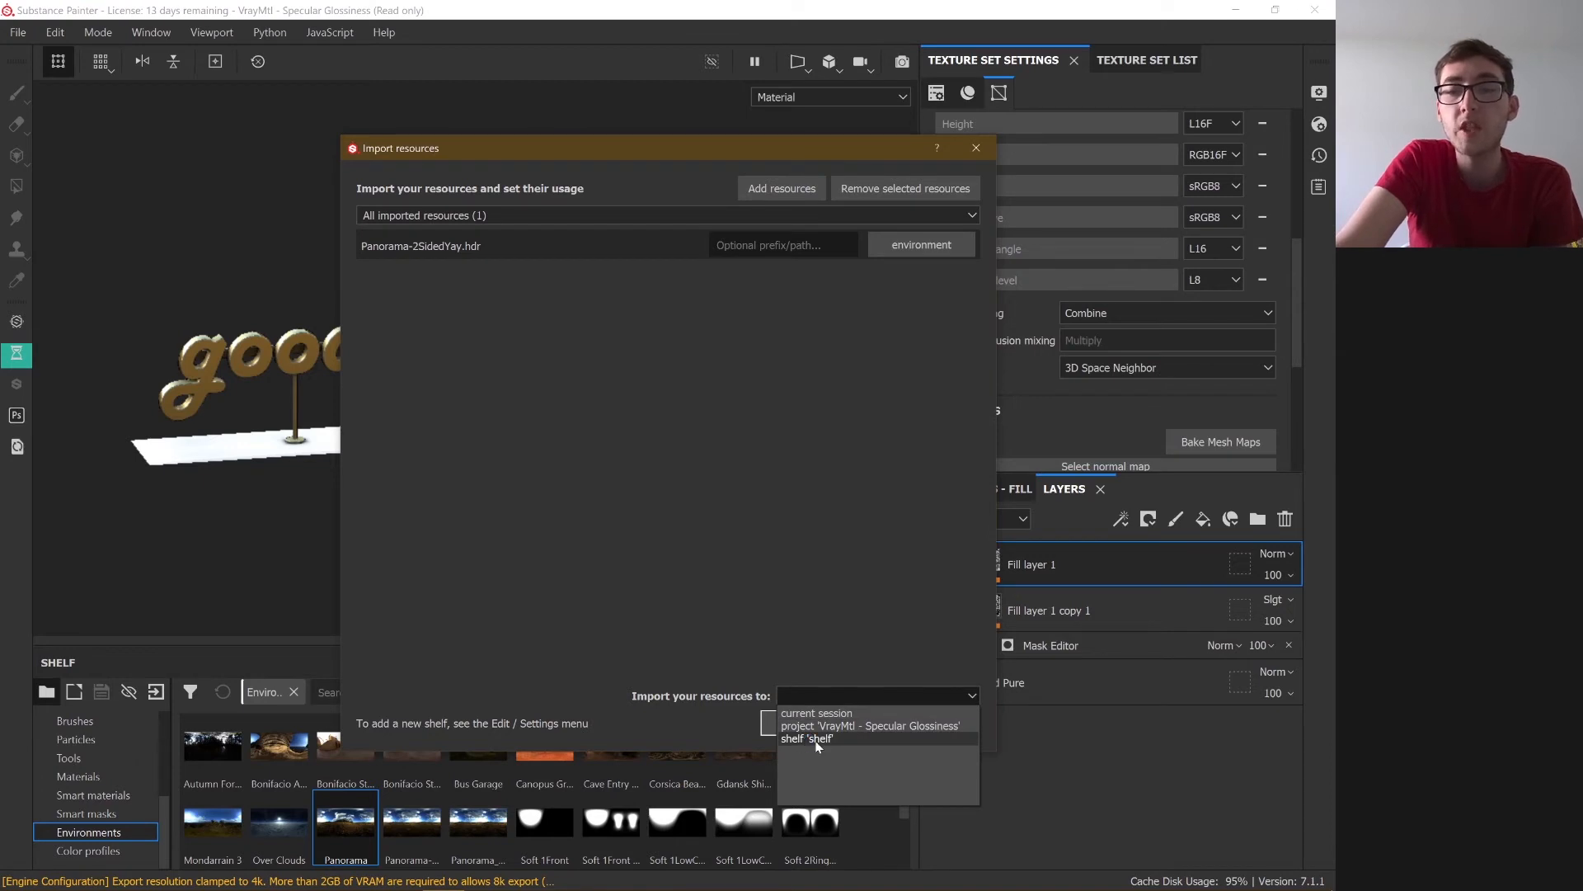
left_click(804, 738)
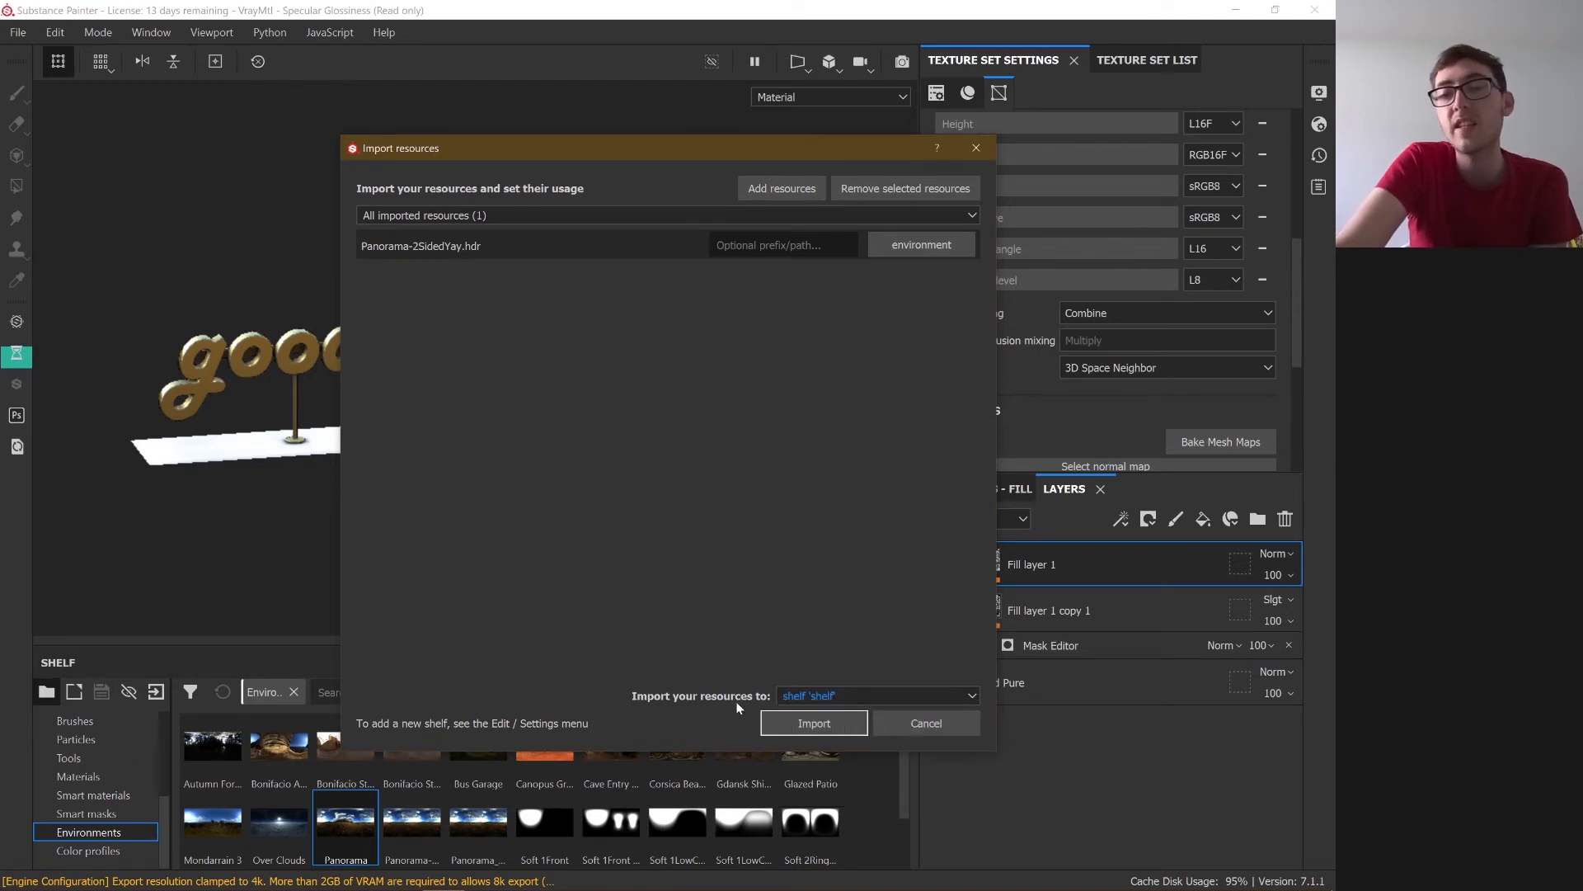
left_click(814, 722)
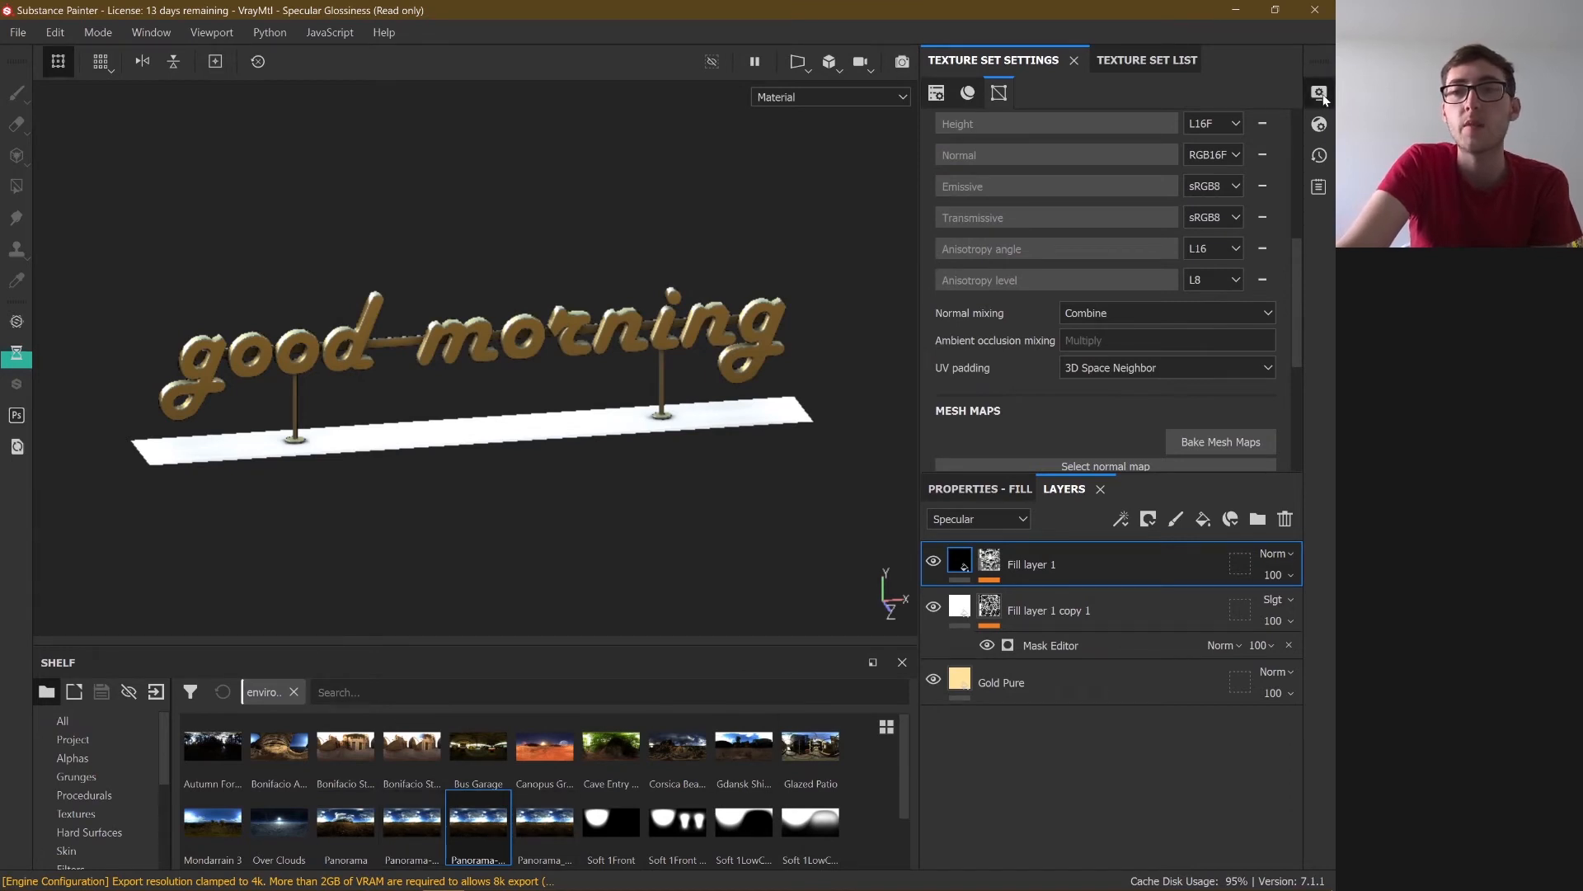
- Open Display Settings, browse the environment map list, and preview Canopus Ground
left_click(1319, 91)
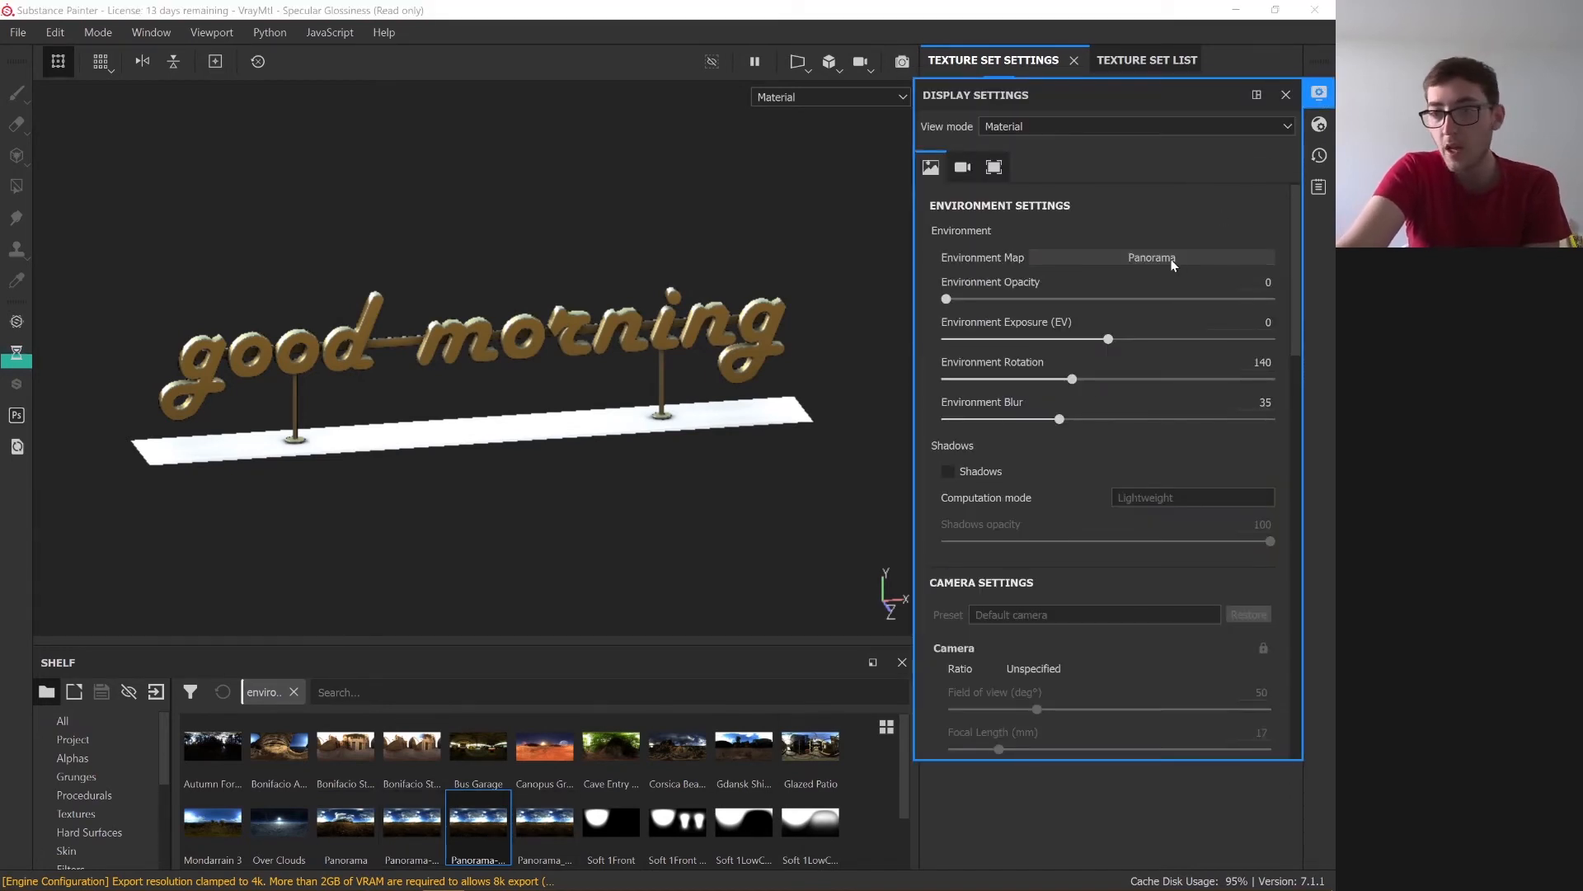
left_click(1152, 256)
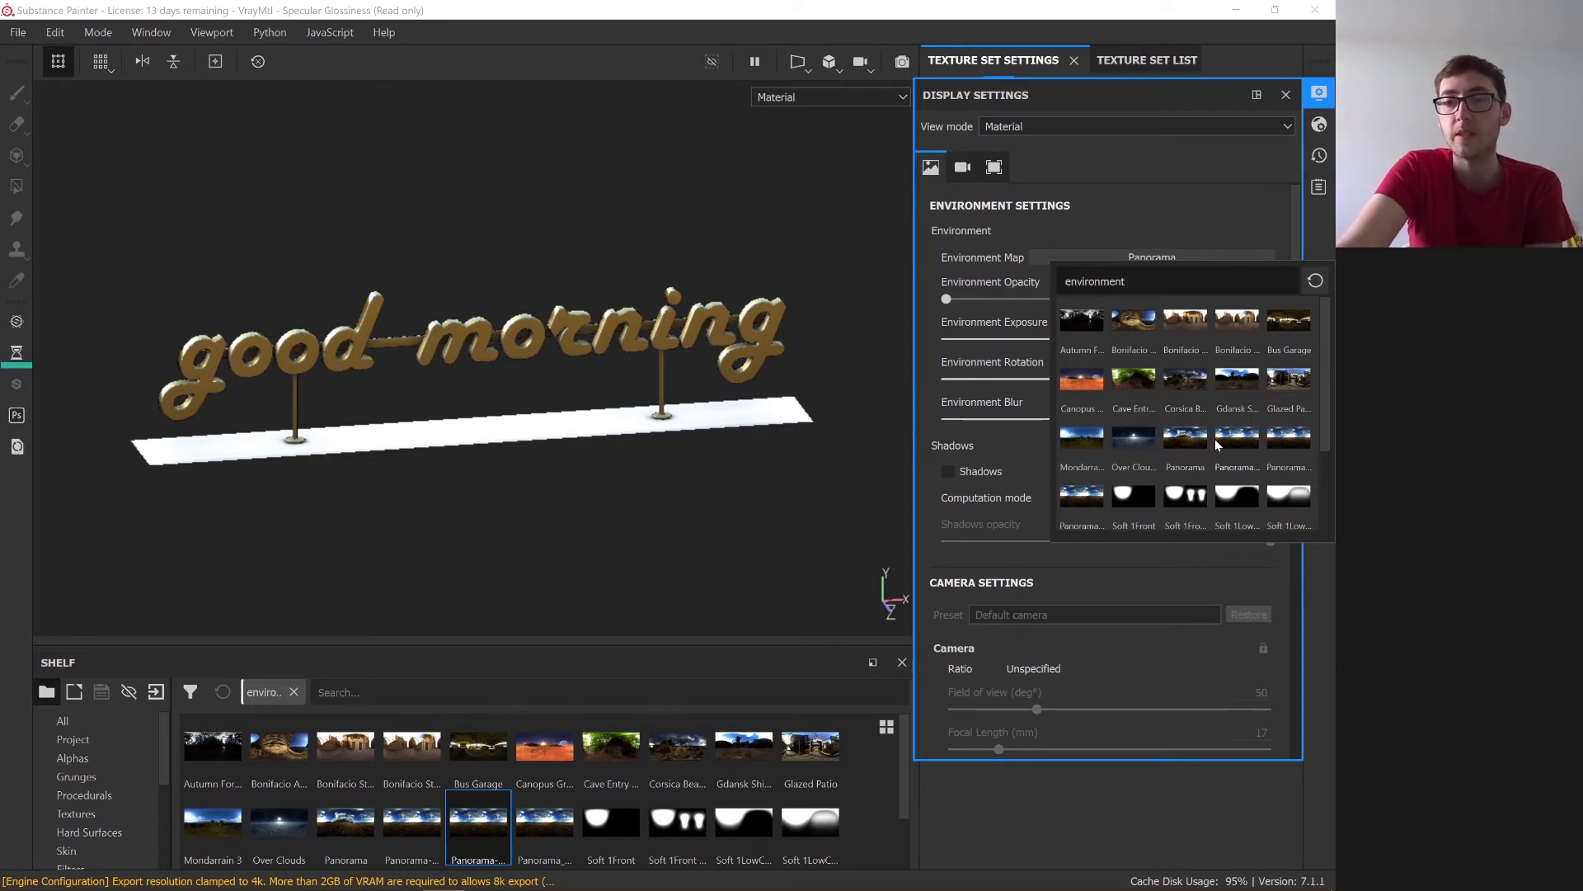
mouse_move(1237, 436)
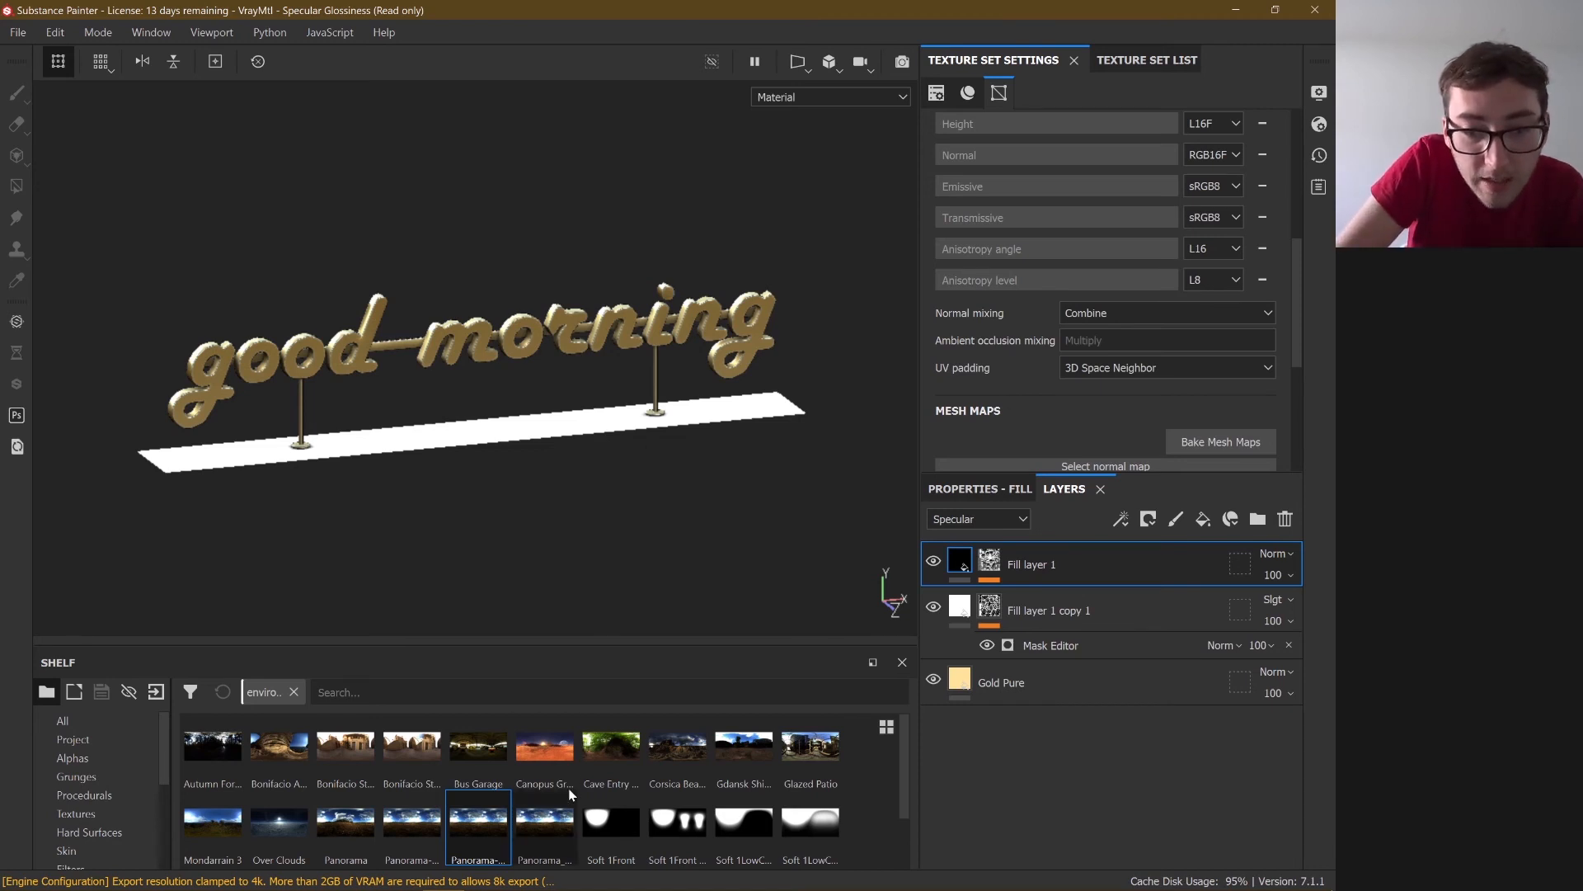
left_click(545, 746)
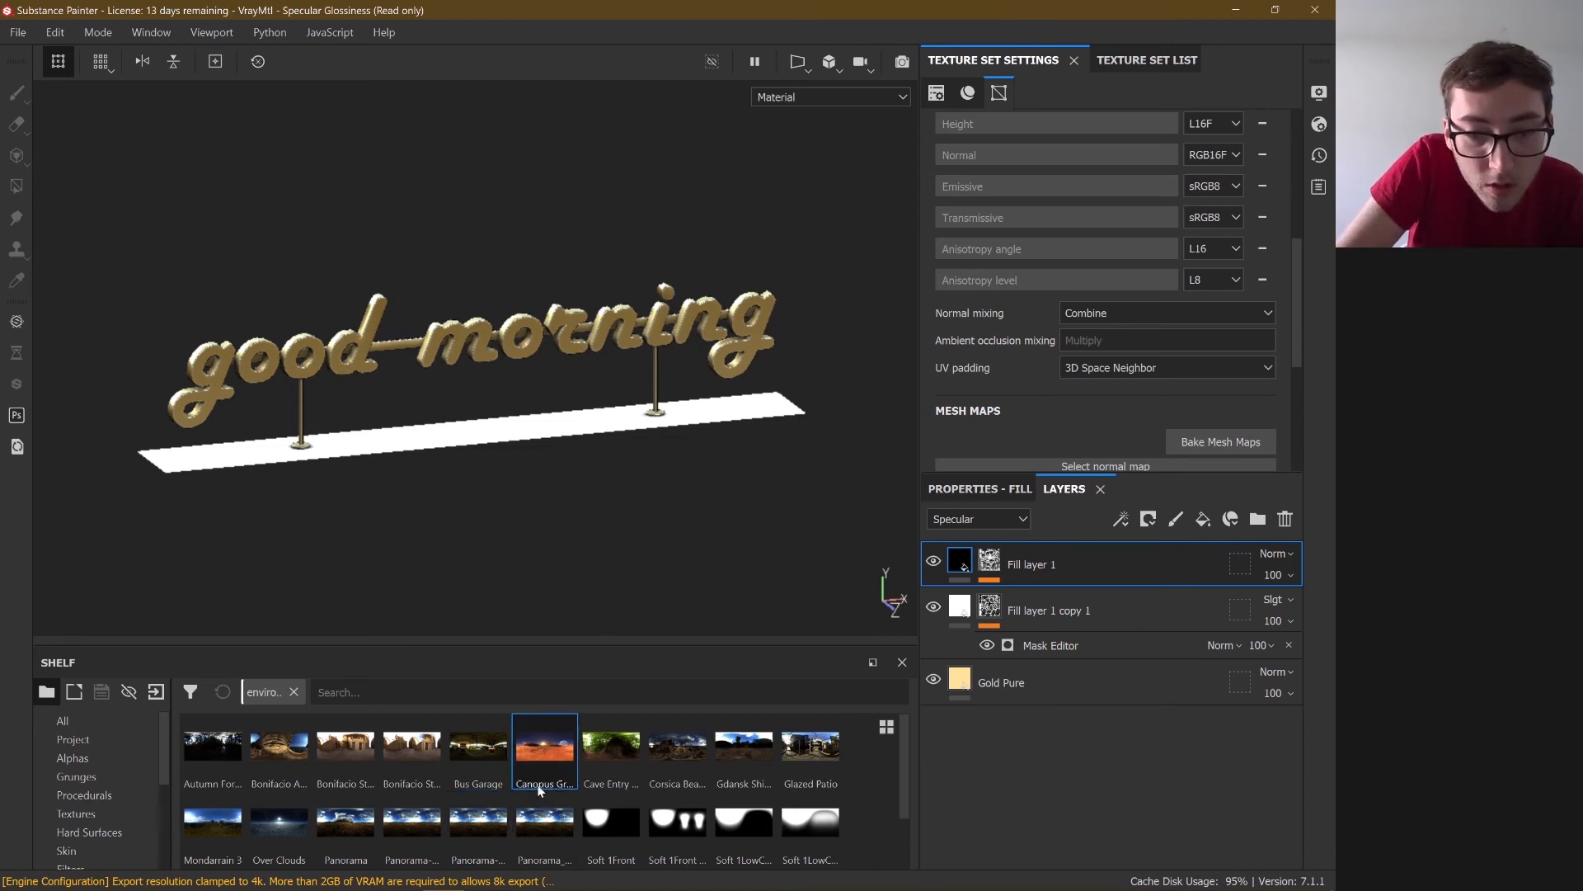
mouse_move(544, 746)
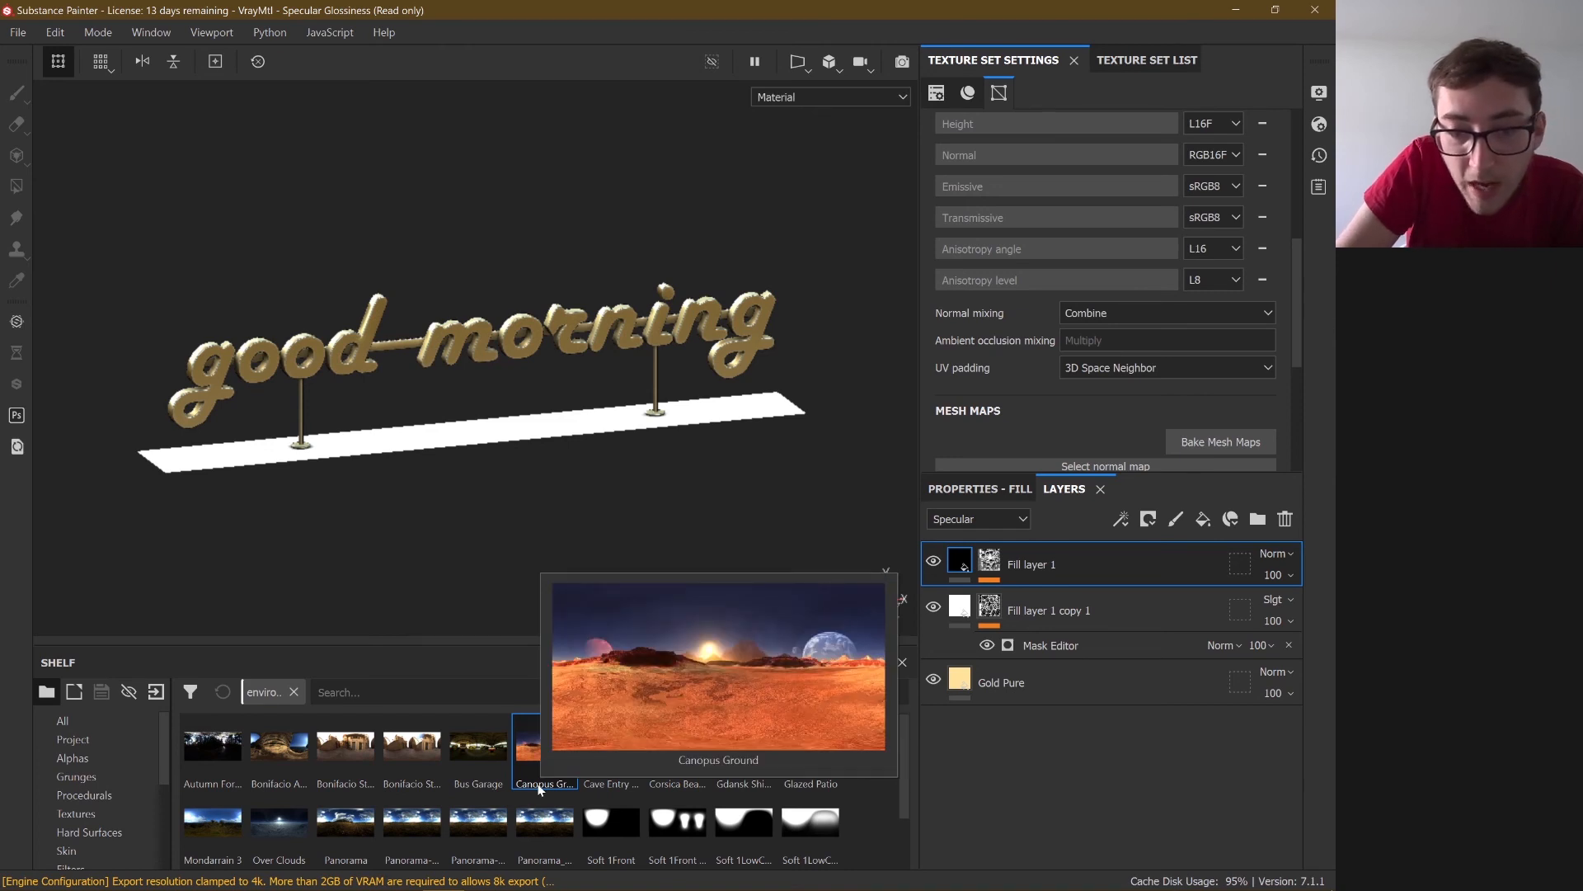